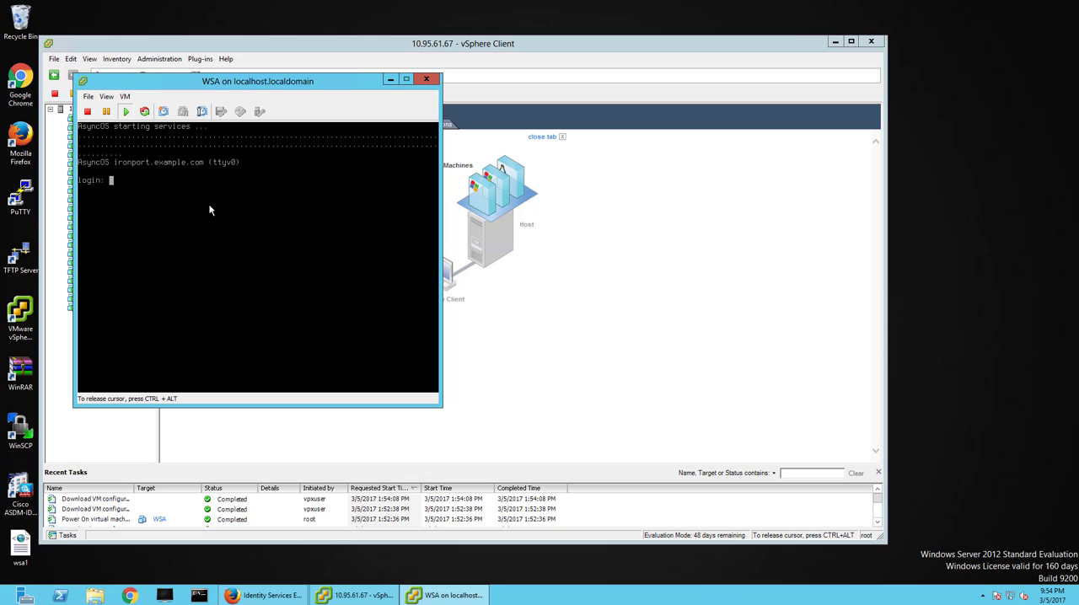
- Log in to the WSA VM console as admin and begin typing interfaceconfig
type("admin")
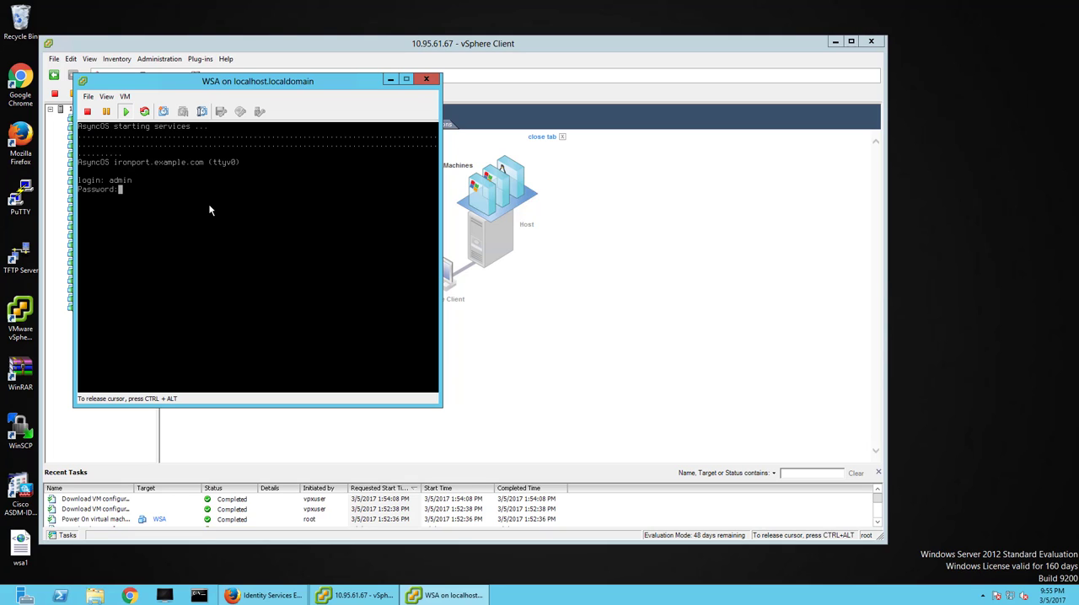
key("Return")
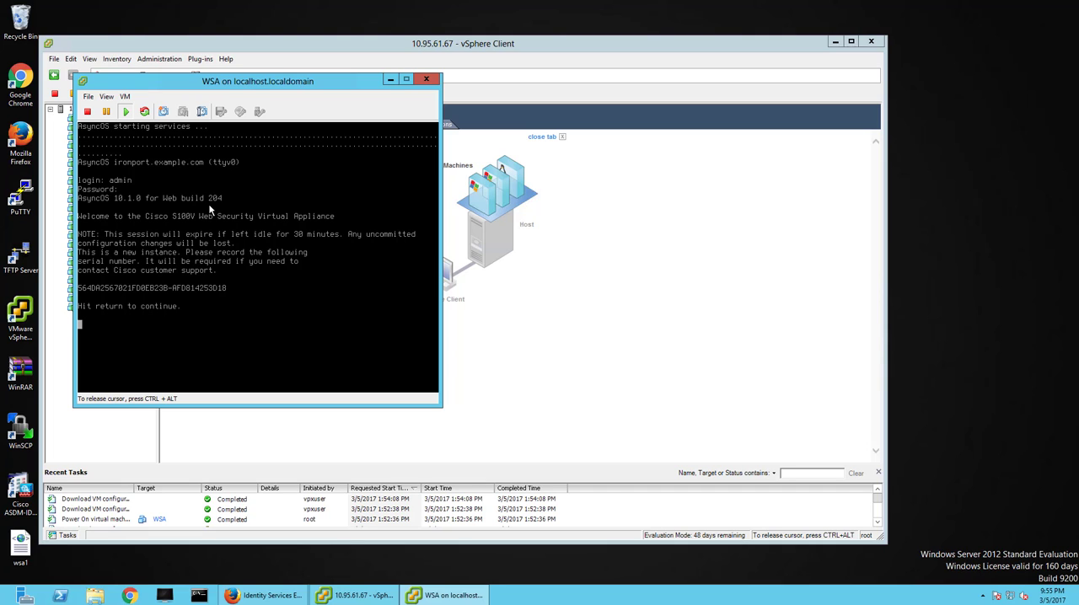
key("return")
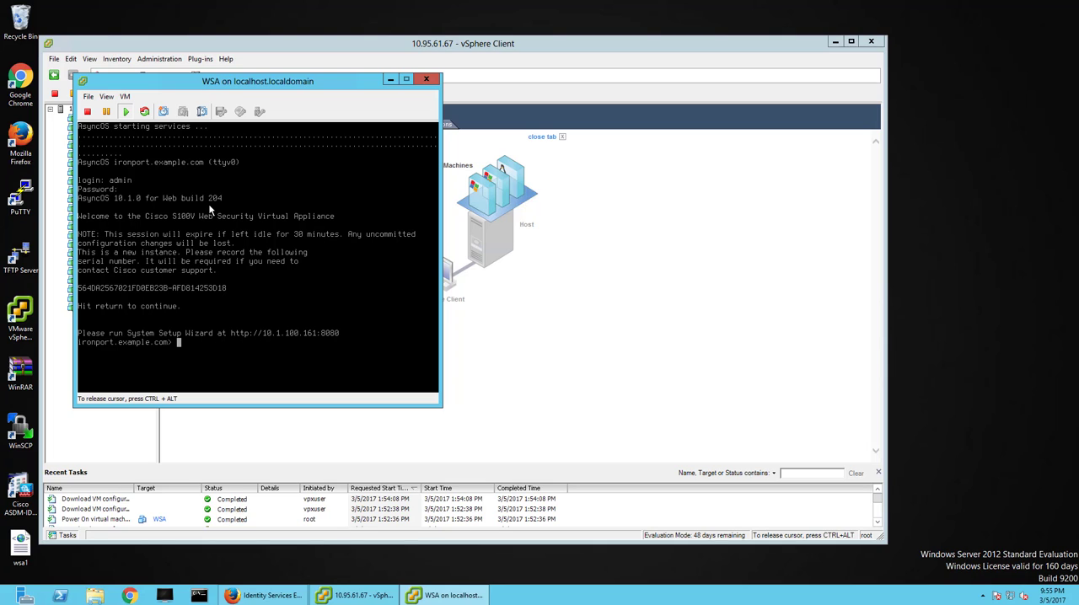
type("interfaceco")
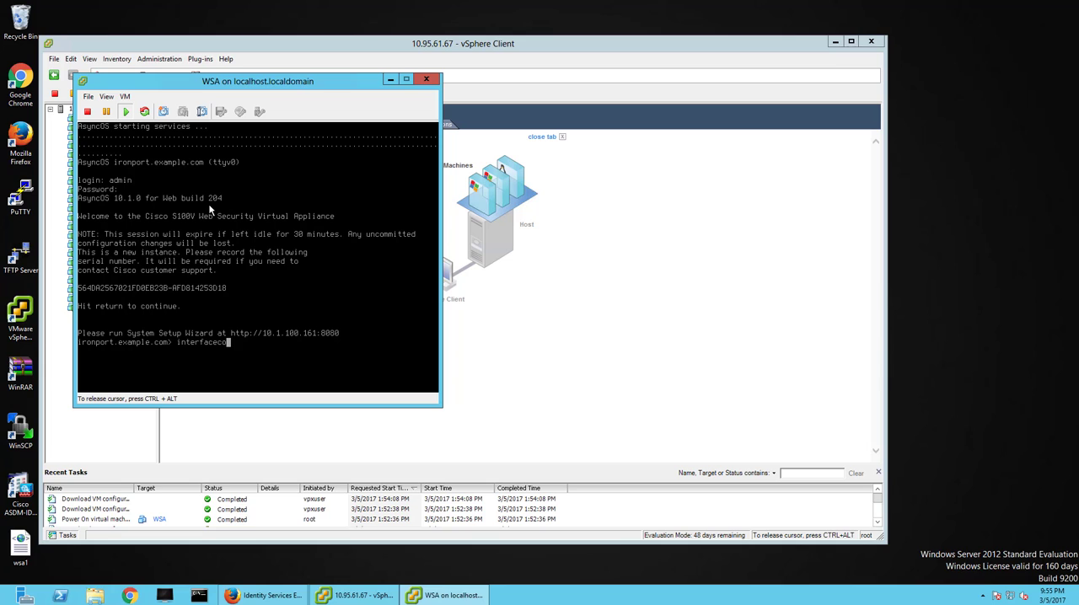
- Readdress interface 1 to 10.1.100.15/255.255.255.0 with FTP on port 21, keeping SSH, and commit
key("Return")
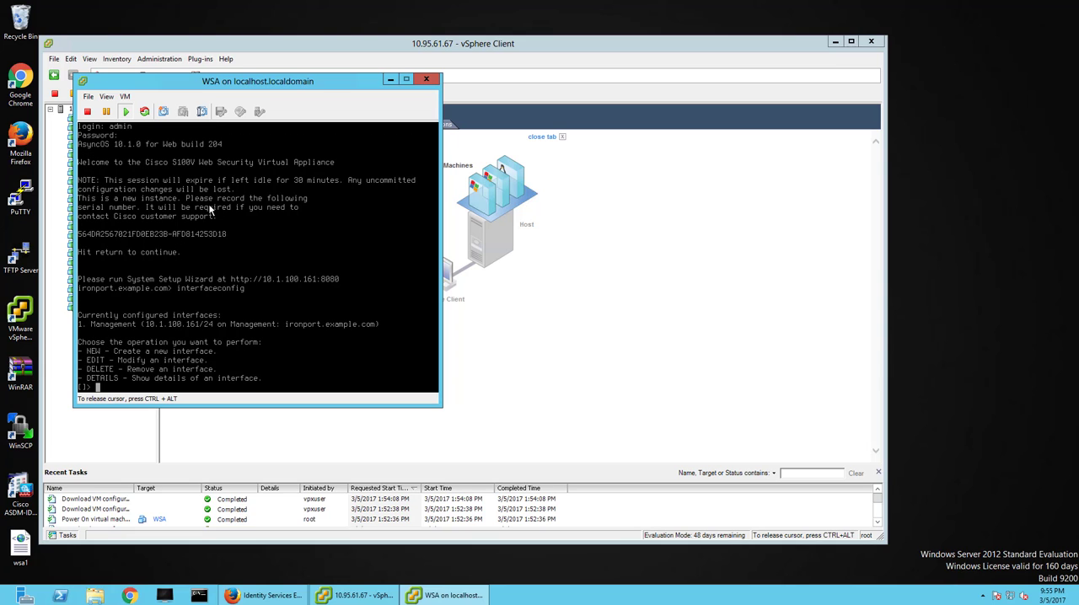
type("EDIT")
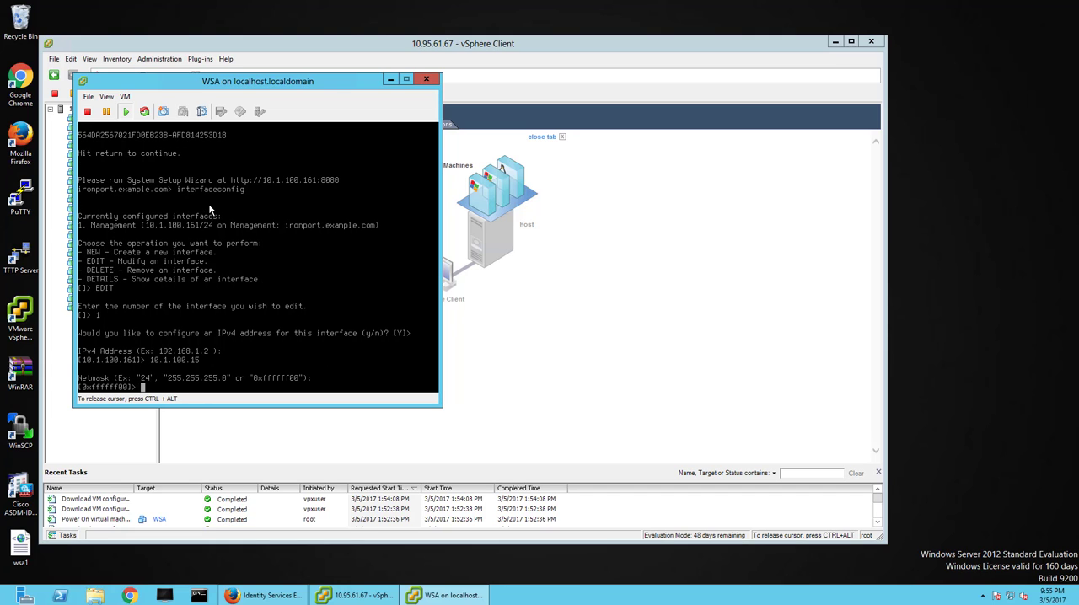
type("255.255.255.")
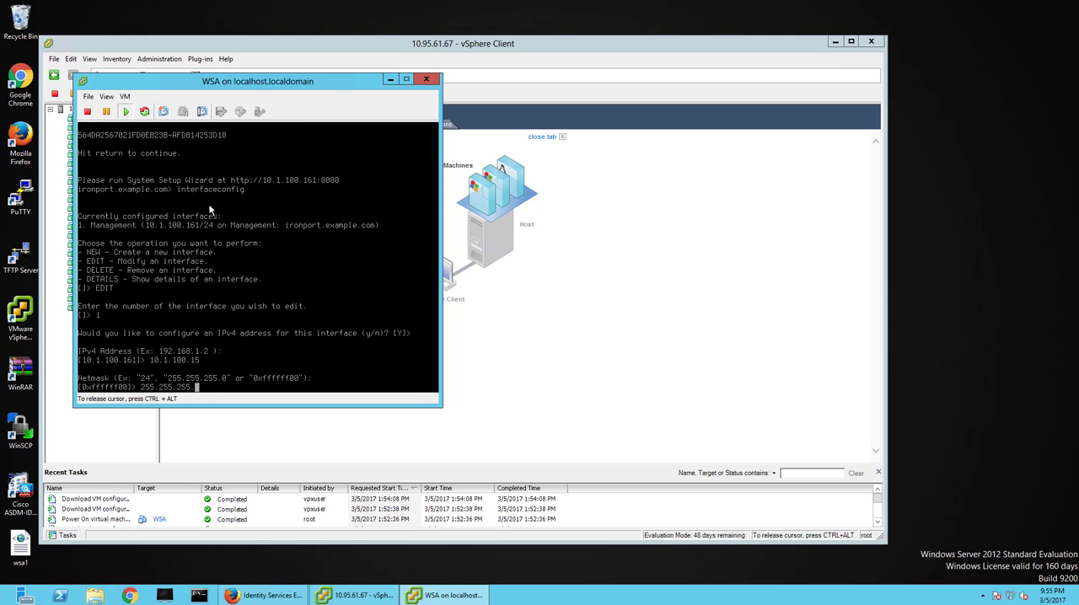
key("Return")
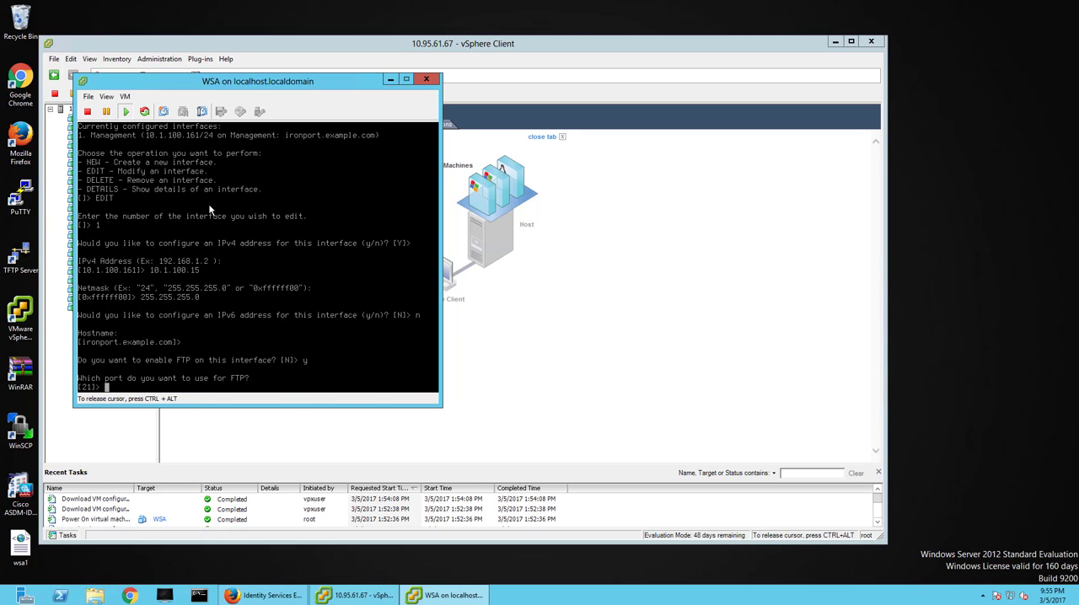
key("Return")
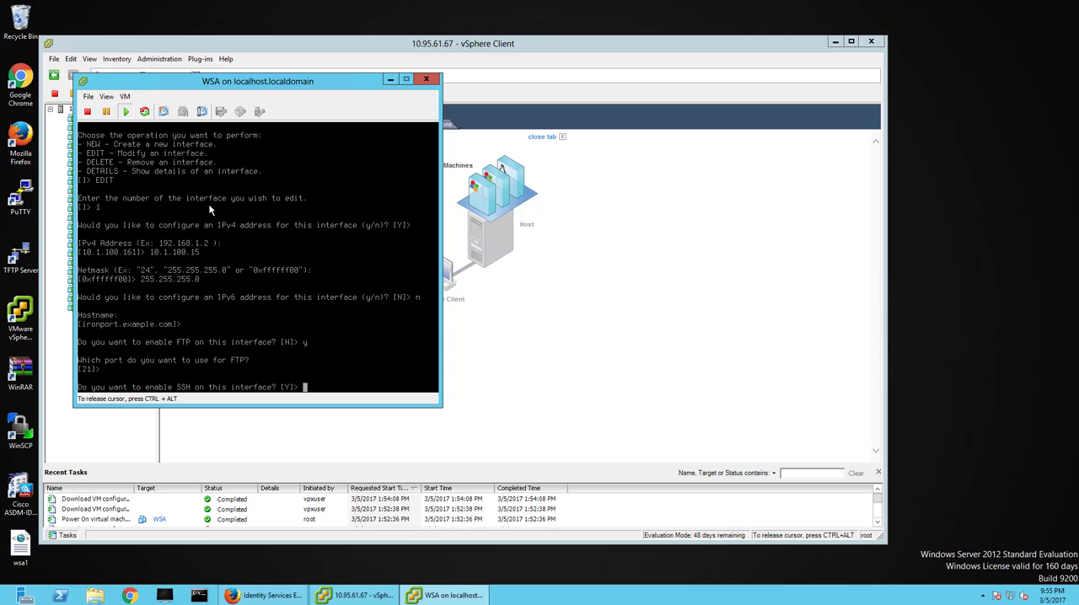
key("Return")
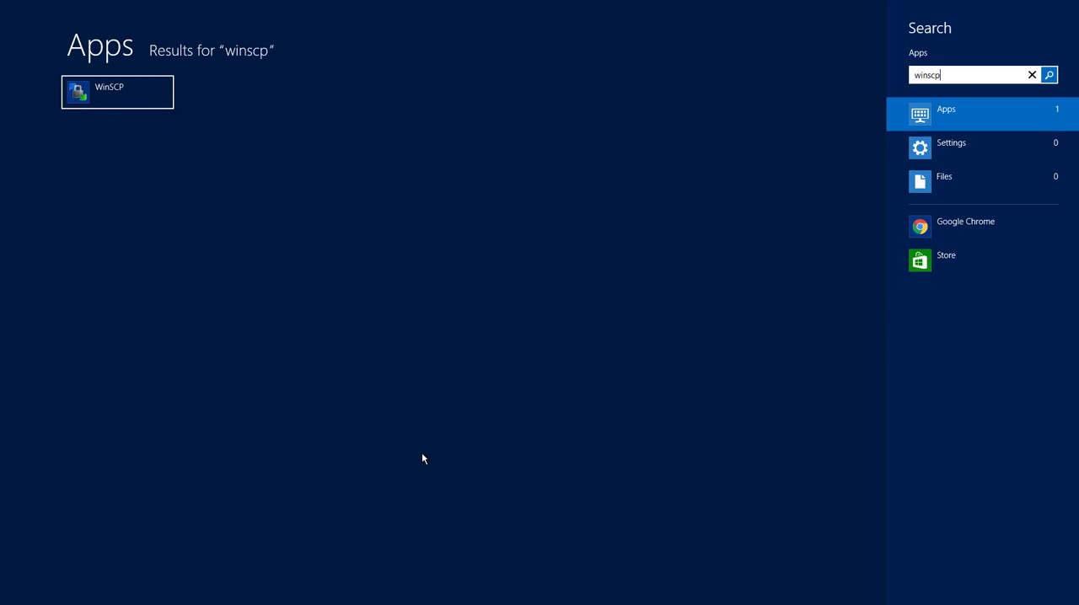
- Launch WinSCP and log in over FTP to 10.1.100.15 as admin
left_click(117, 91)
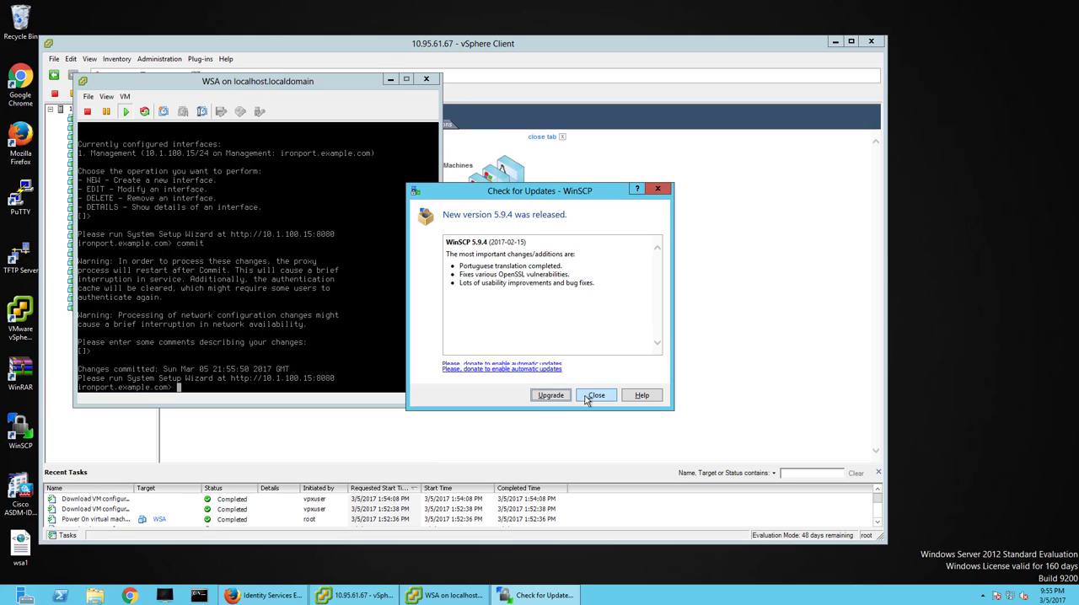
left_click(596, 396)
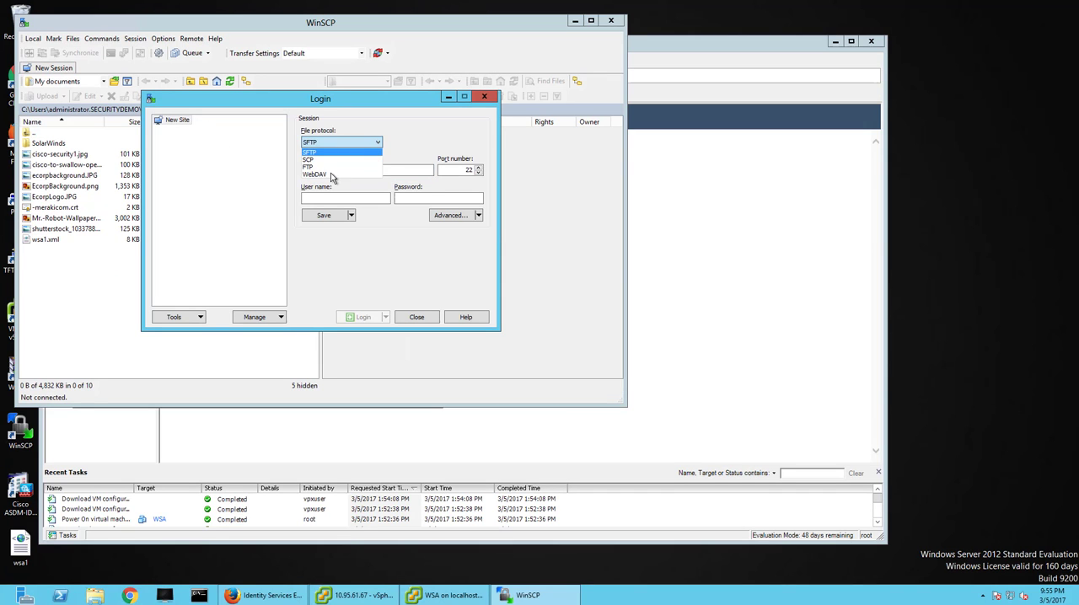
left_click(309, 167)
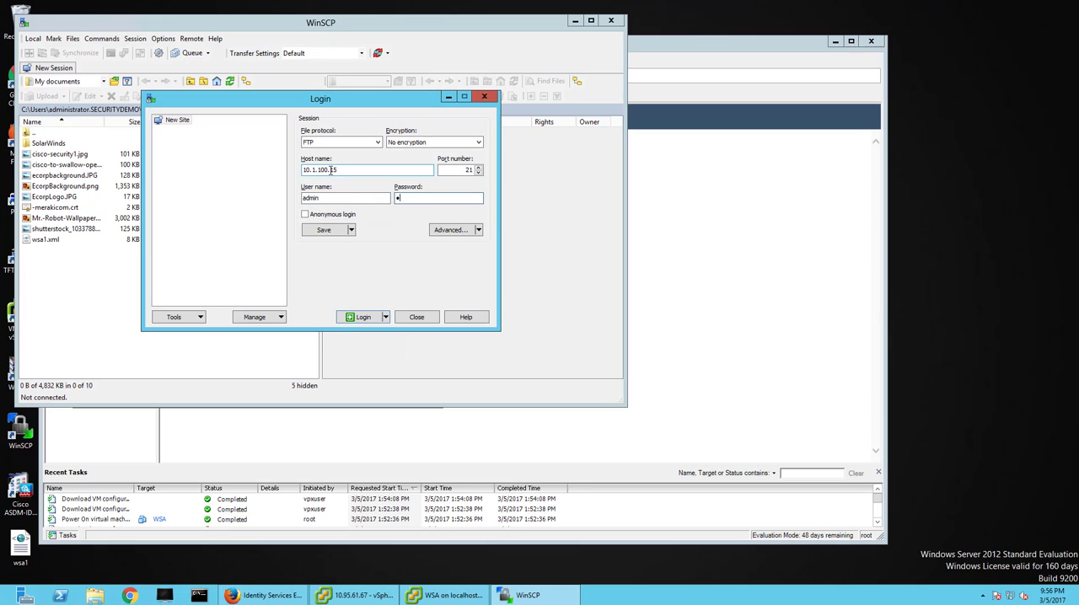
left_click(363, 316)
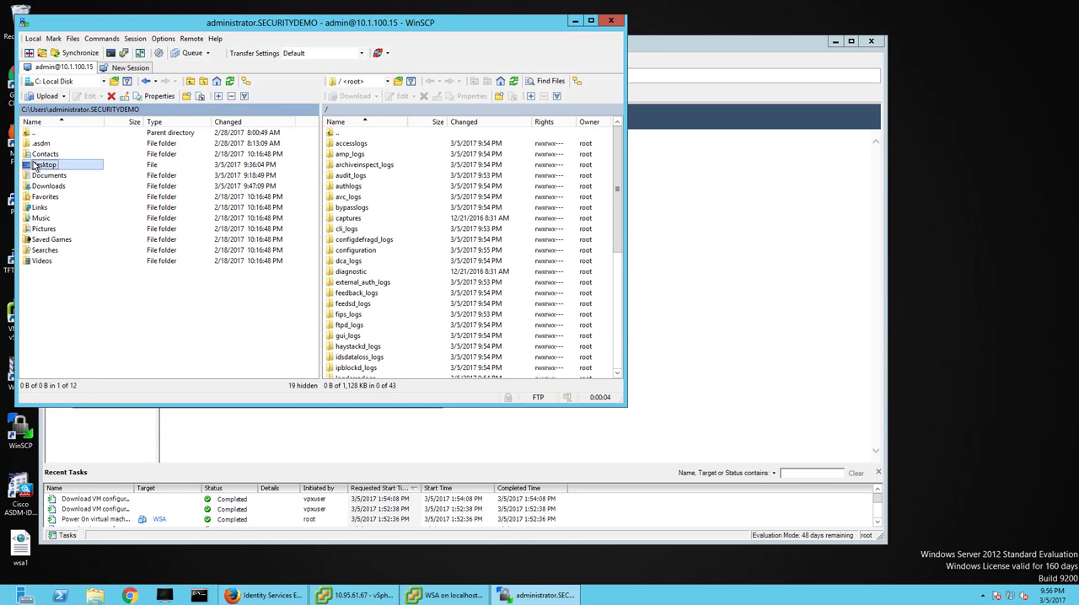
- Upload wsa1.xml from the Desktop into /configuration and close WinSCP
double_click(44, 165)
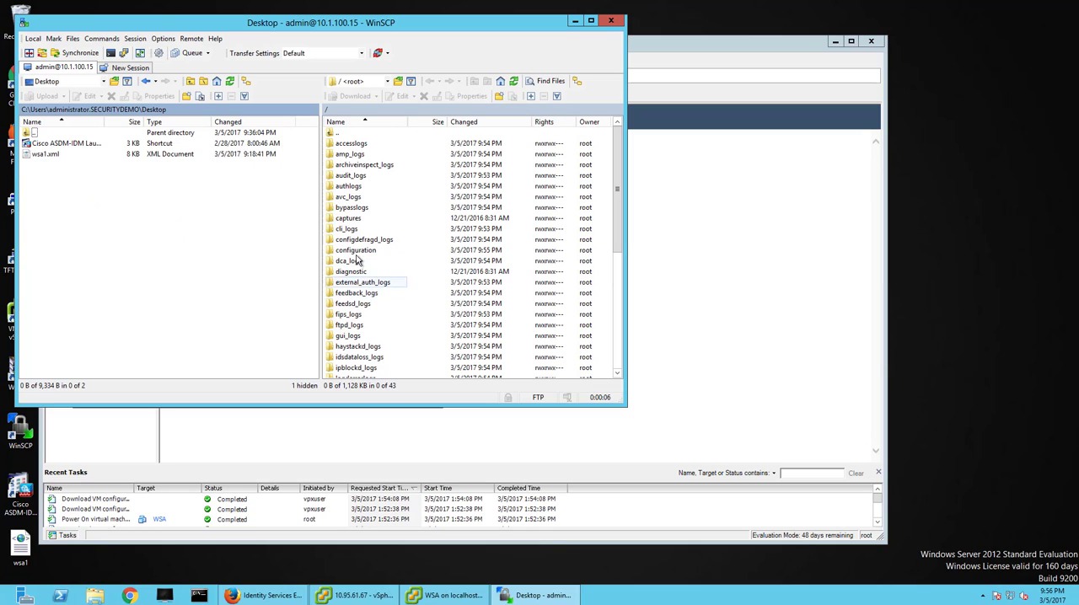
double_click(355, 250)
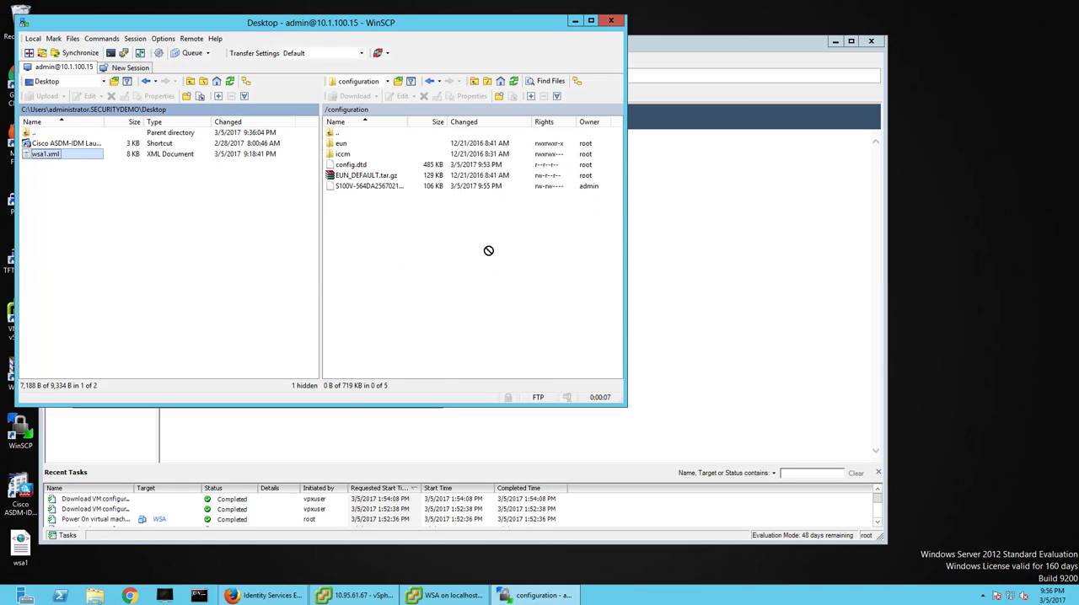
left_click(43, 96)
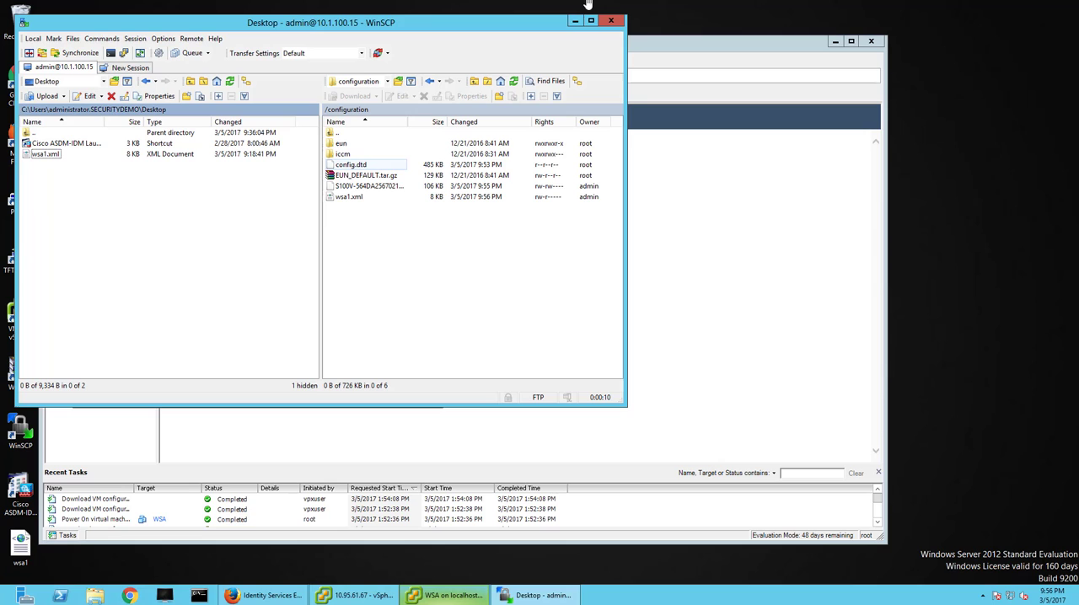
left_click(612, 20)
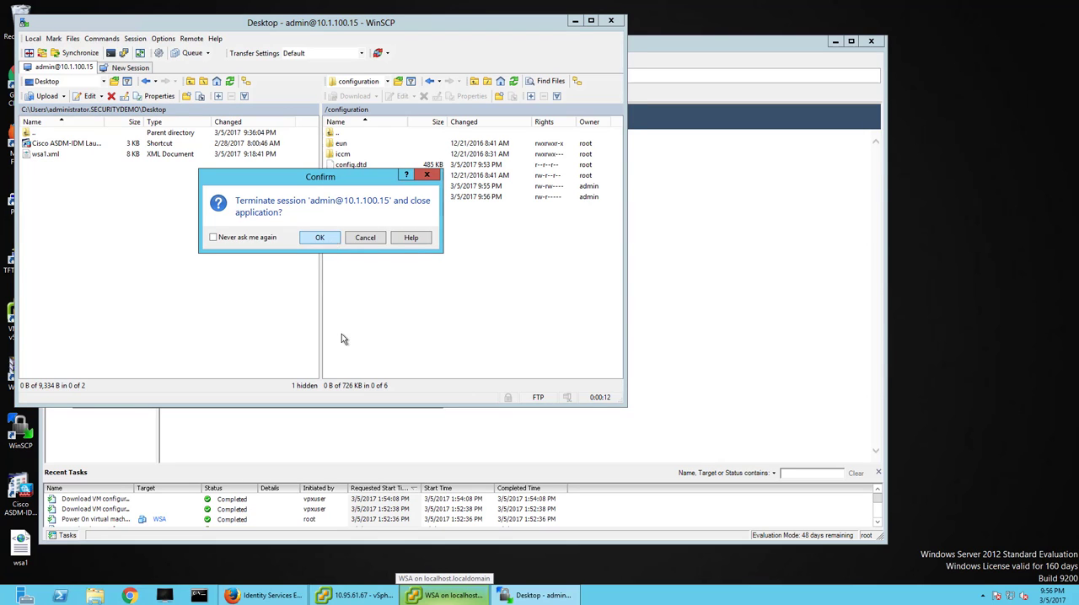
- Confirm closing WinSCP, then run loadlicense and accept the licence agreement with Y
left_click(319, 237)
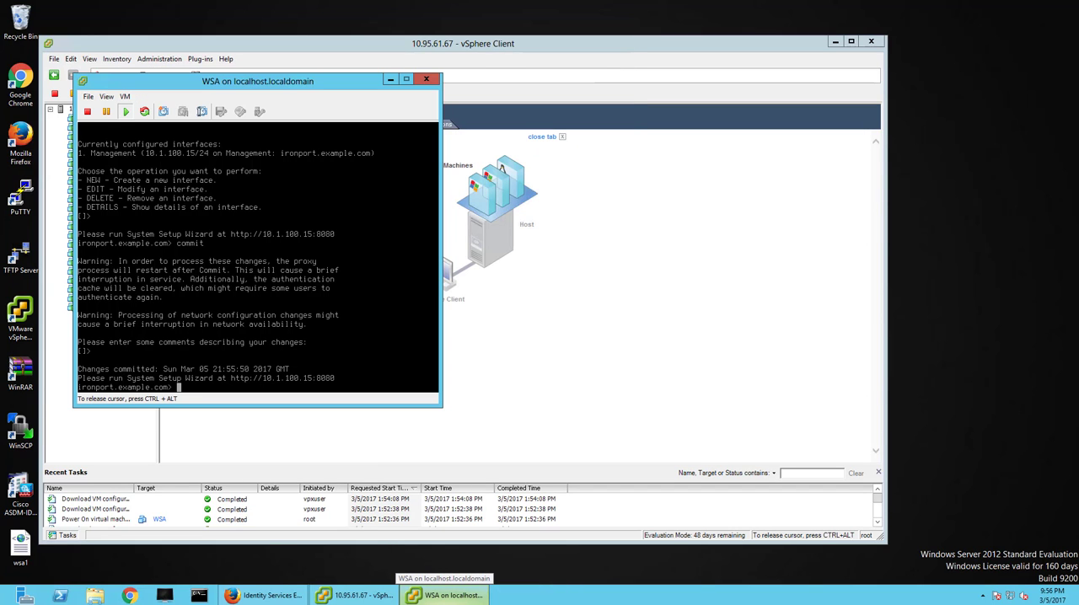
type("loadlicense")
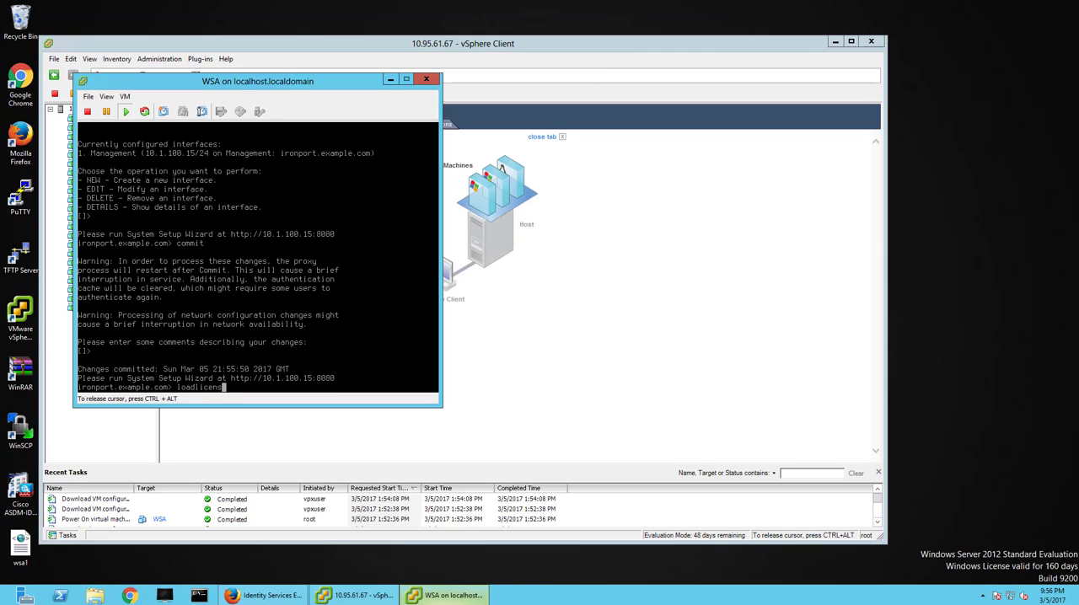
key("Return")
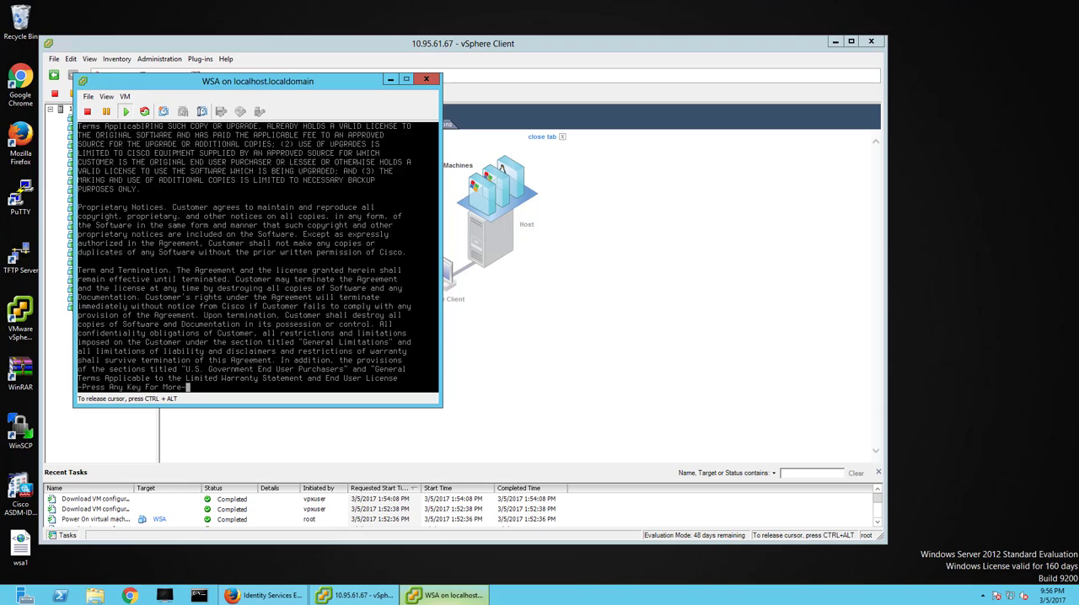
key("space")
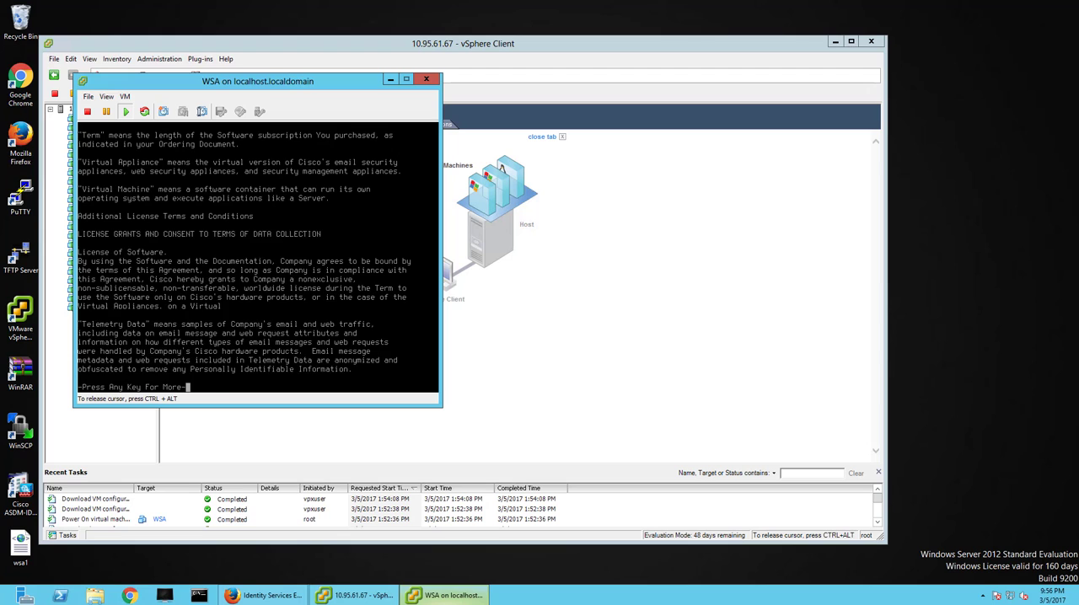
type("Y")
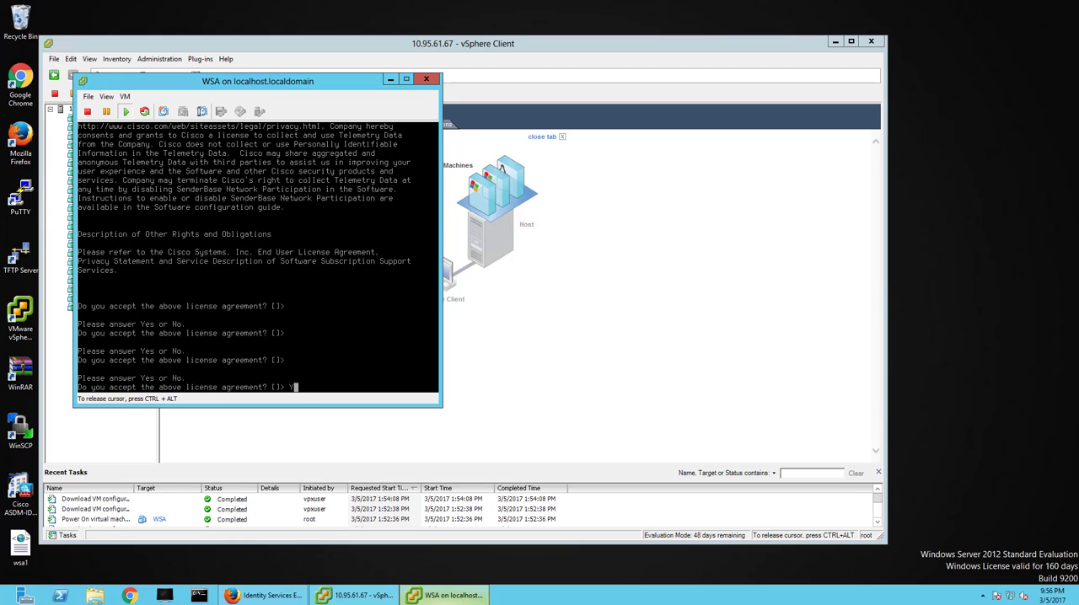
key("Return")
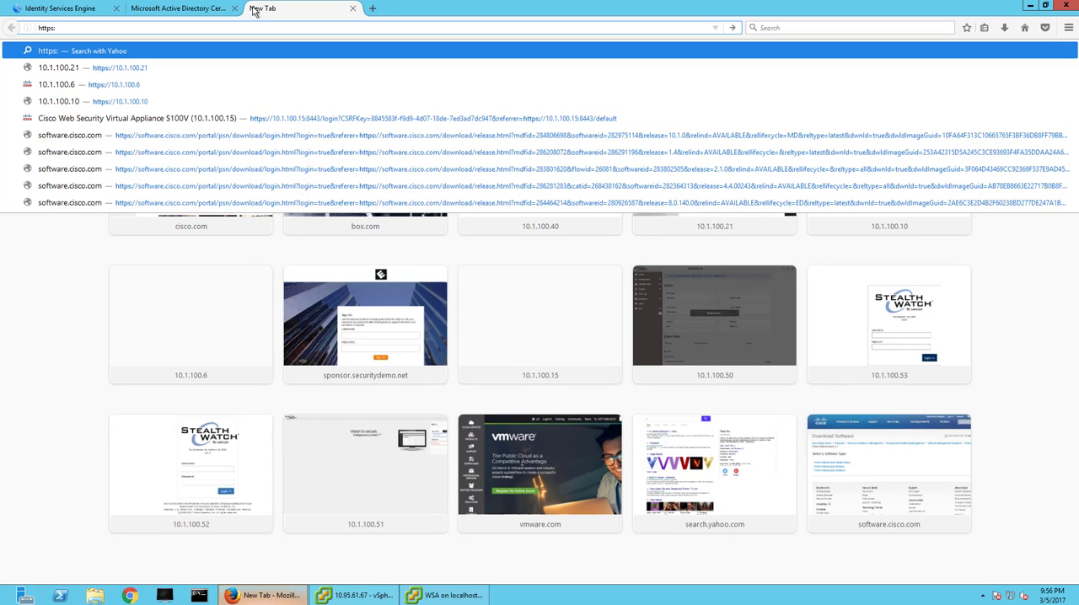
type("//")
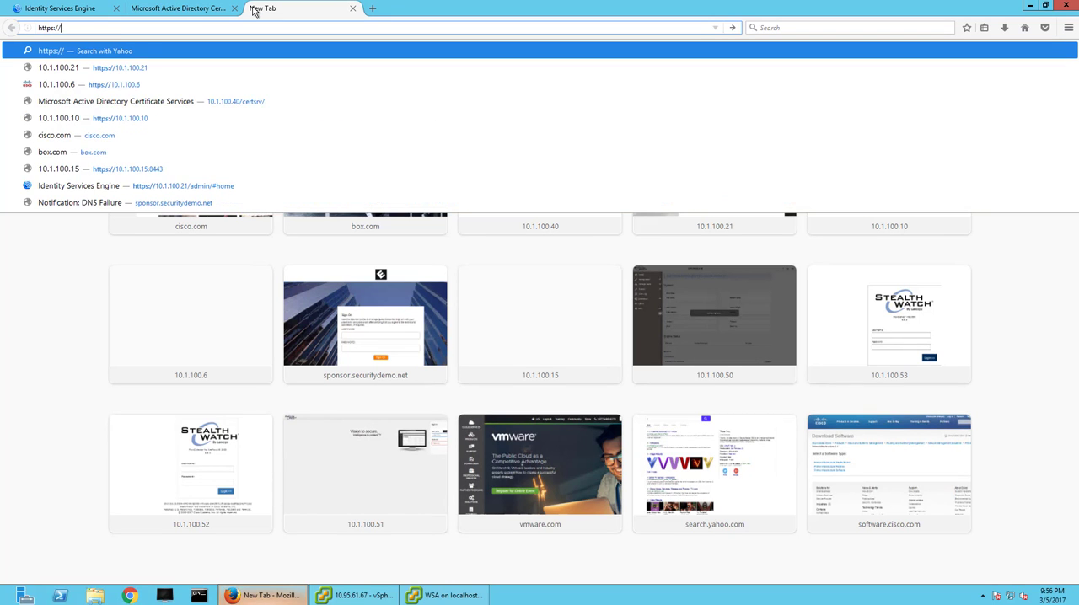
type("10.1.1000")
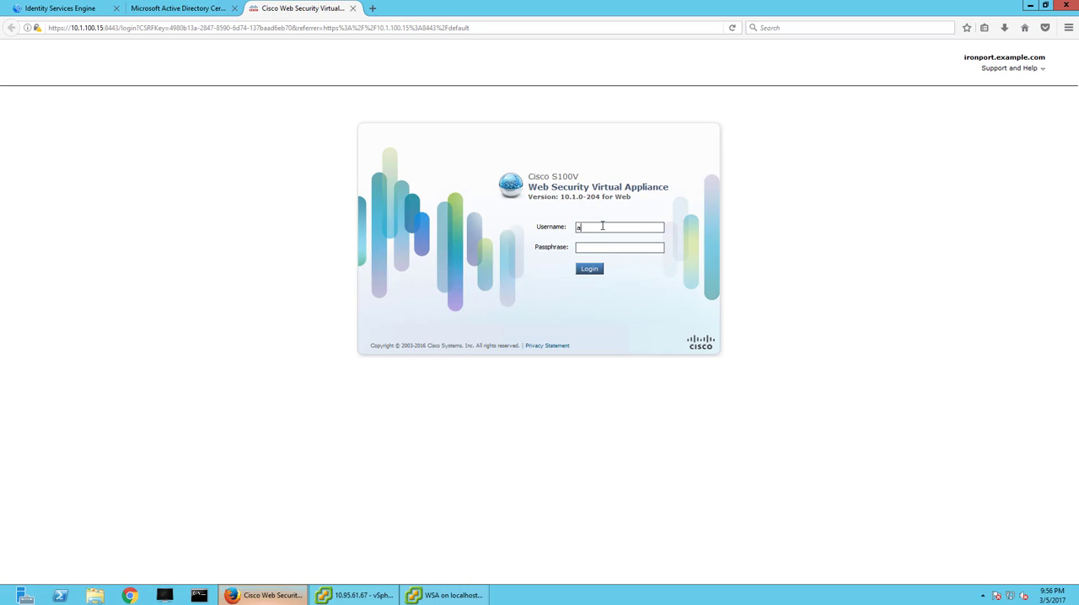
type("dmin")
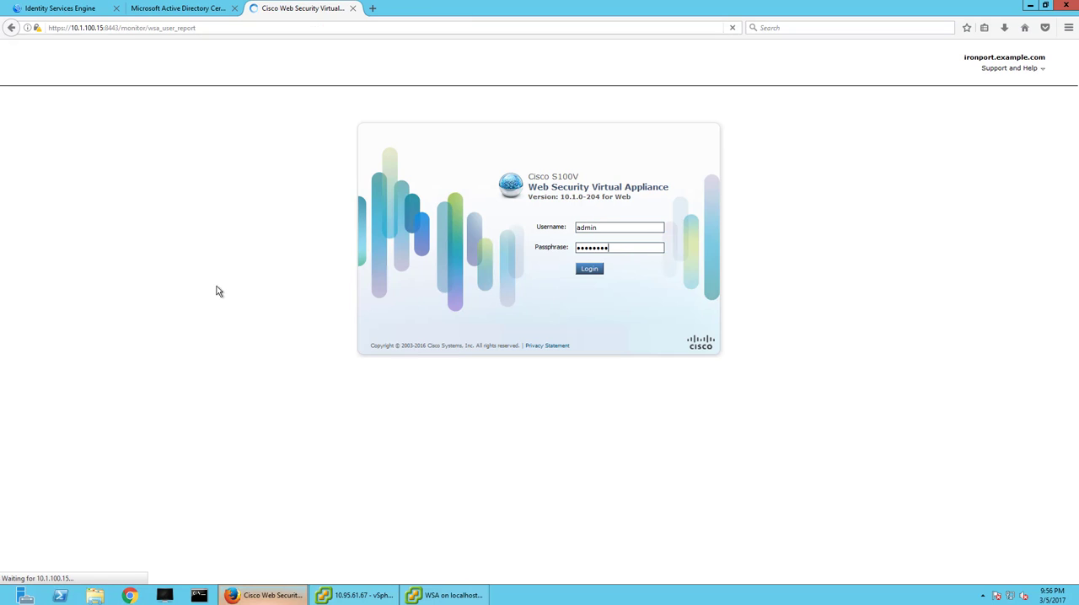
left_click(589, 268)
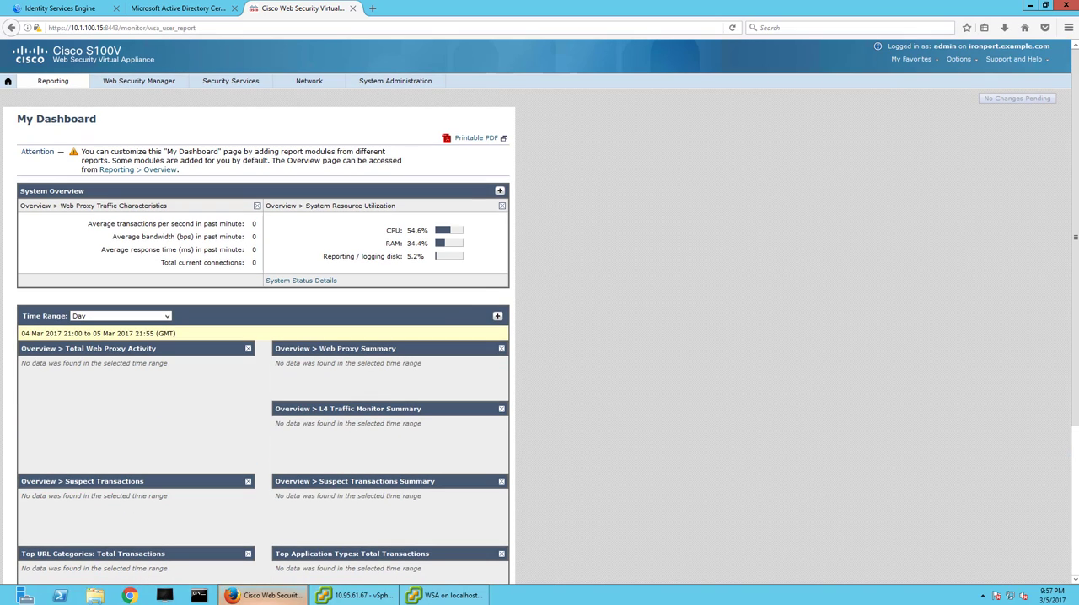
mouse_move(421, 92)
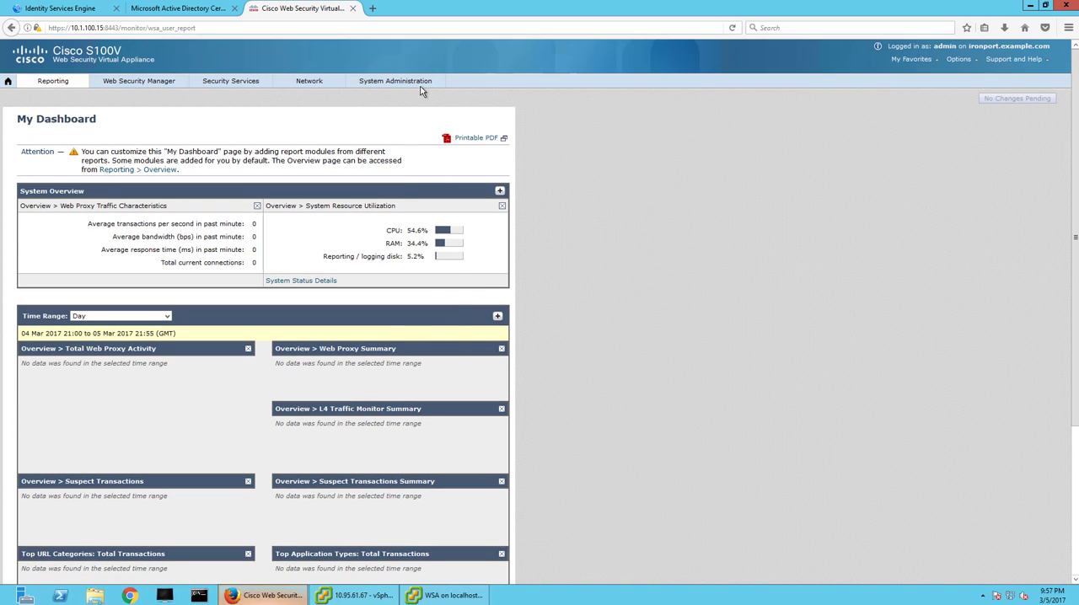
left_click(395, 80)
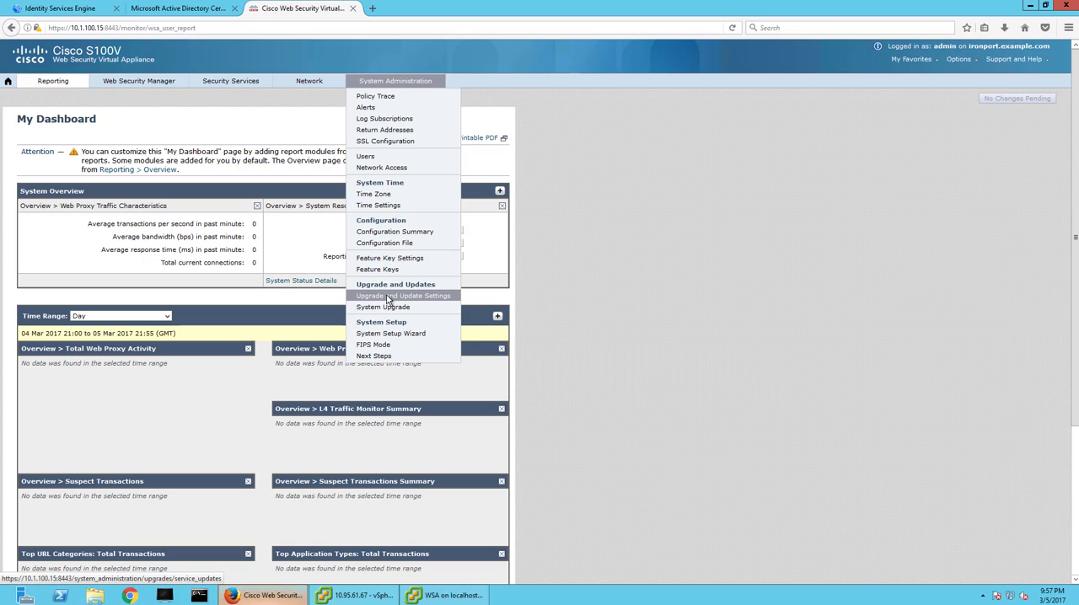
left_click(403, 296)
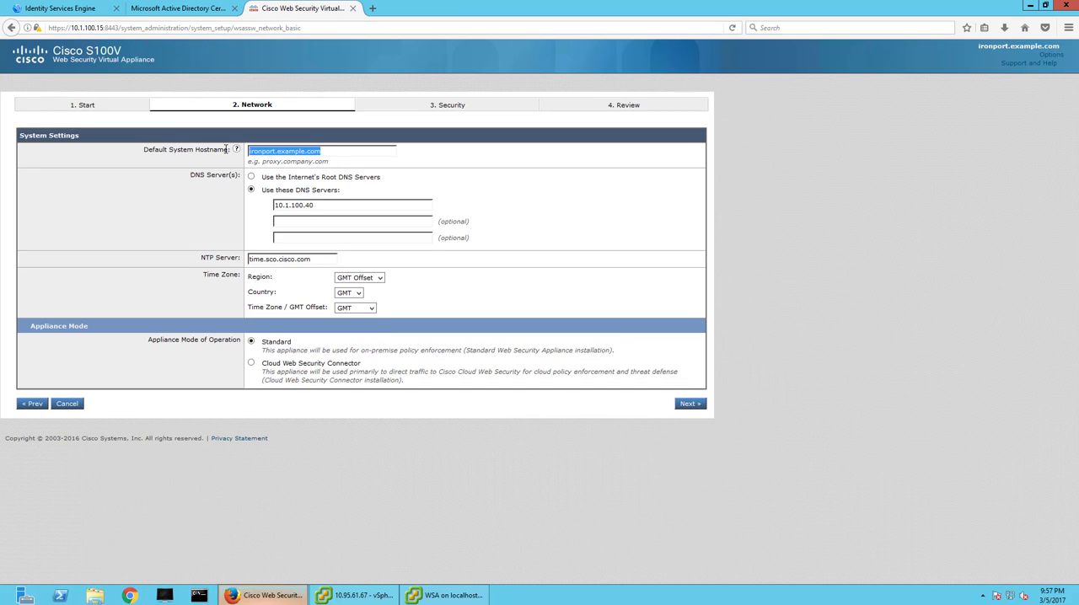
- Set hostname wsa.securitydemo.net and NTP server 10.1.100.40 in the wizard's Network step
type("wsa.securitydemo.net")
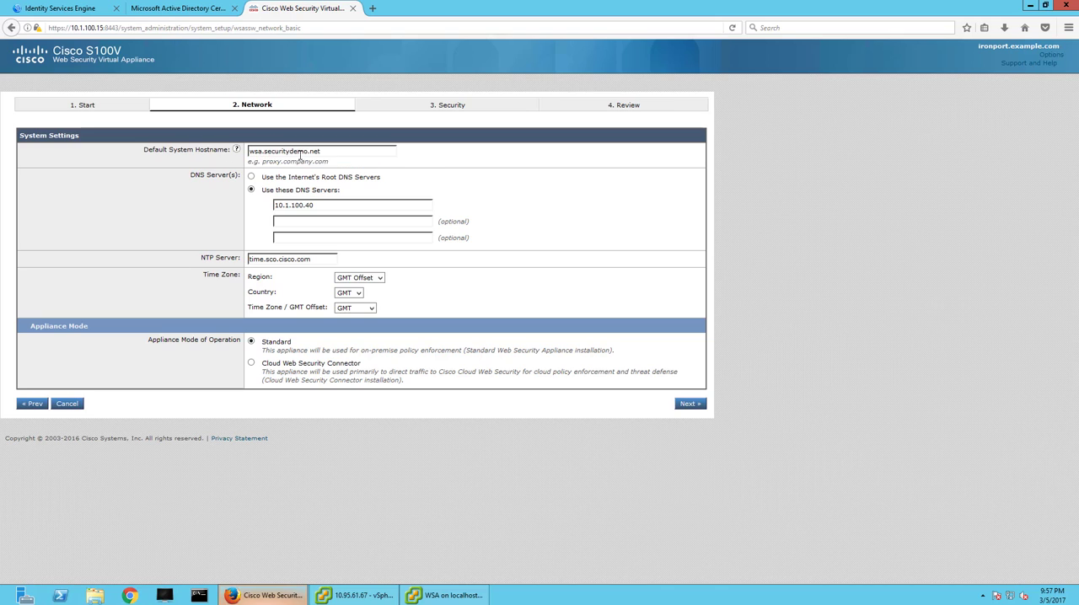
triple_click(287, 258)
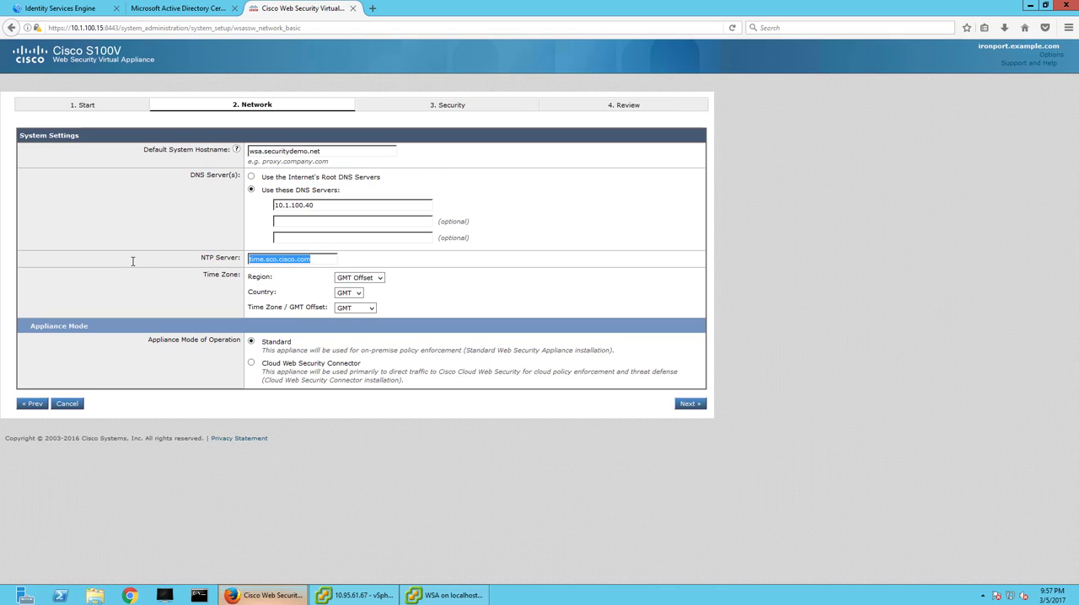
type("10.1.100.40")
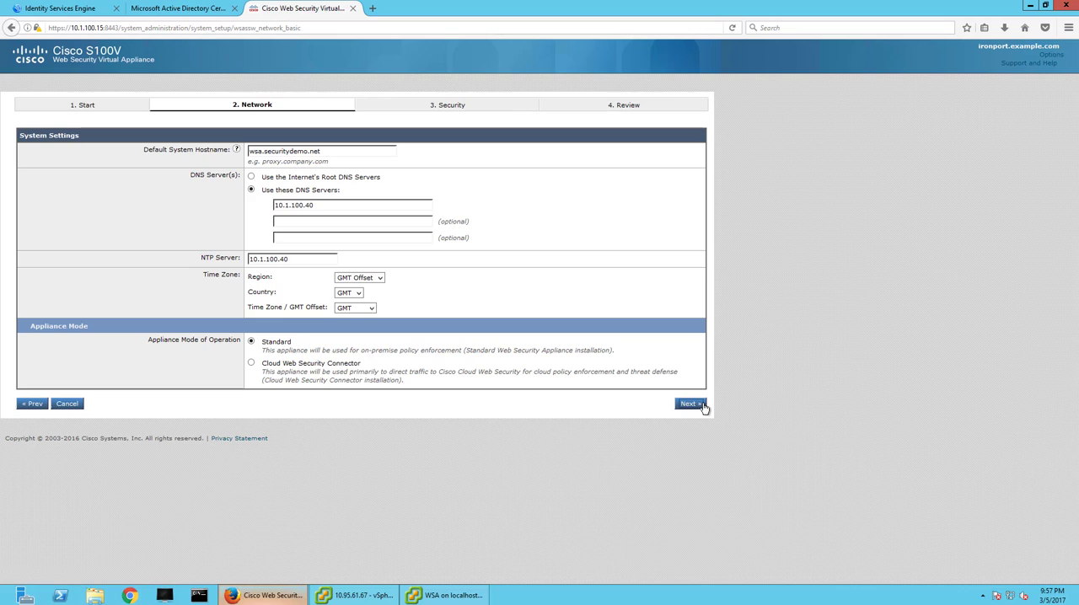
left_click(690, 403)
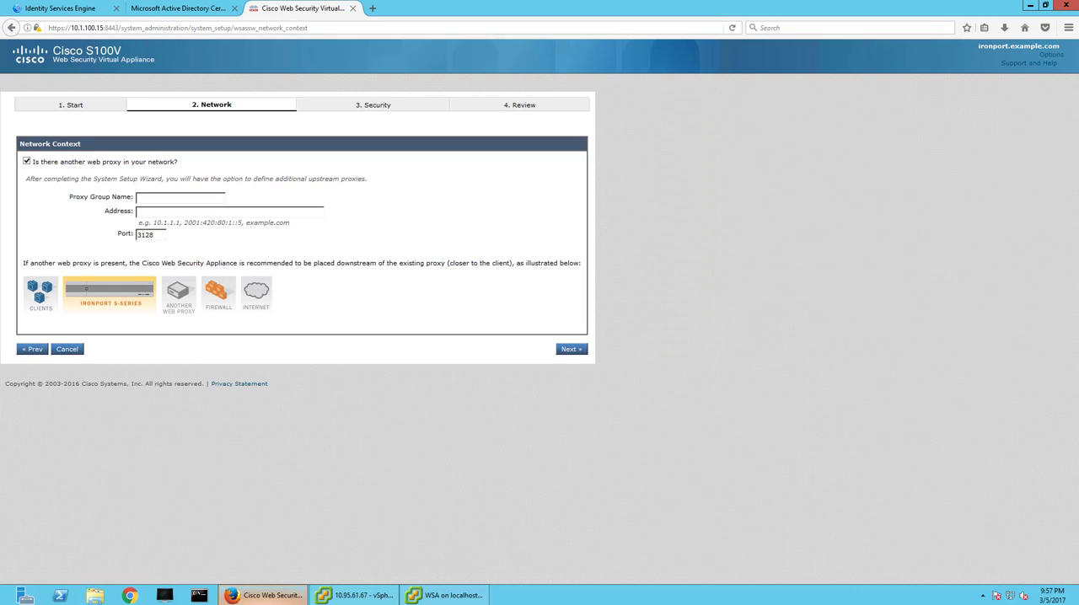
- Add upstream proxy Upstream-Proxy at proxy.esl.cisco.com:80, accepting default interface and wiring settings
type("Upstream-Proxy")
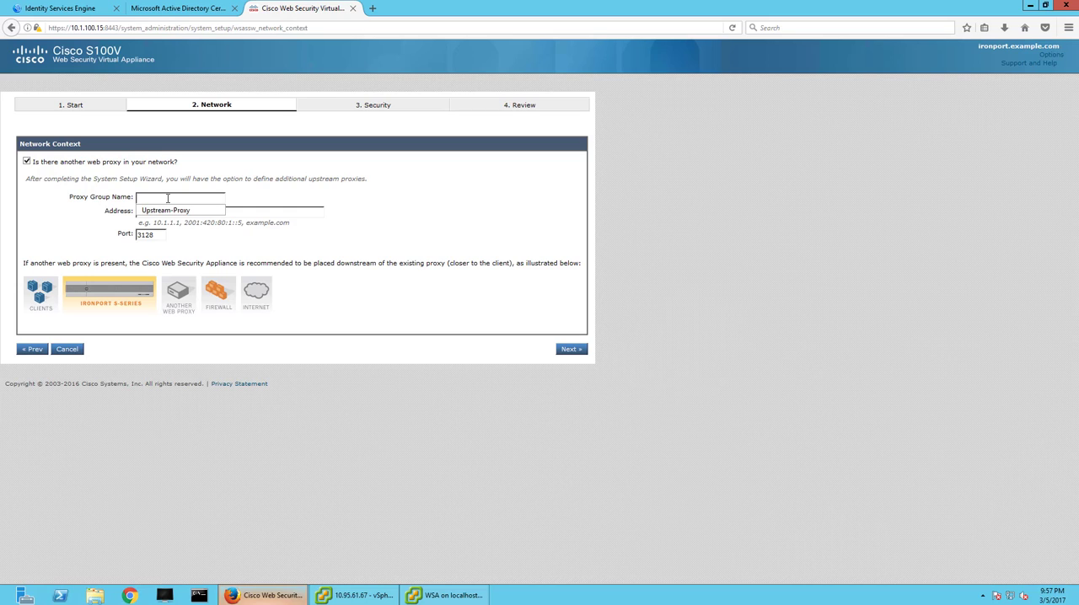
type("Upstream-Proxy")
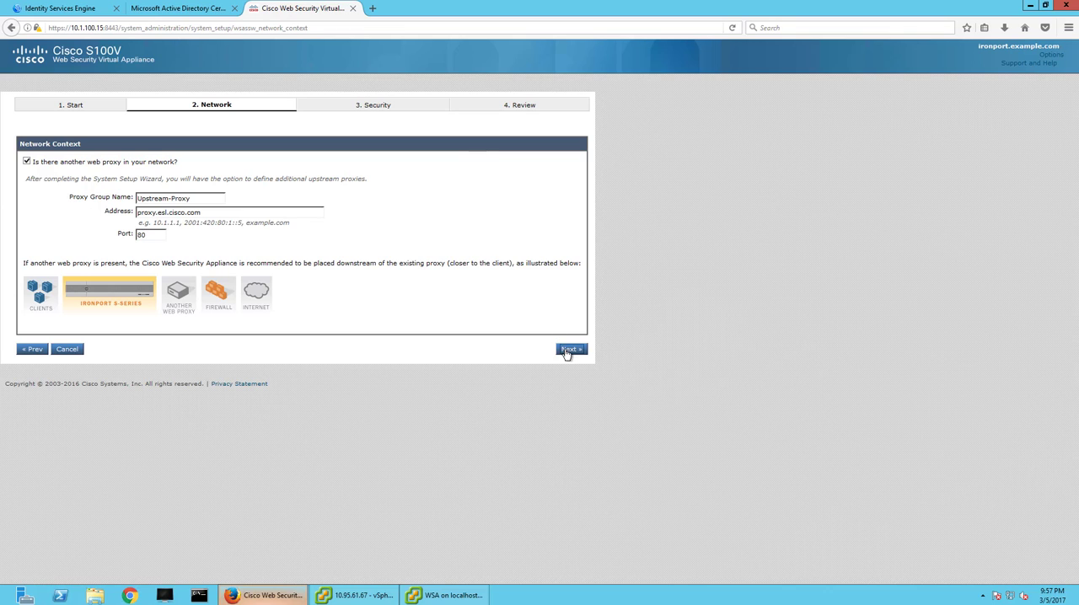
left_click(571, 349)
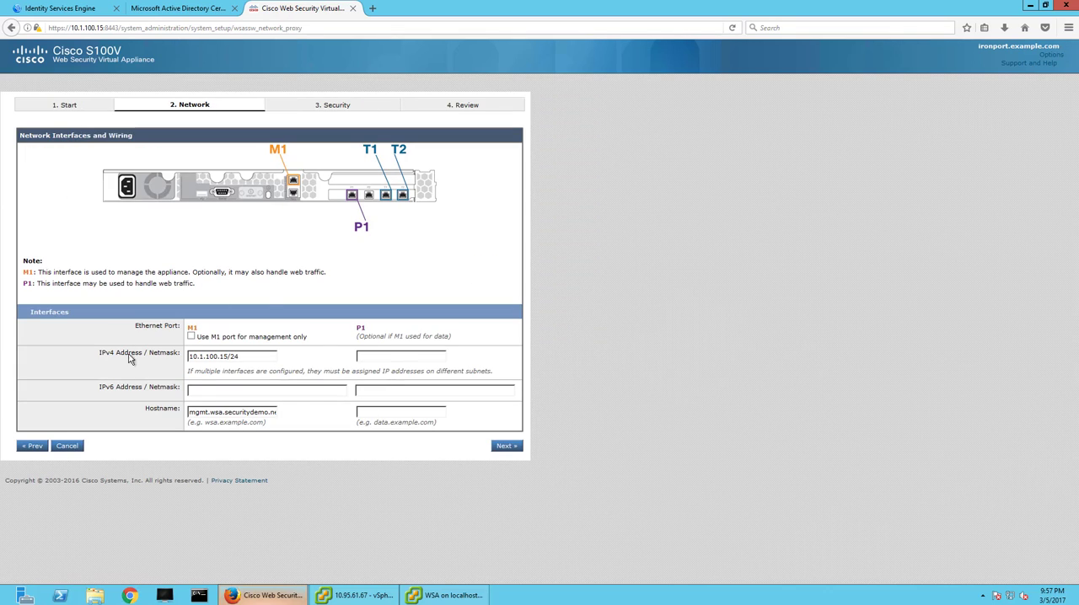
left_click(506, 445)
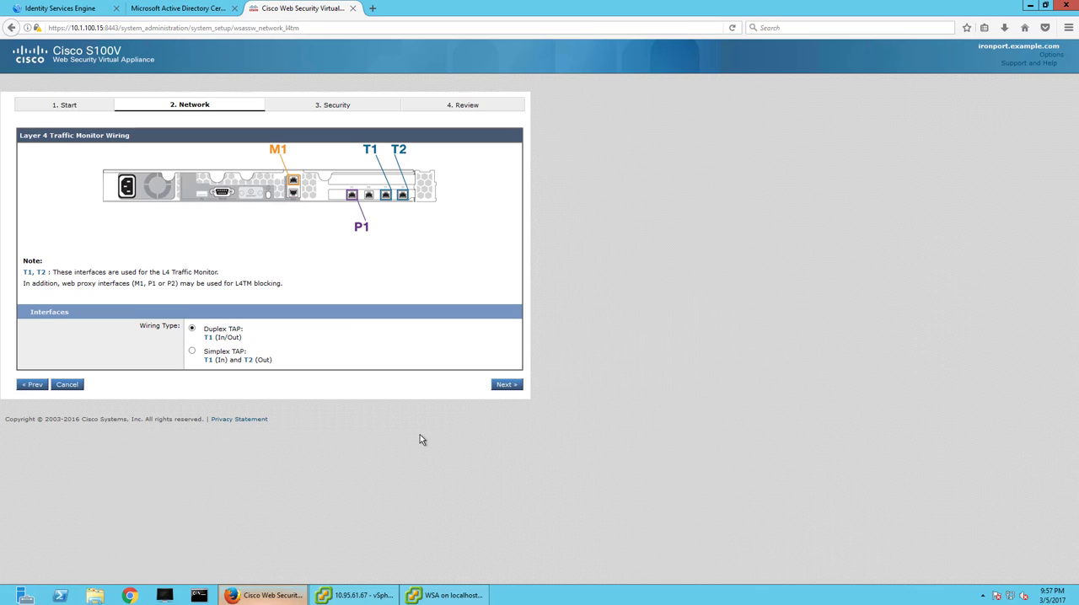
left_click(505, 385)
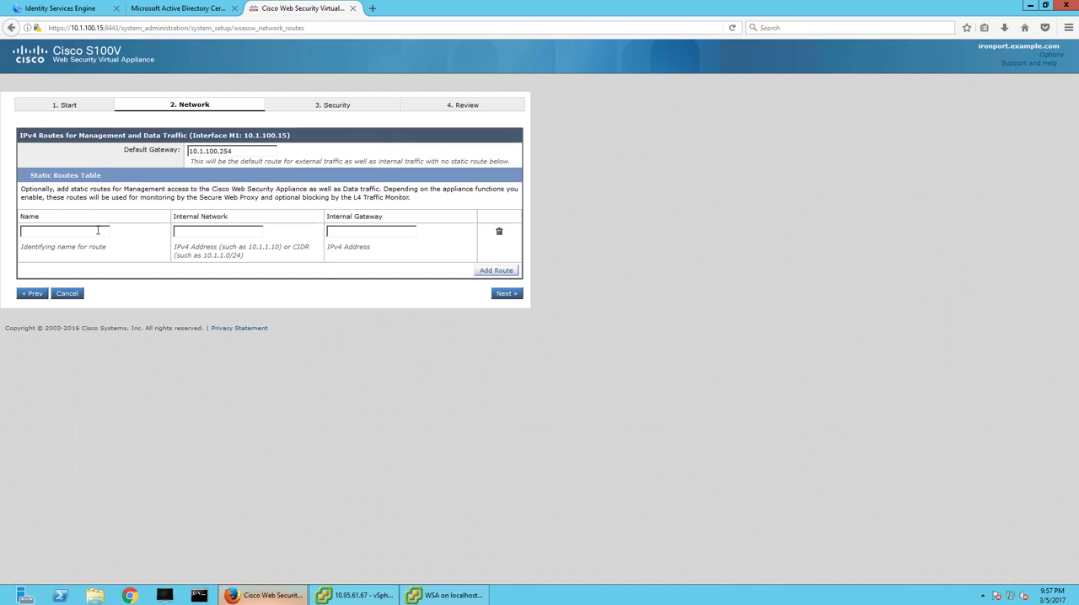
- Add static route Test-Network for 10.1.30.0/24 via 10.1.100.75, with no transparent redirection device
type("Test-Network")
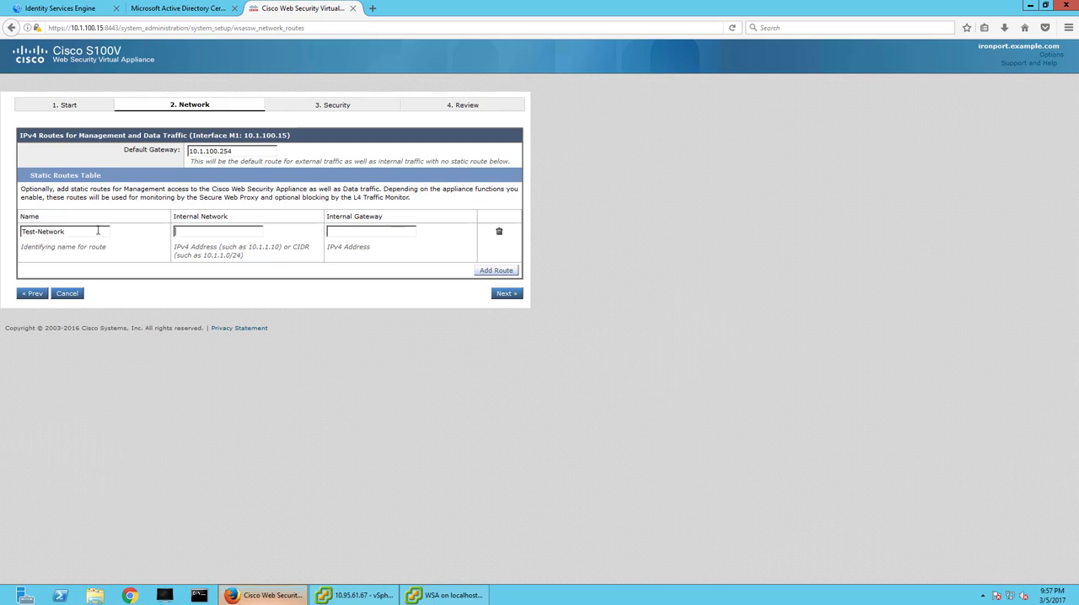
type("10.1.30.0/24")
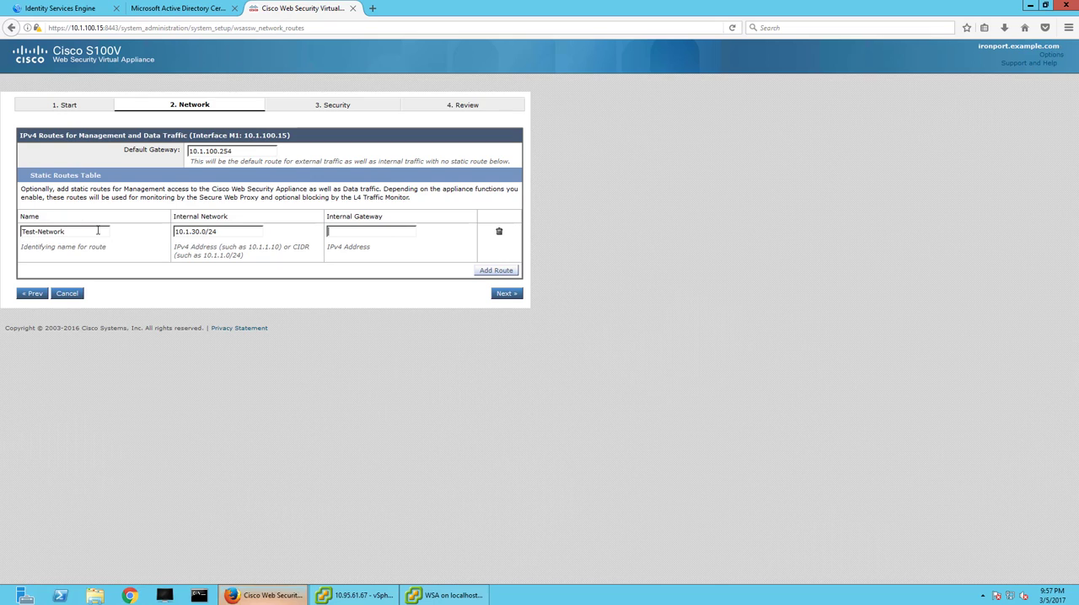
type("10.1.100.75")
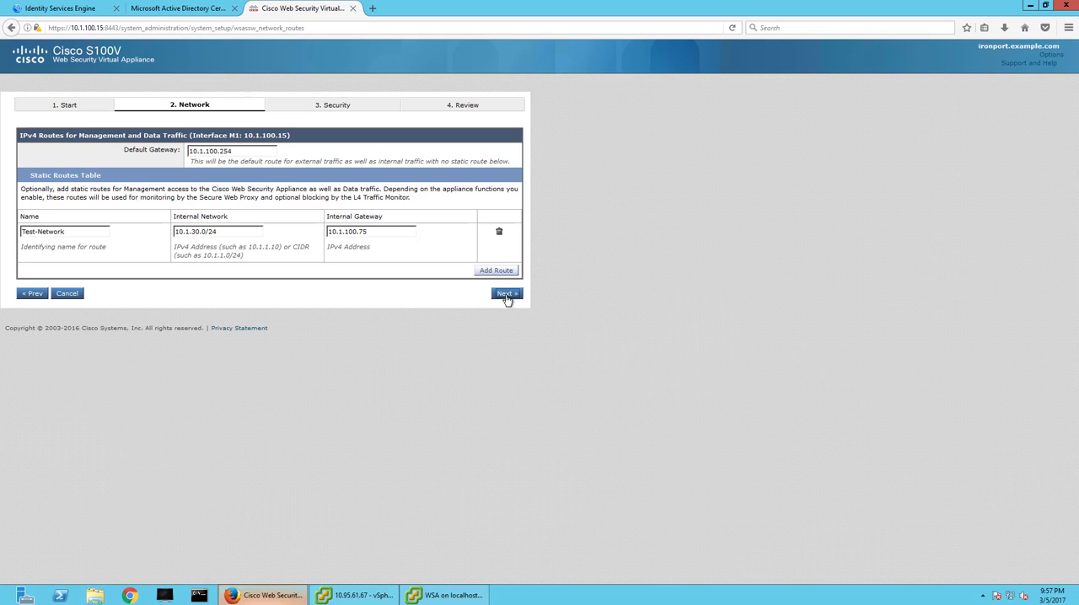
left_click(506, 294)
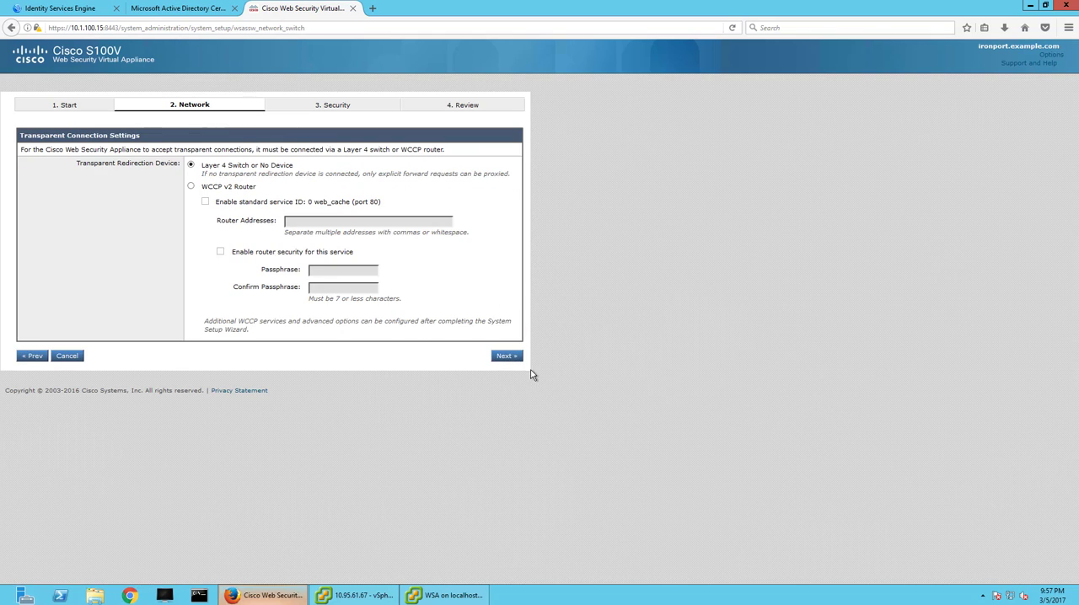
left_click(505, 355)
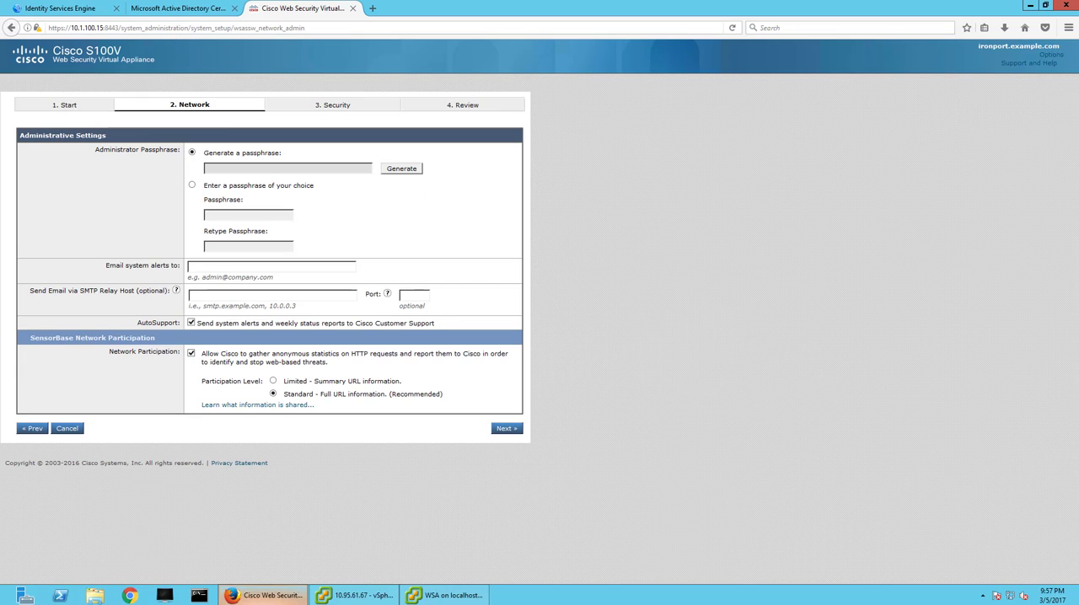
mouse_move(202, 189)
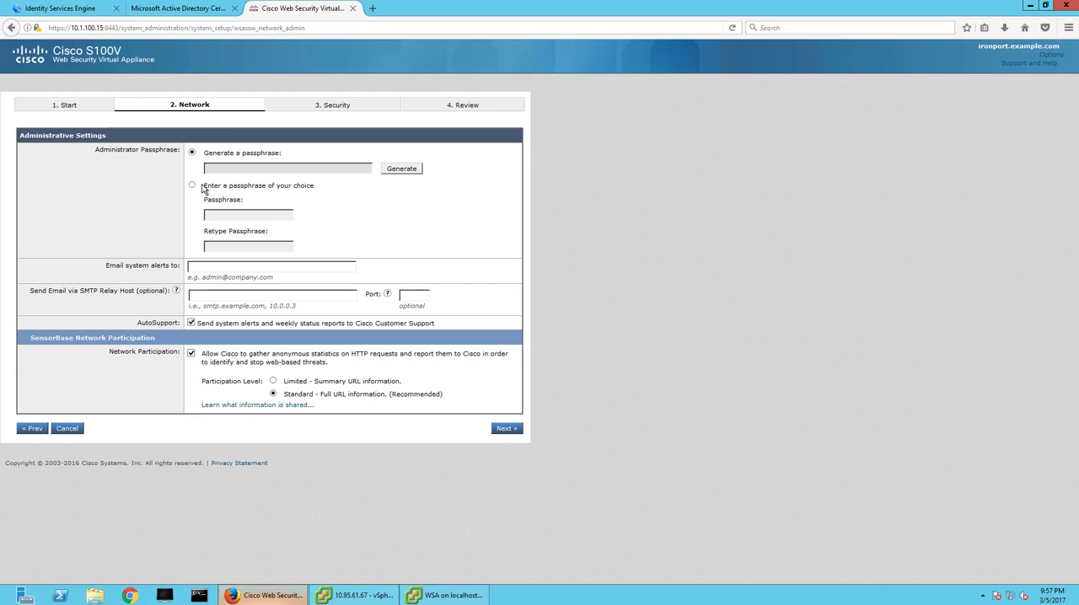
- Set a custom admin passphrase and alert email, and turn off AutoSupport and SensorBase
left_click(191, 184)
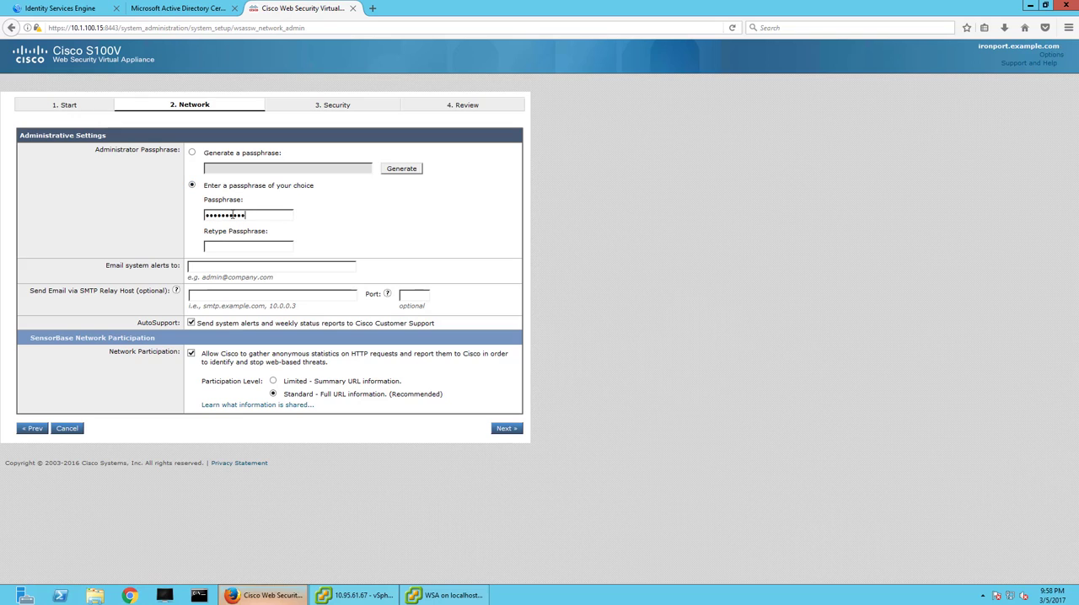
type("•••••")
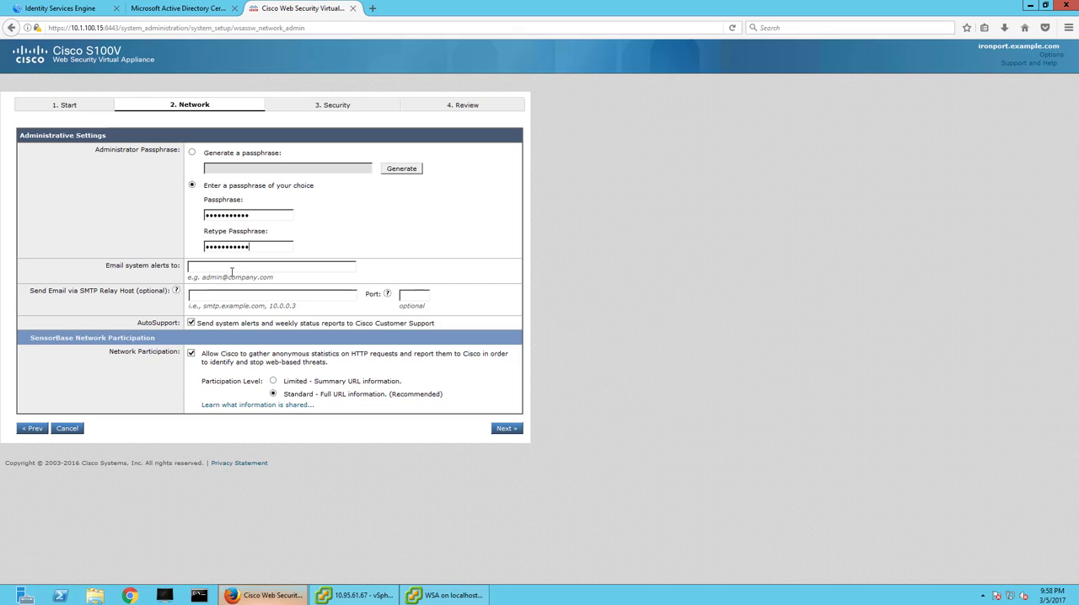
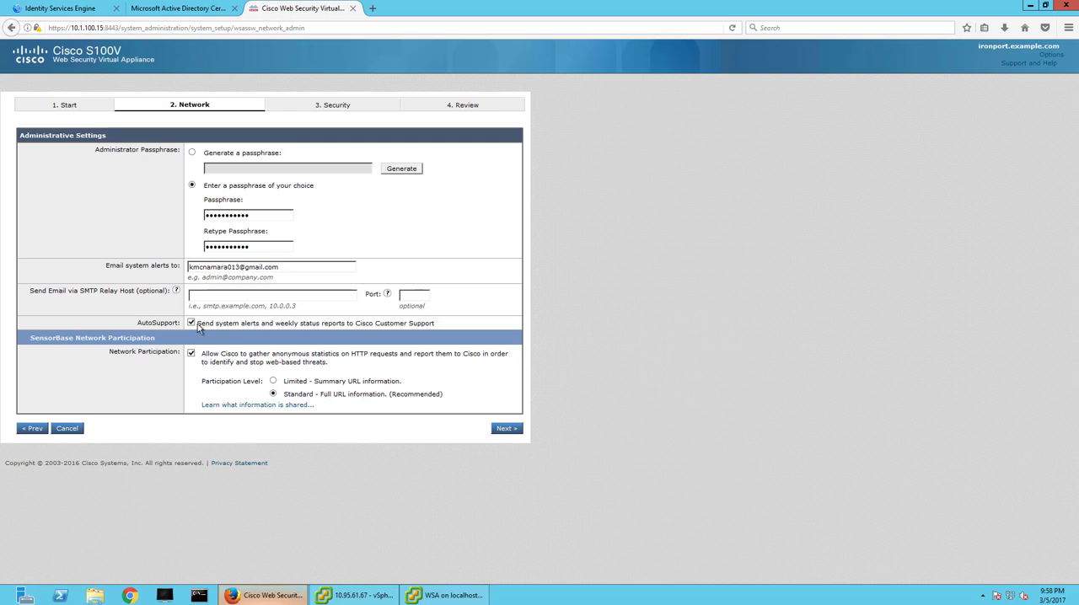
mouse_move(103, 300)
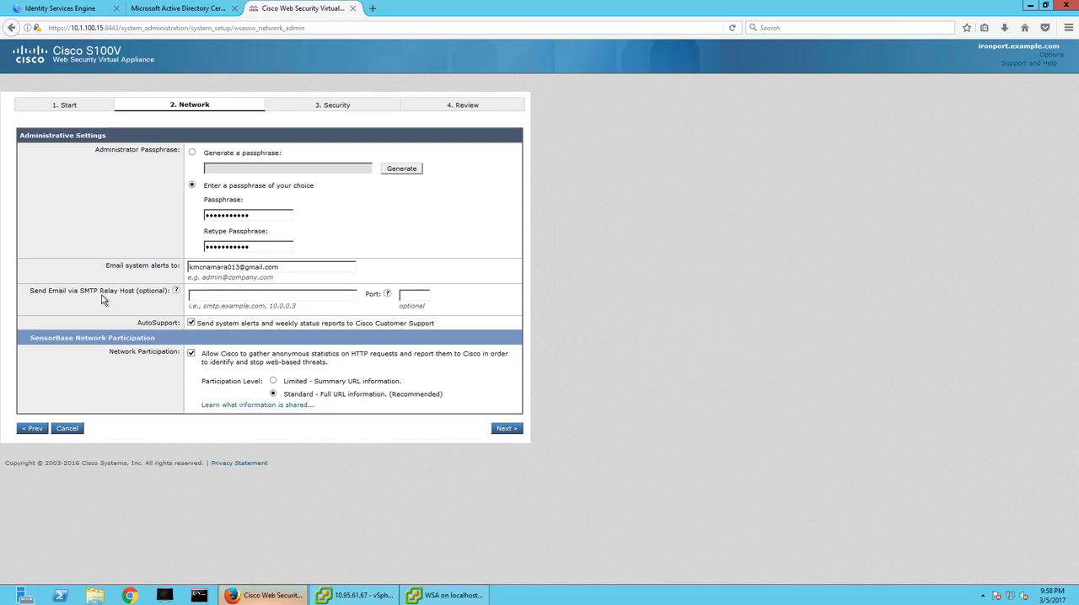
left_click(191, 323)
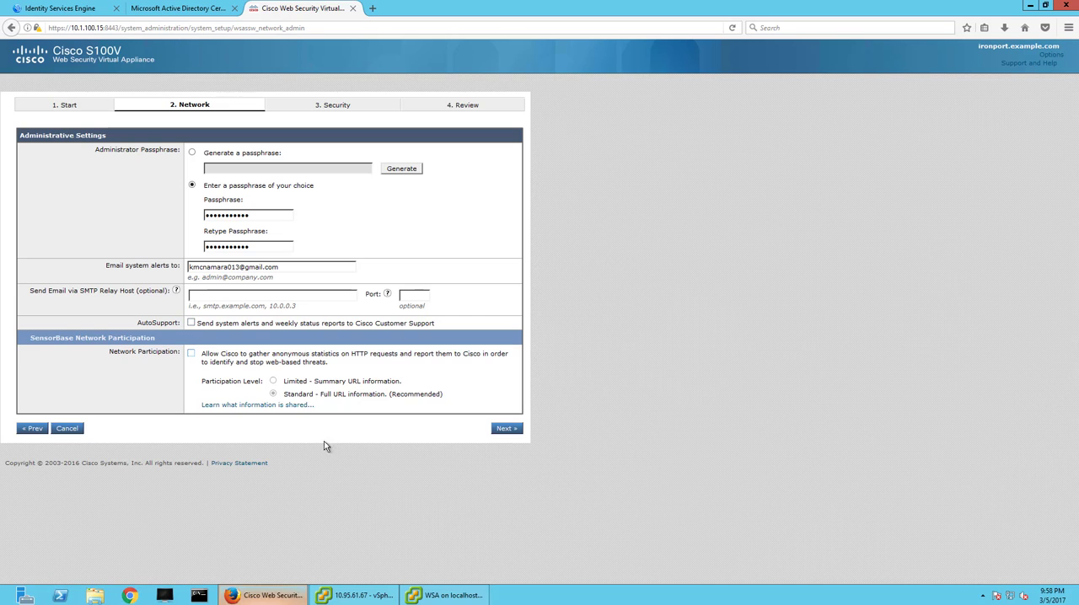
left_click(506, 428)
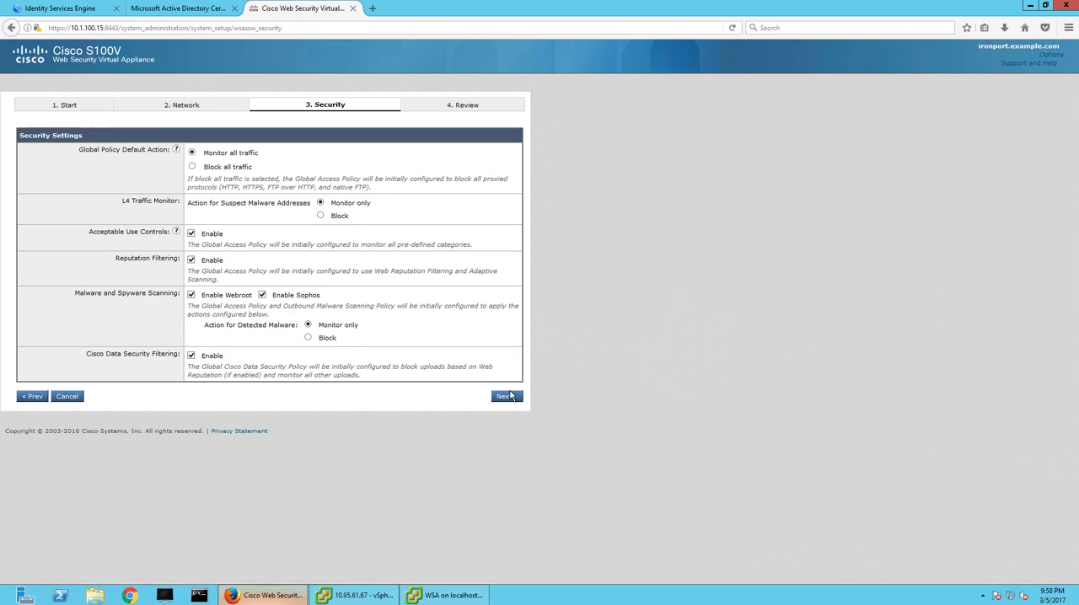
- Accept default Security settings, scroll through the Review page and install the configuration
left_click(506, 396)
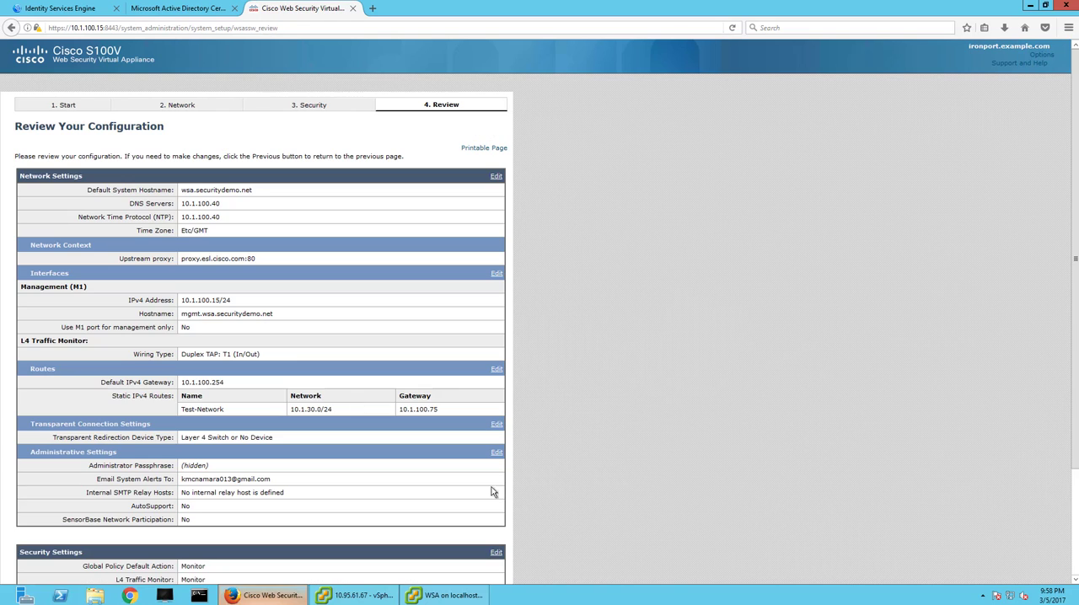
scroll("down", 3)
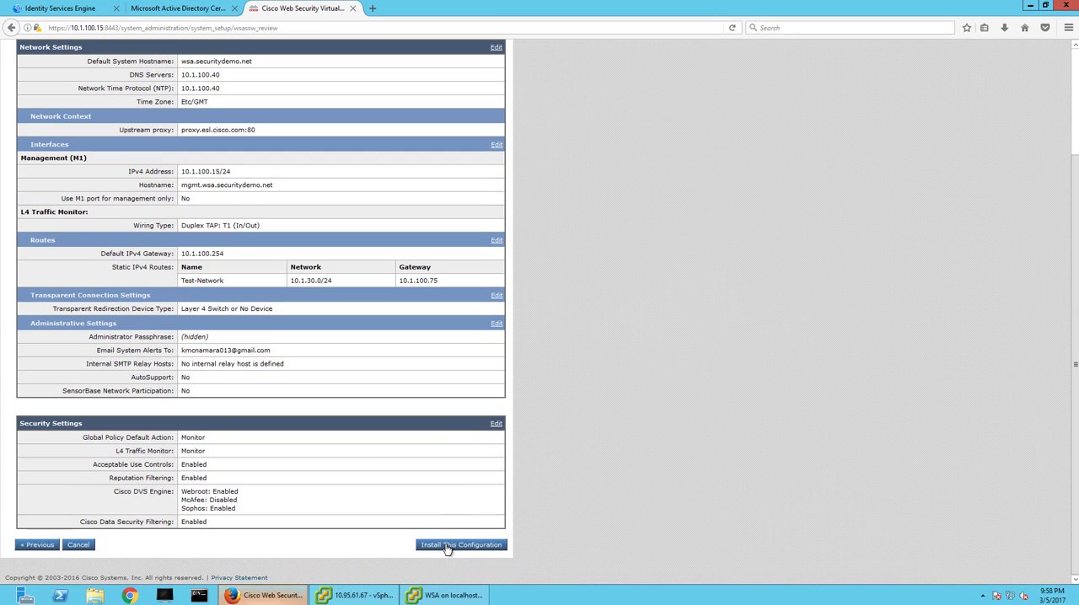
left_click(461, 545)
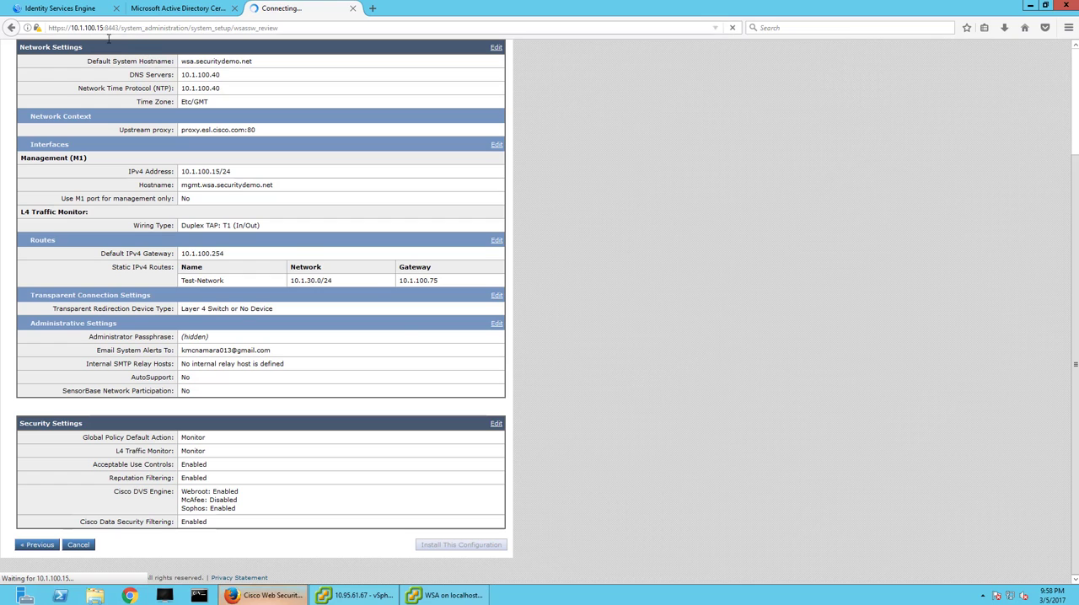
- Reload the appliance at 10.1.100.15:8443 until the System Setup Next Steps page appears
left_click(461, 544)
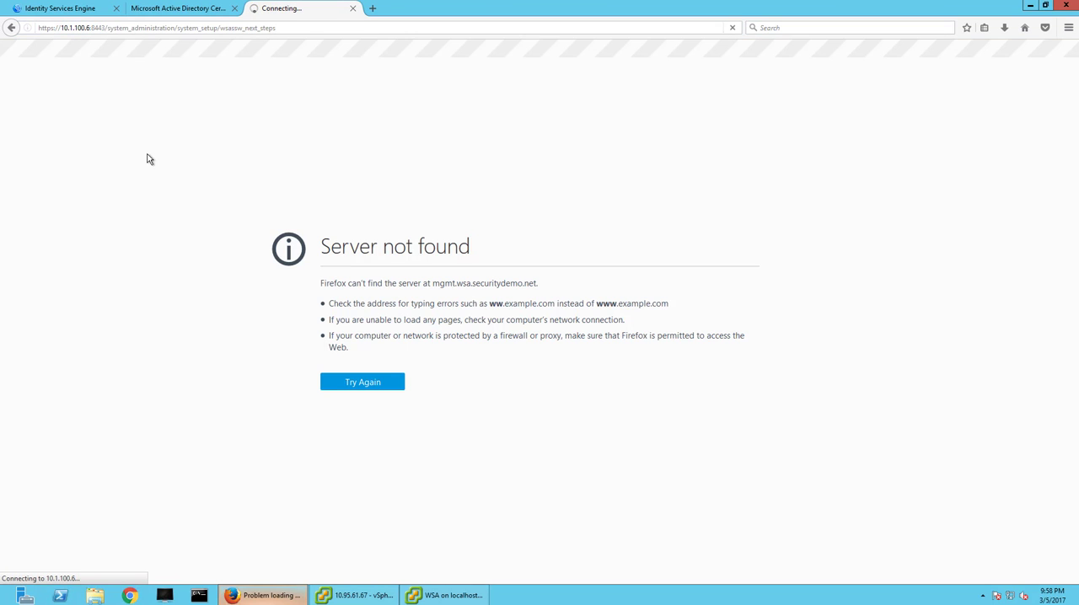
mouse_move(263, 213)
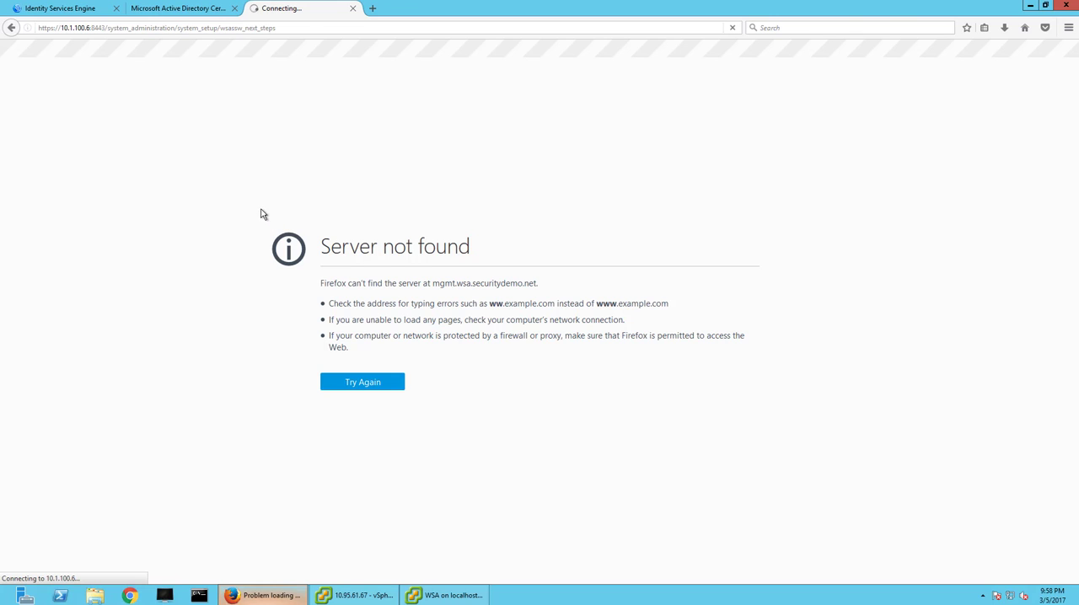
mouse_move(213, 119)
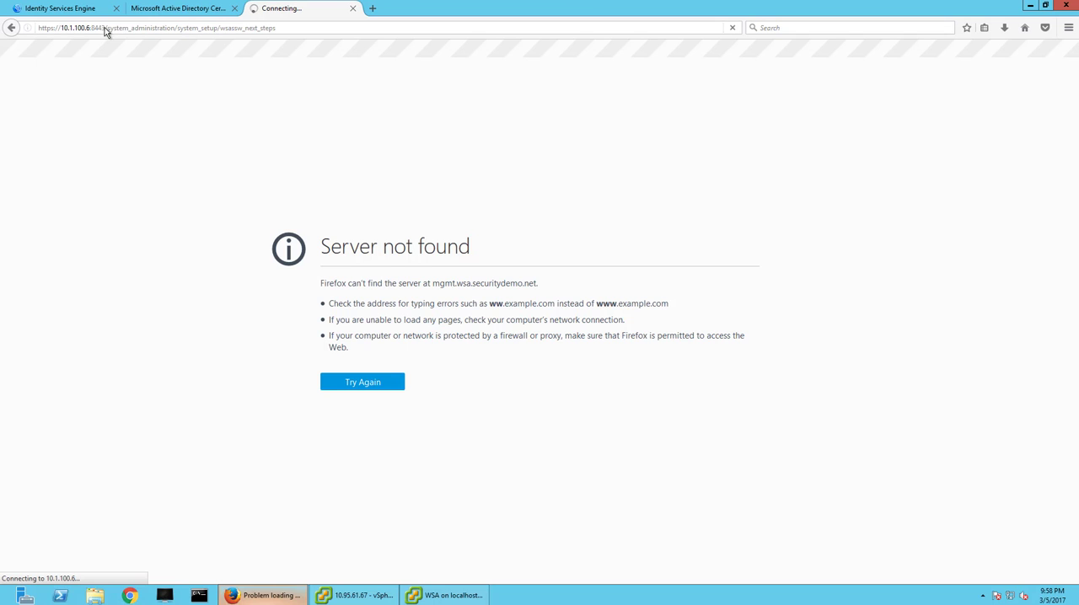
left_click(186, 27)
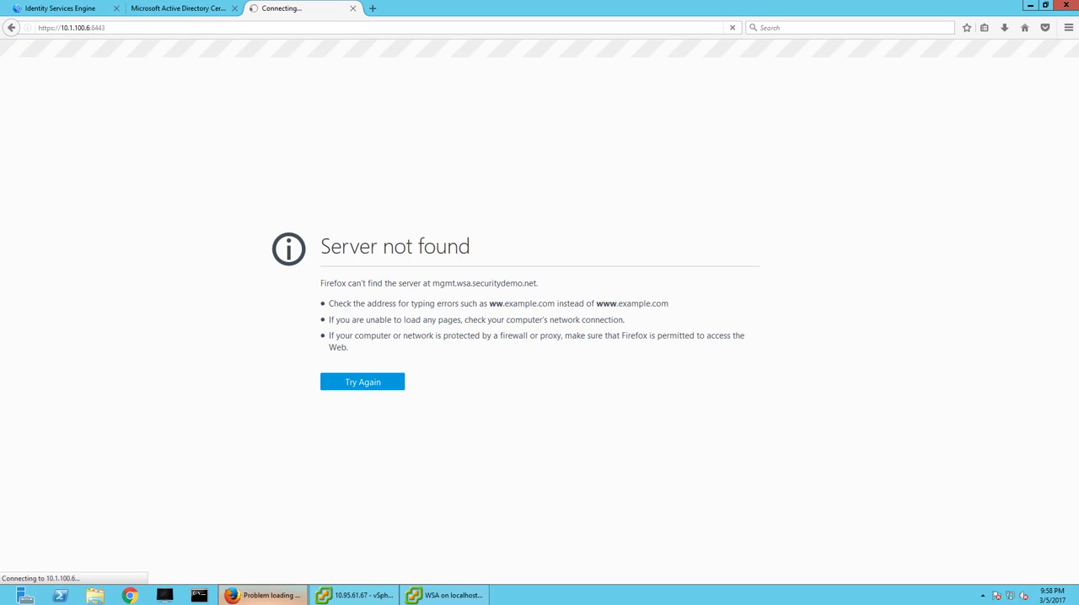
left_click(361, 382)
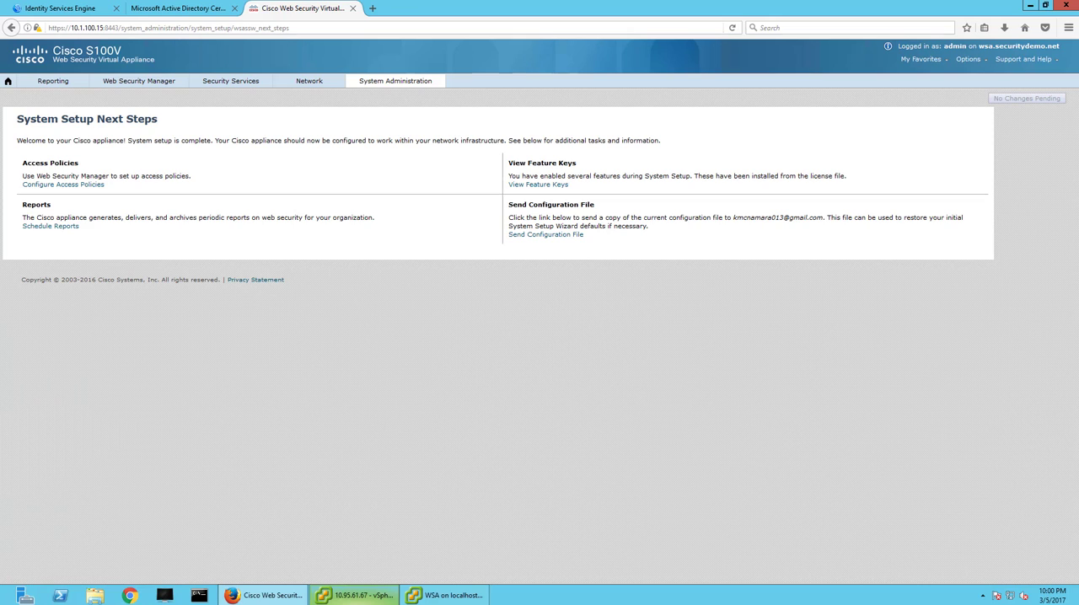
mouse_move(305, 92)
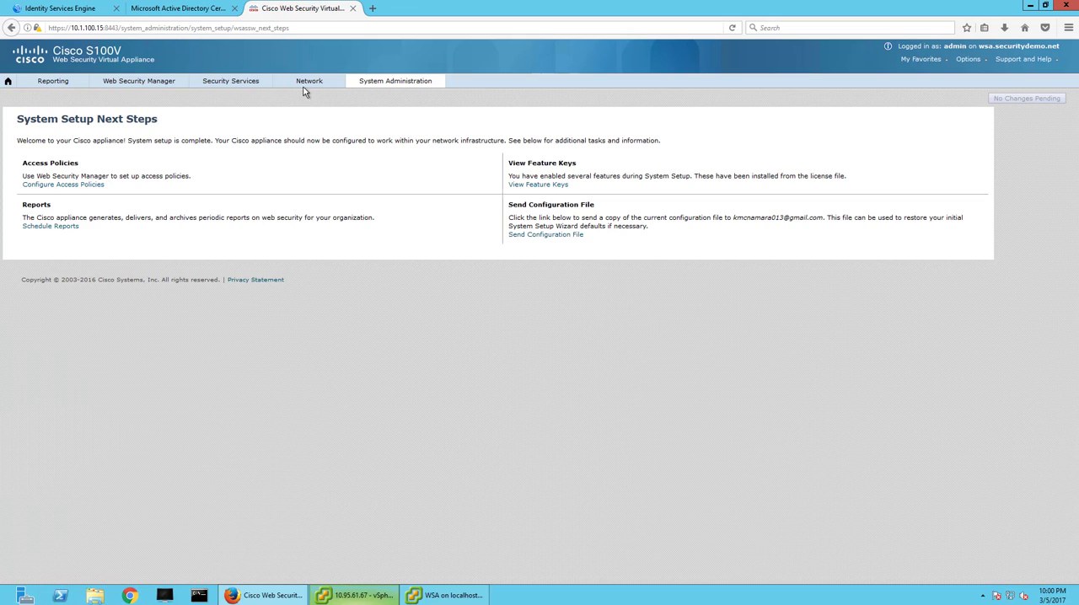
- Open the Network menu to reach Certificate Management
left_click(309, 80)
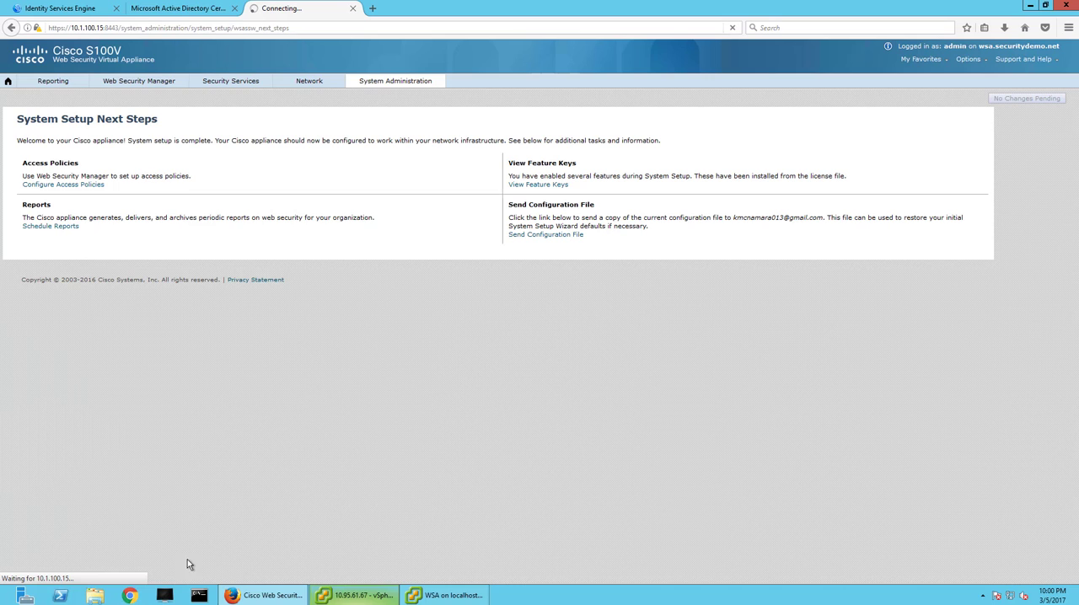
mouse_move(380, 598)
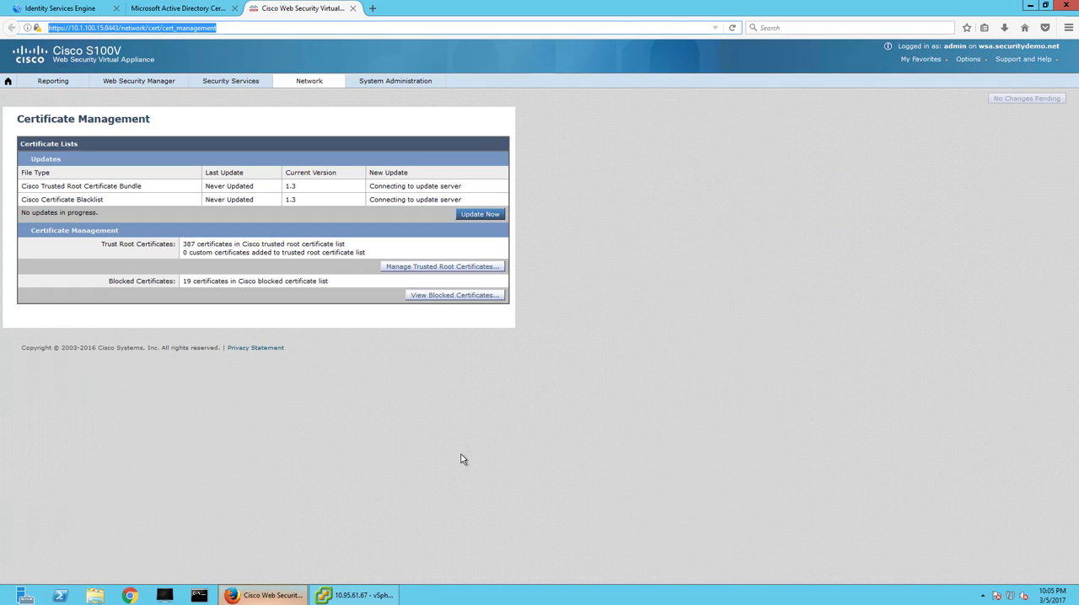
mouse_move(439, 266)
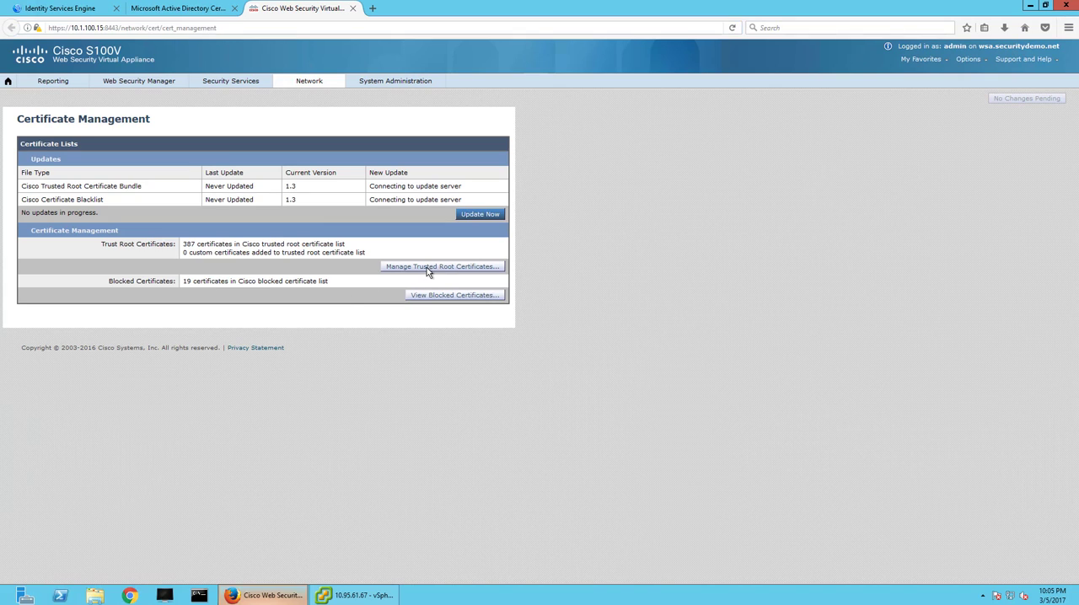
- Import certnew(3).cer from Downloads as a custom trusted root certificate (securitydemo-AD1-CA)
left_click(442, 267)
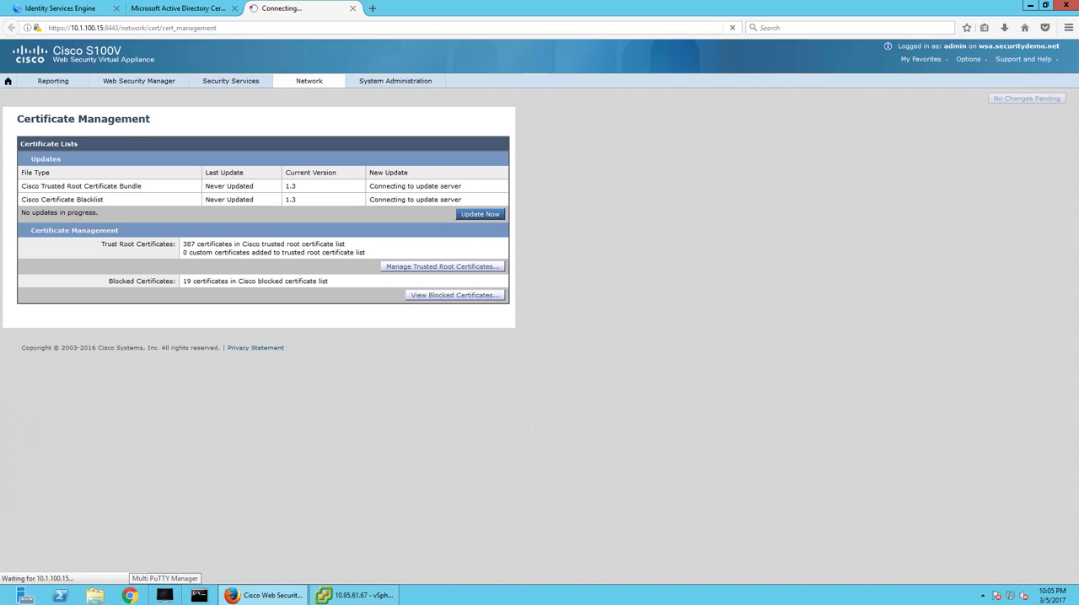
left_click(442, 266)
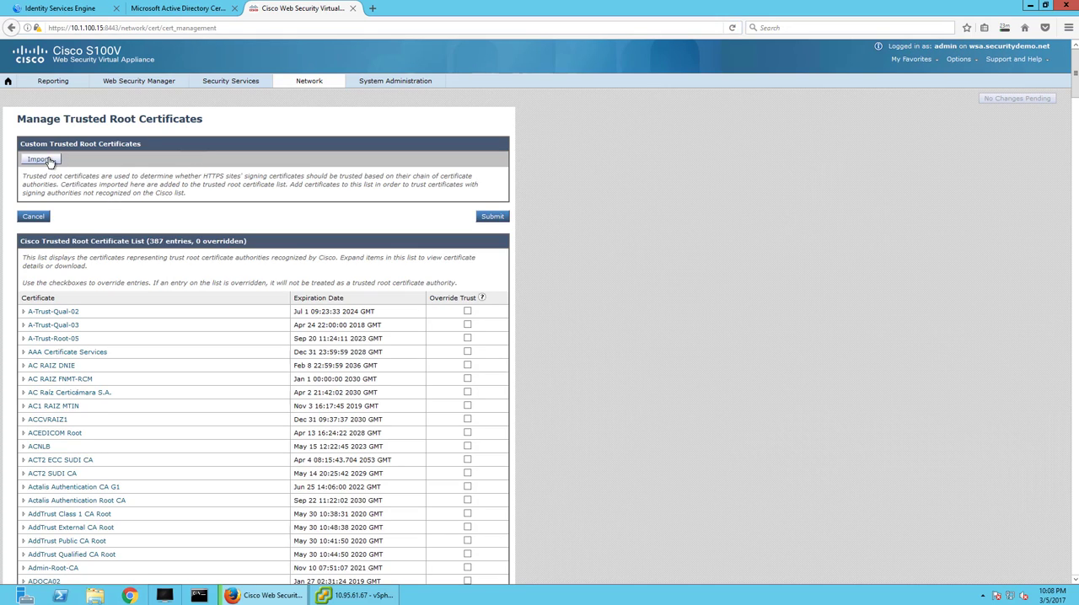
left_click(40, 159)
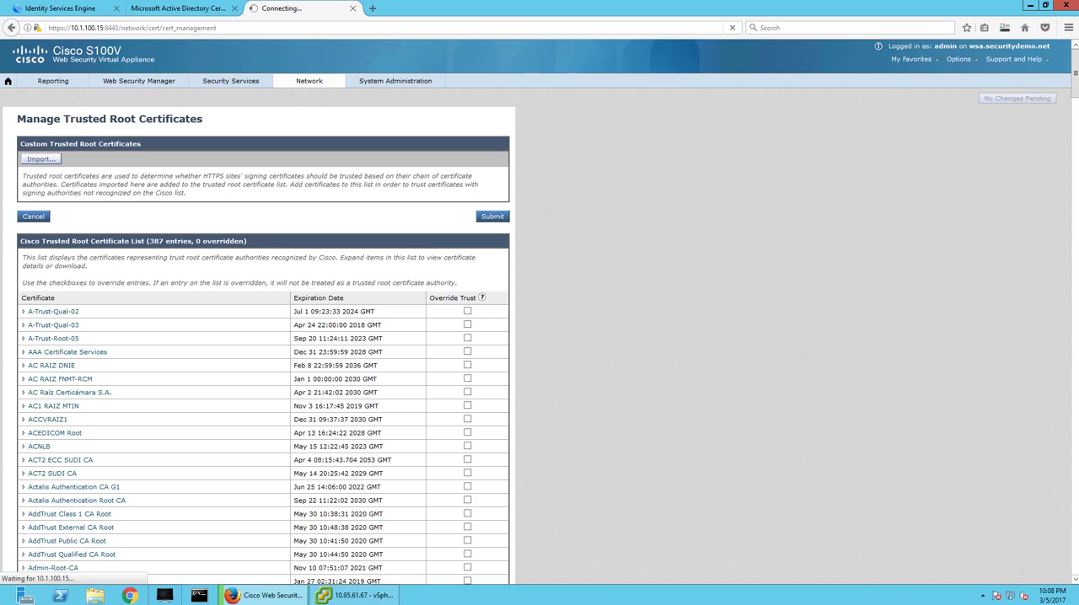
left_click(39, 158)
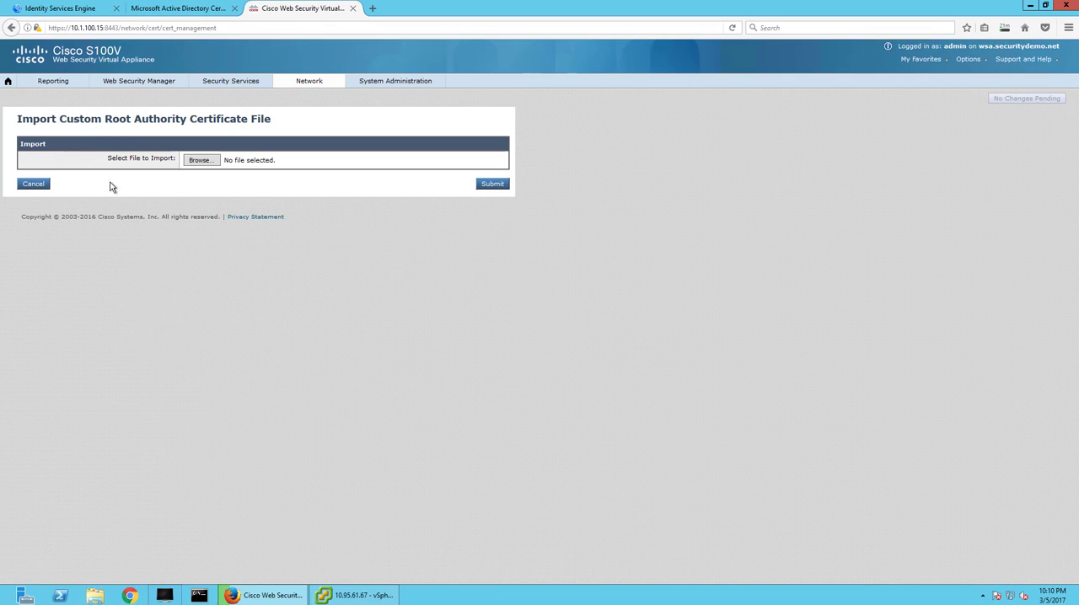
left_click(201, 161)
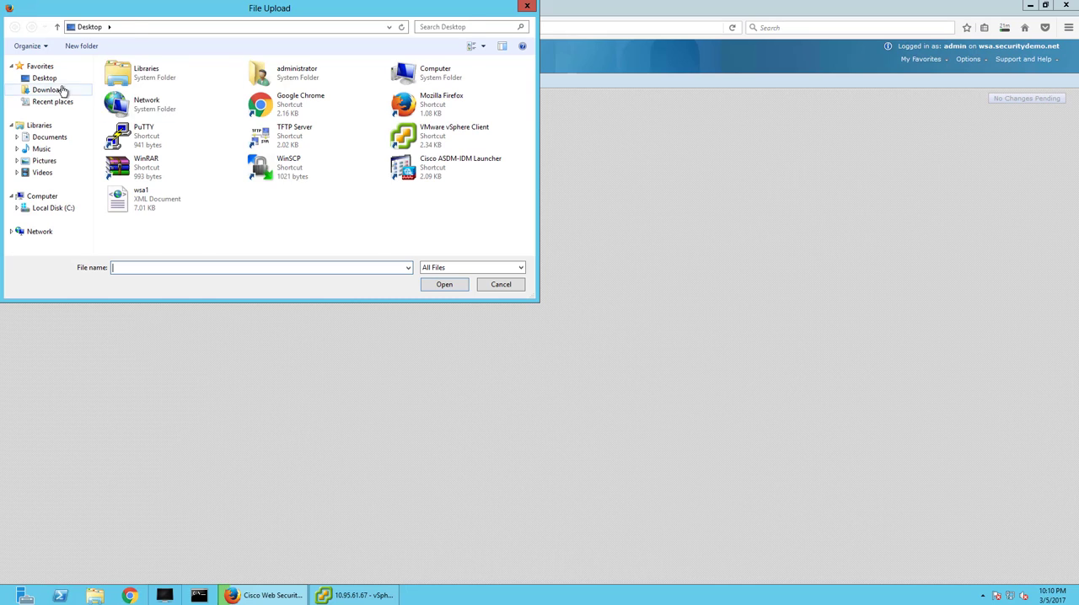
left_click(49, 89)
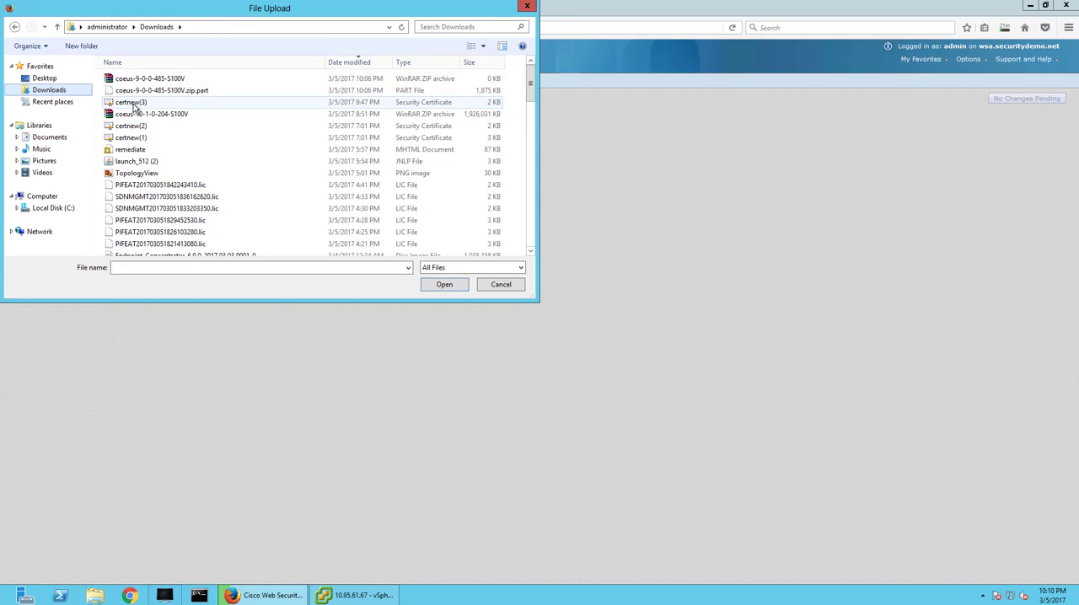
left_click(445, 285)
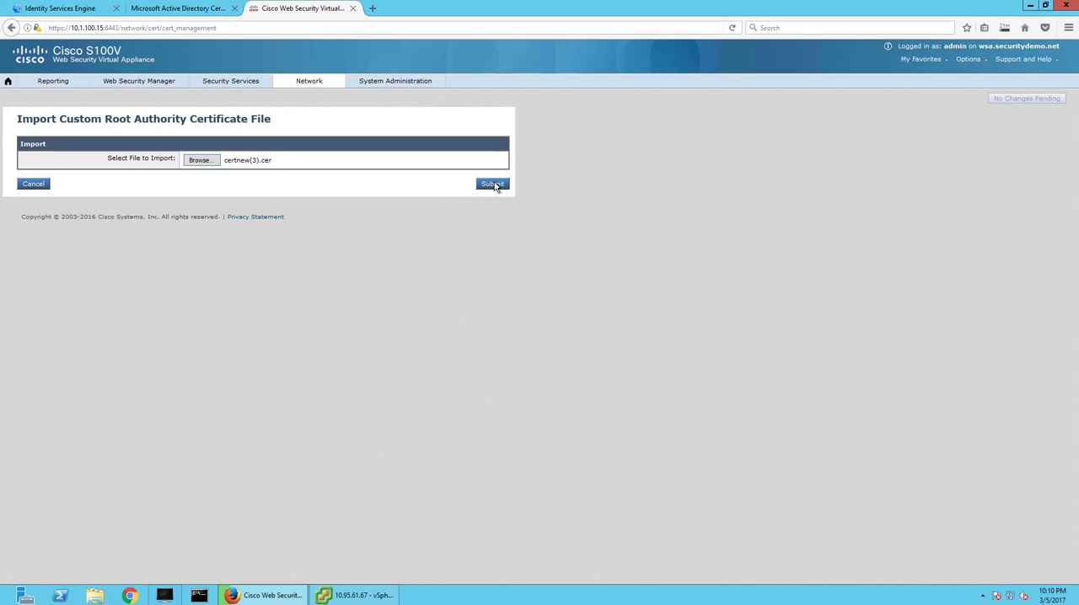
left_click(492, 184)
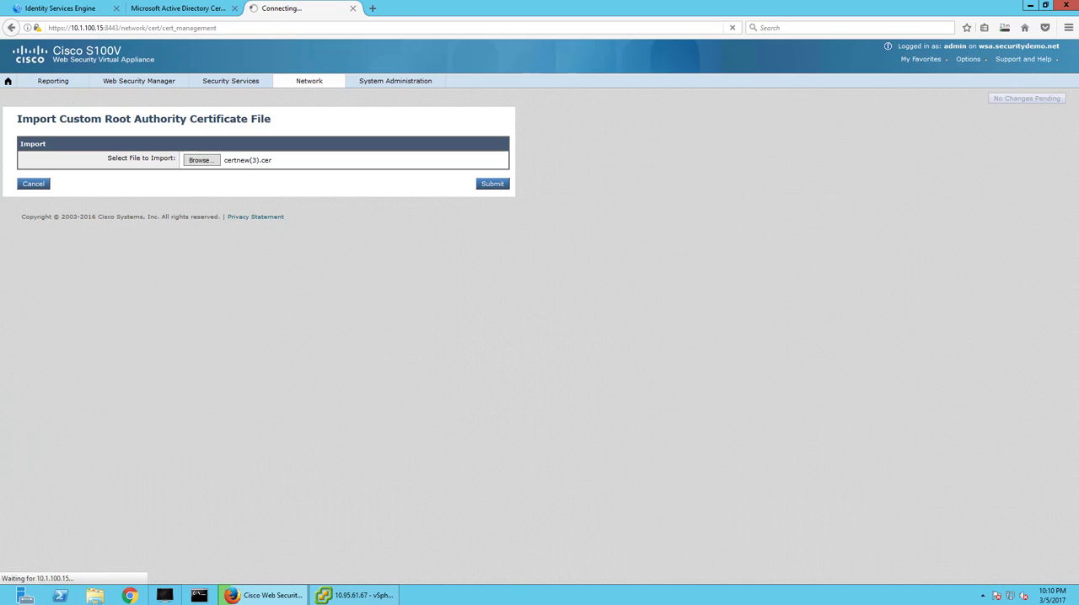
left_click(492, 183)
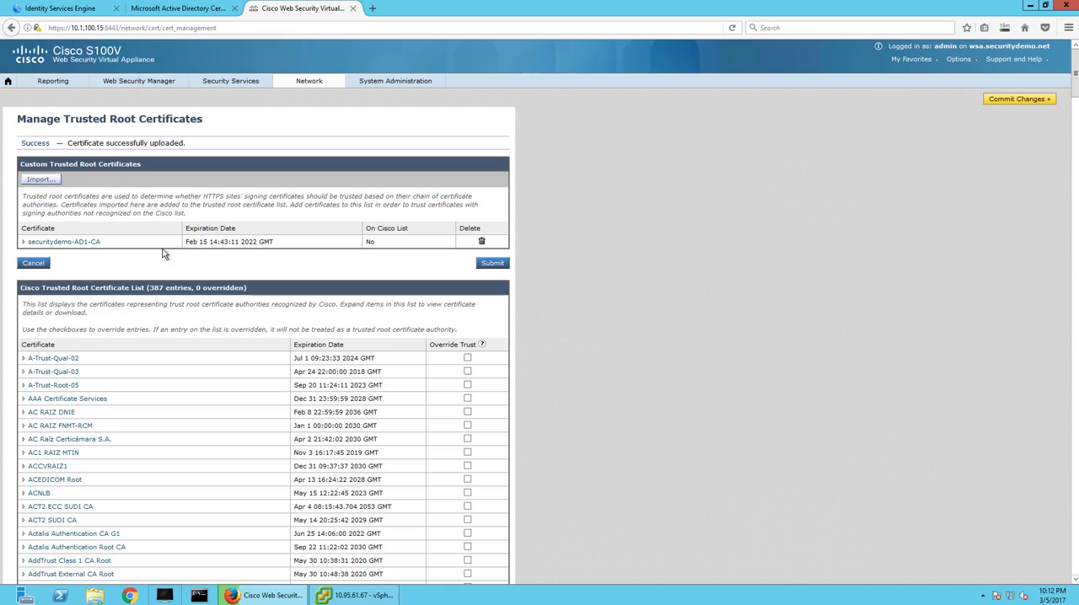
mouse_move(988, 191)
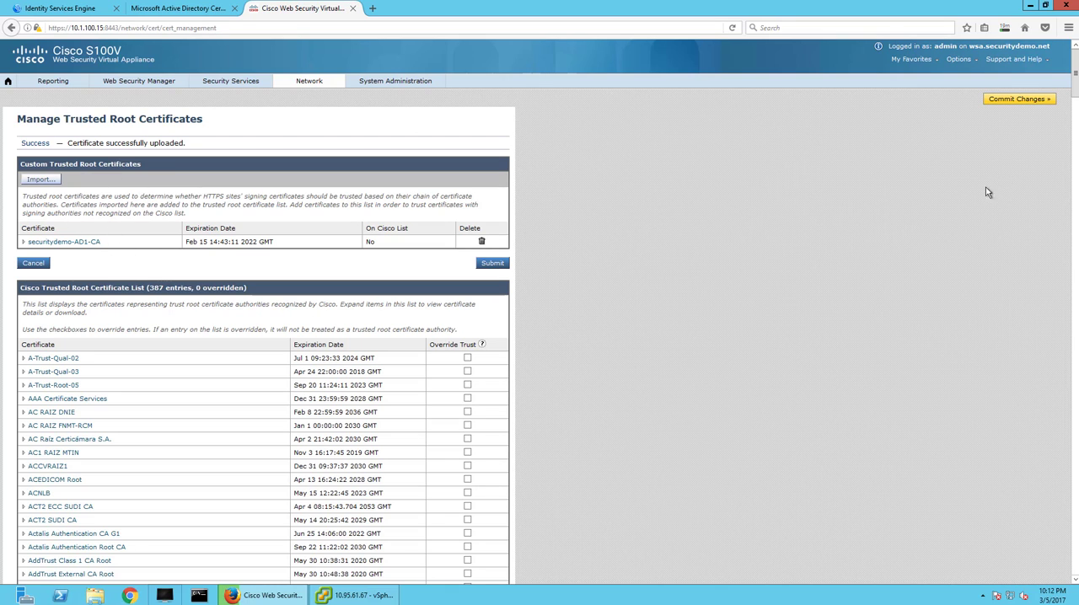
- Commit the pending trusted root certificate import from the Uncommitted Changes page
left_click(1018, 98)
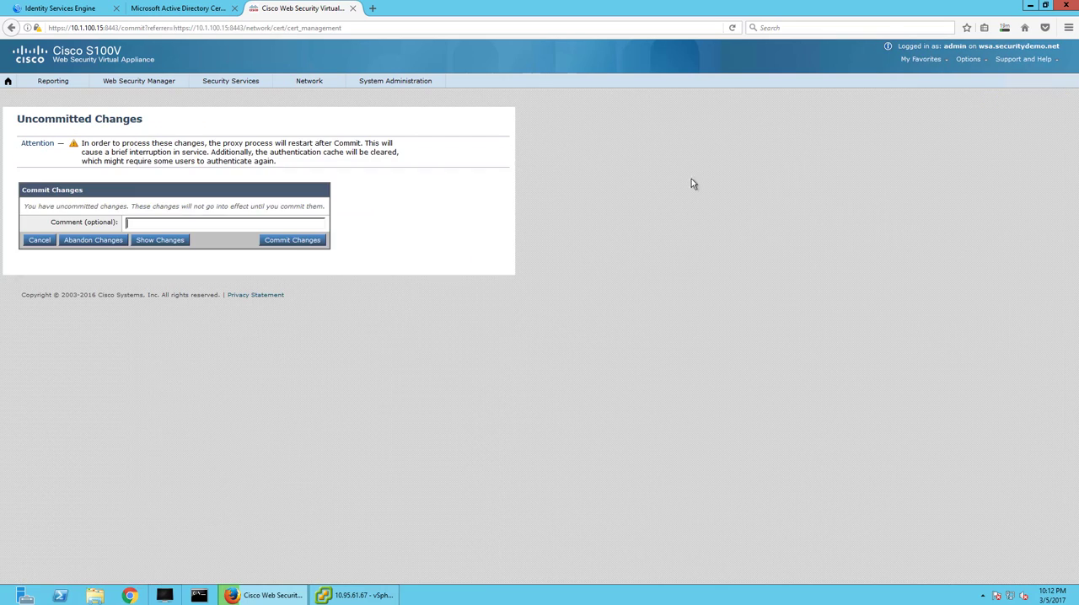
left_click(291, 240)
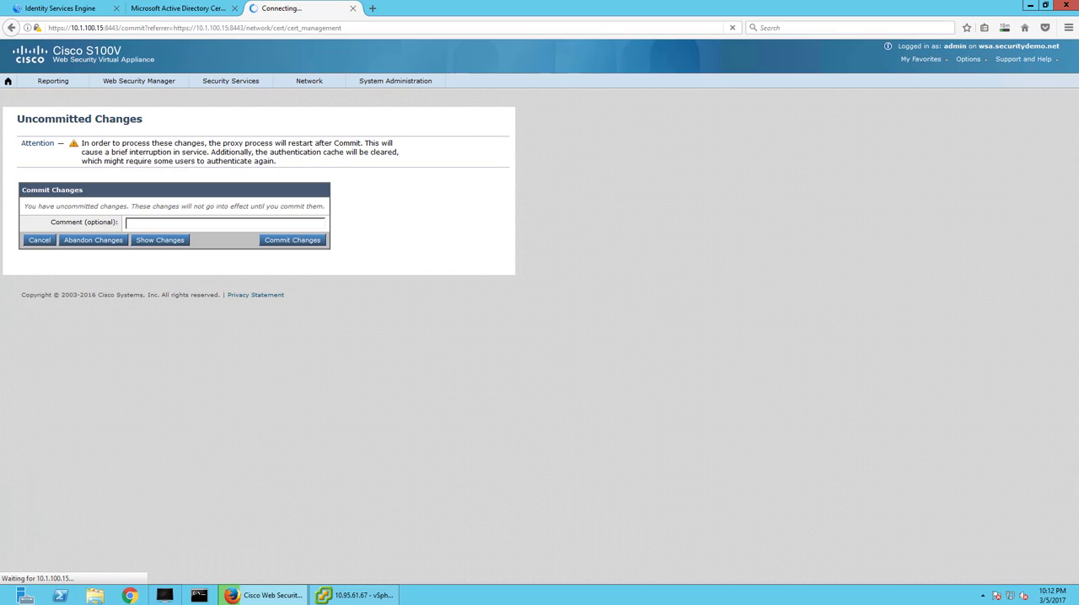
mouse_move(237, 227)
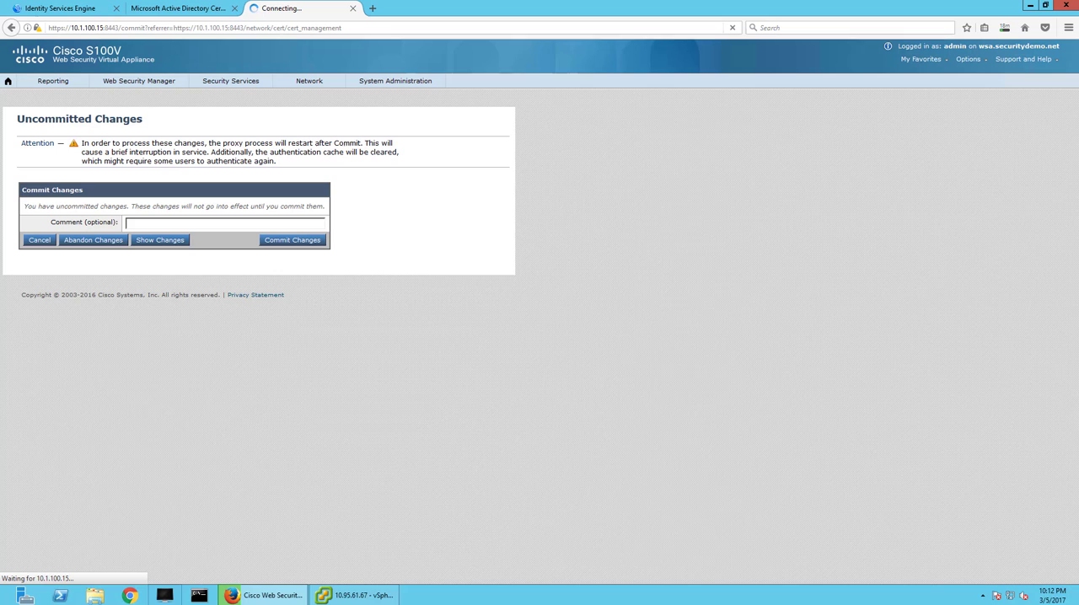
left_click(292, 240)
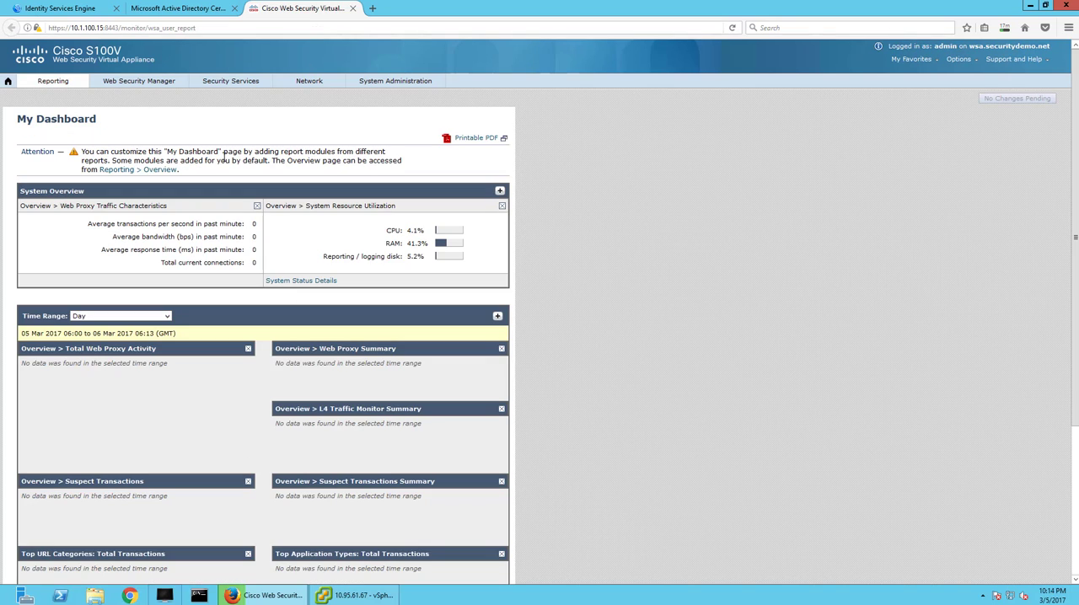
- Enable Identity Services Engine under Network and edit settings, selecting the primary pxGrid node field
left_click(308, 80)
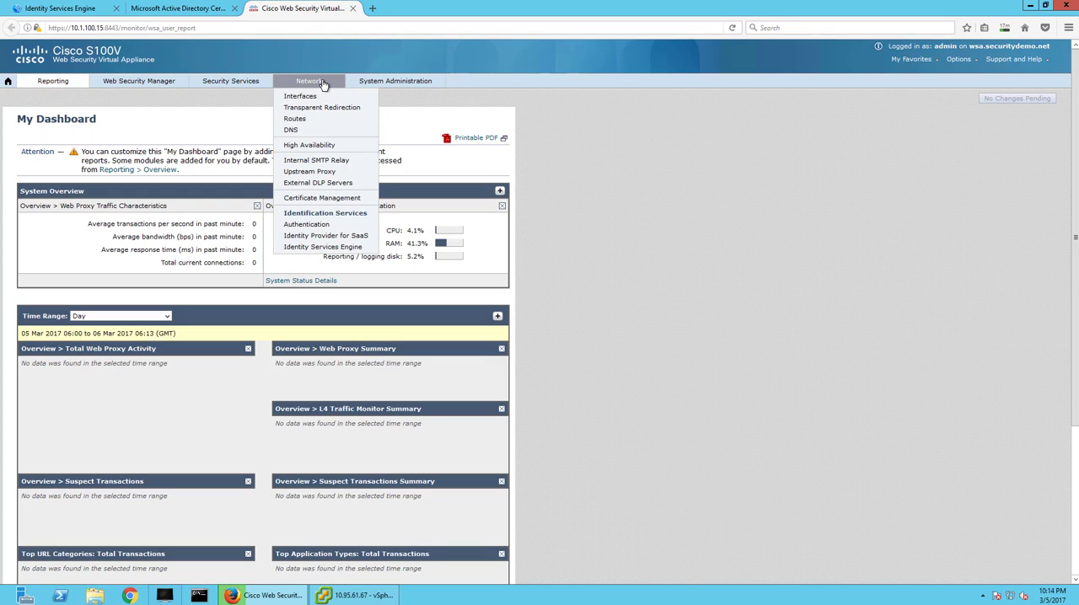
mouse_move(325, 236)
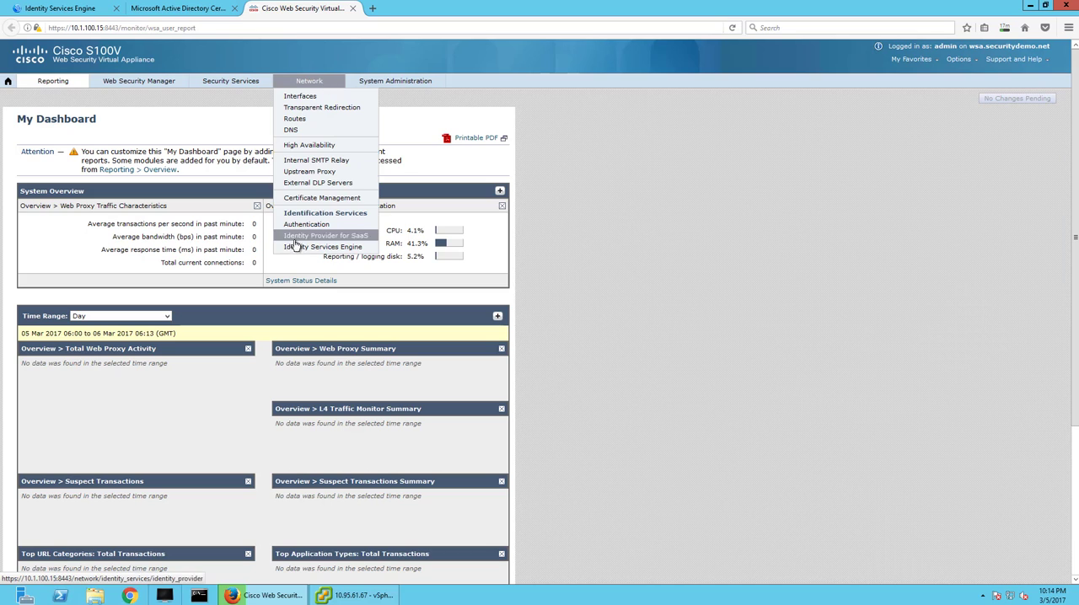
left_click(321, 246)
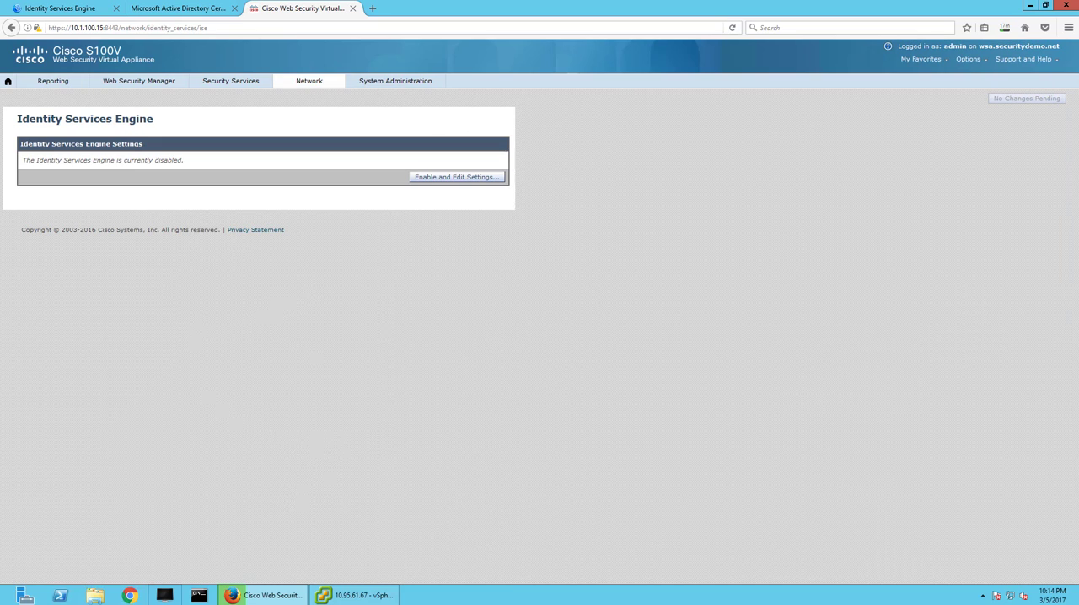
left_click(457, 176)
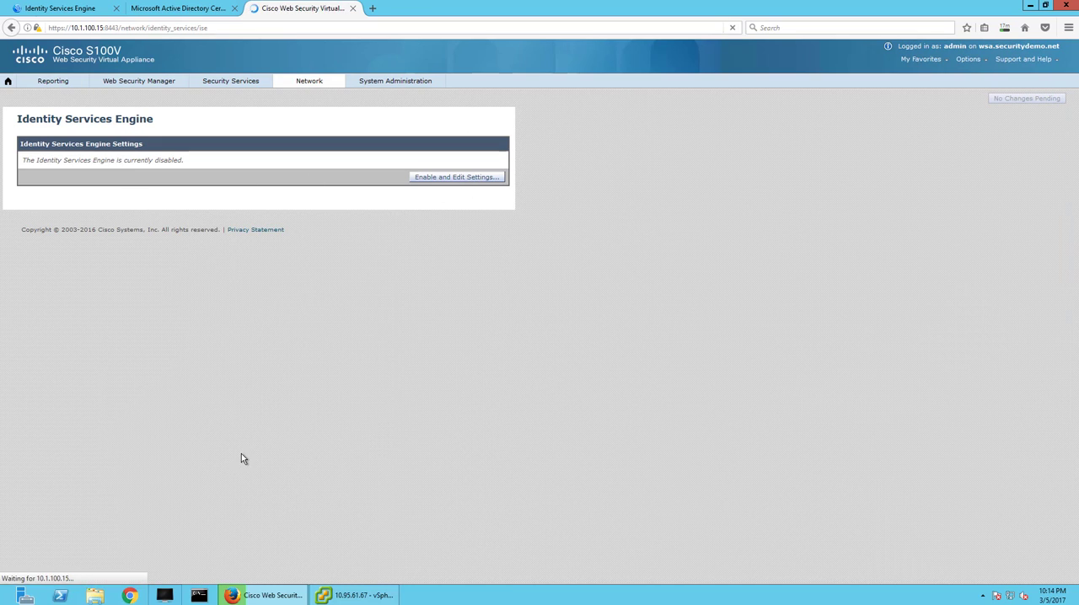
left_click(456, 177)
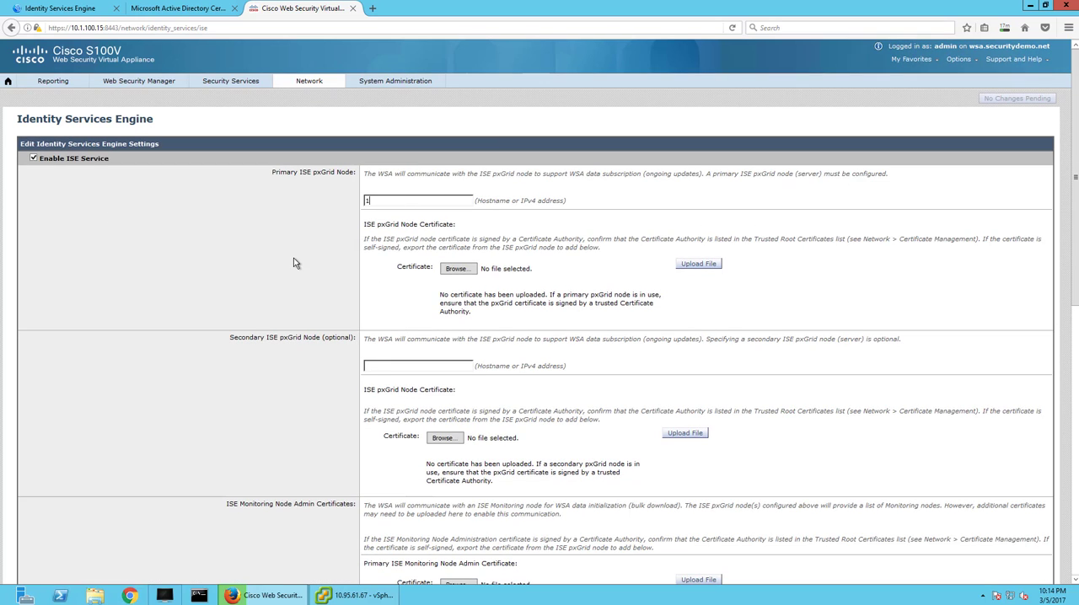
- Enter primary pxGrid node 10.1.100.21 and upload certnew(3) as its CA certificate
type("0.1.100.21")
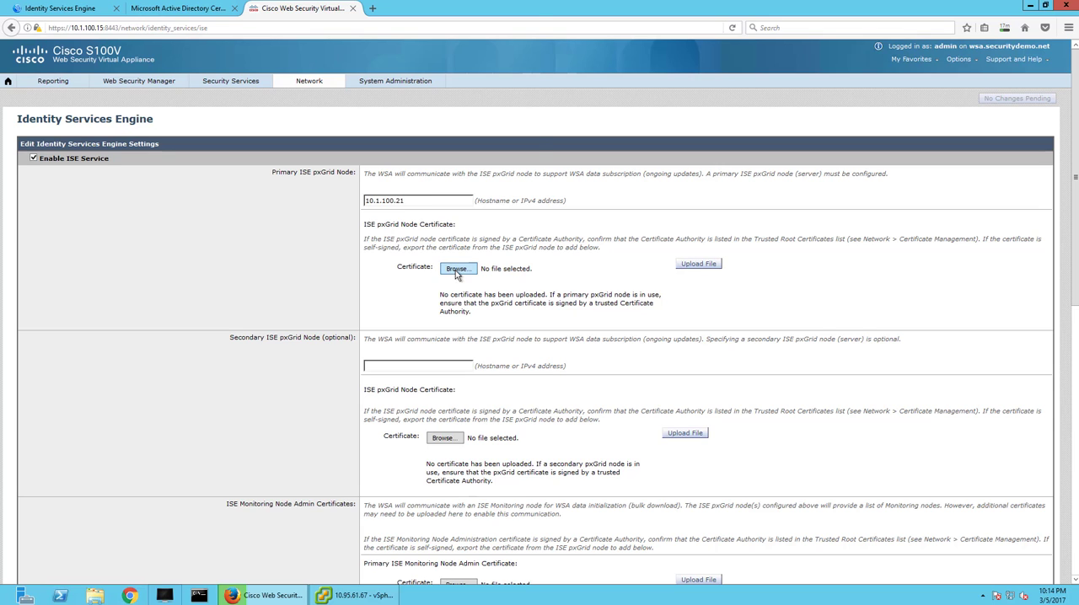
left_click(457, 268)
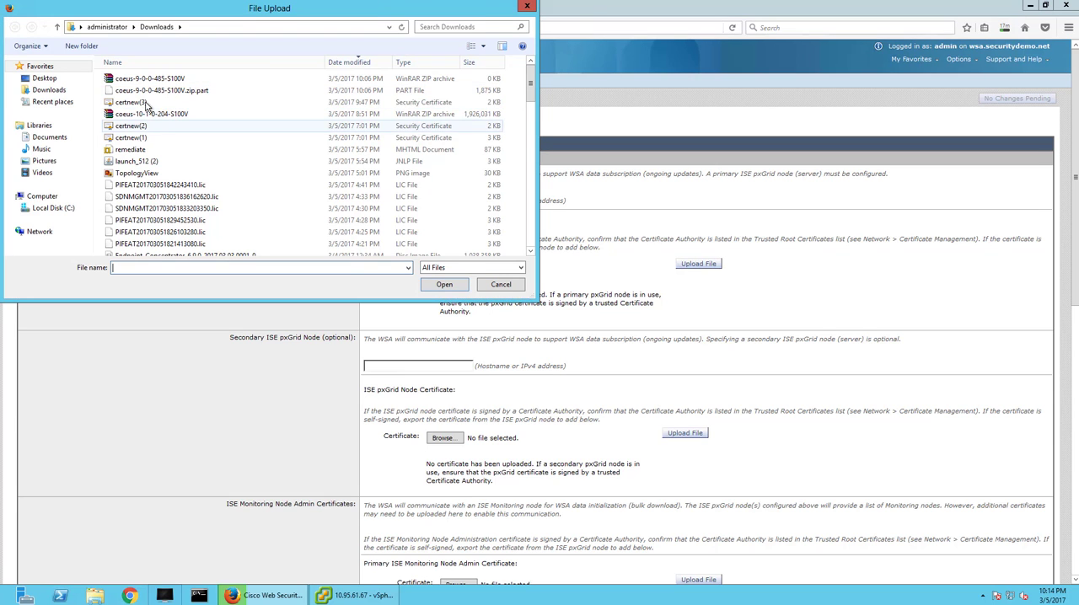
left_click(444, 284)
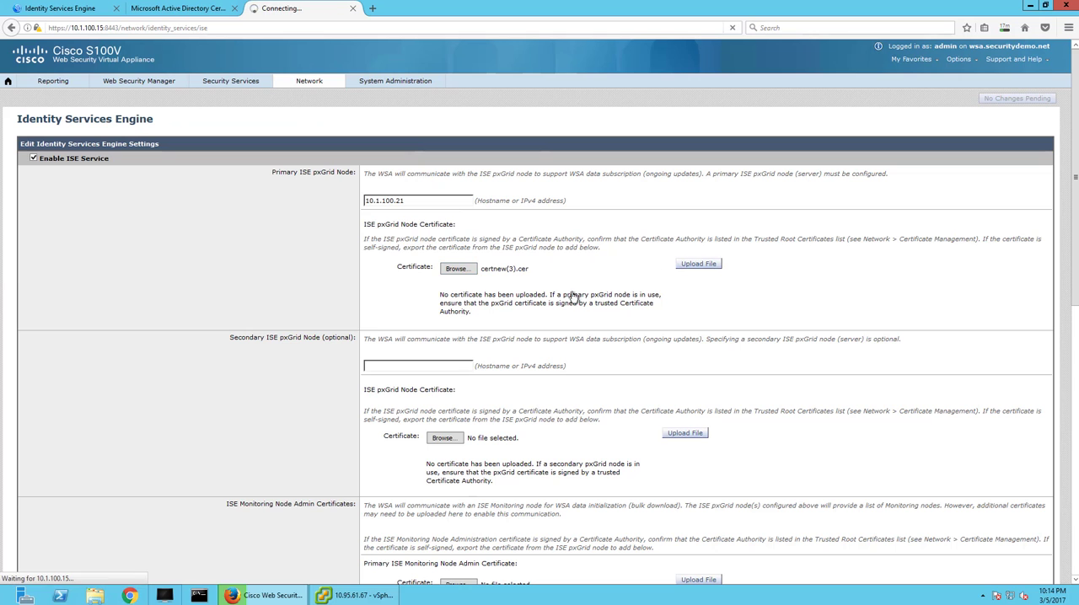
left_click(698, 264)
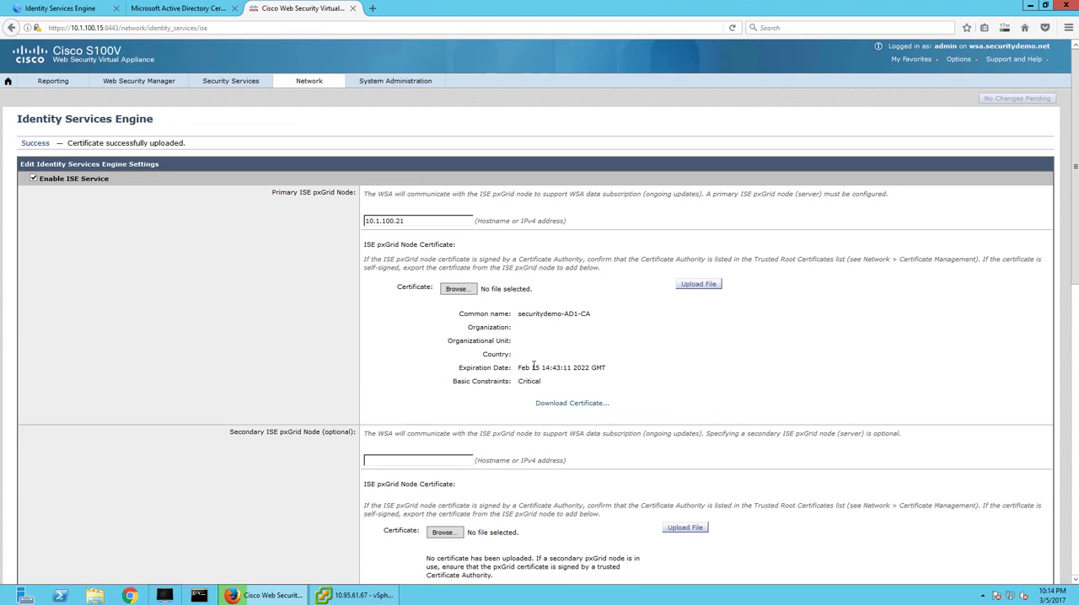
- Upload certnew(3) for the monitoring node and select Use Generated Certificate and Key
scroll("down", 3)
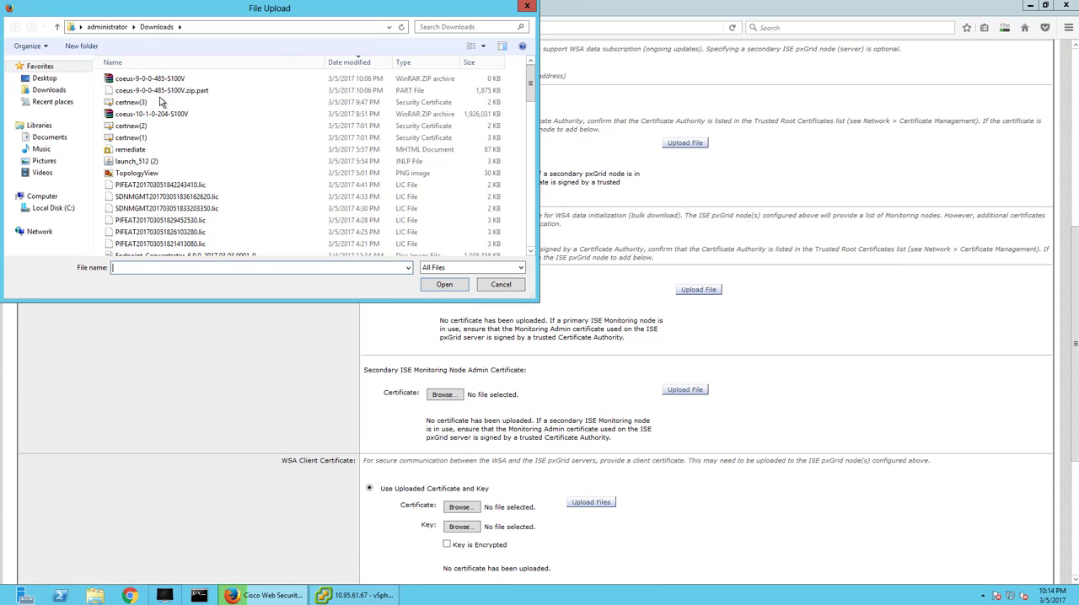
left_click(444, 284)
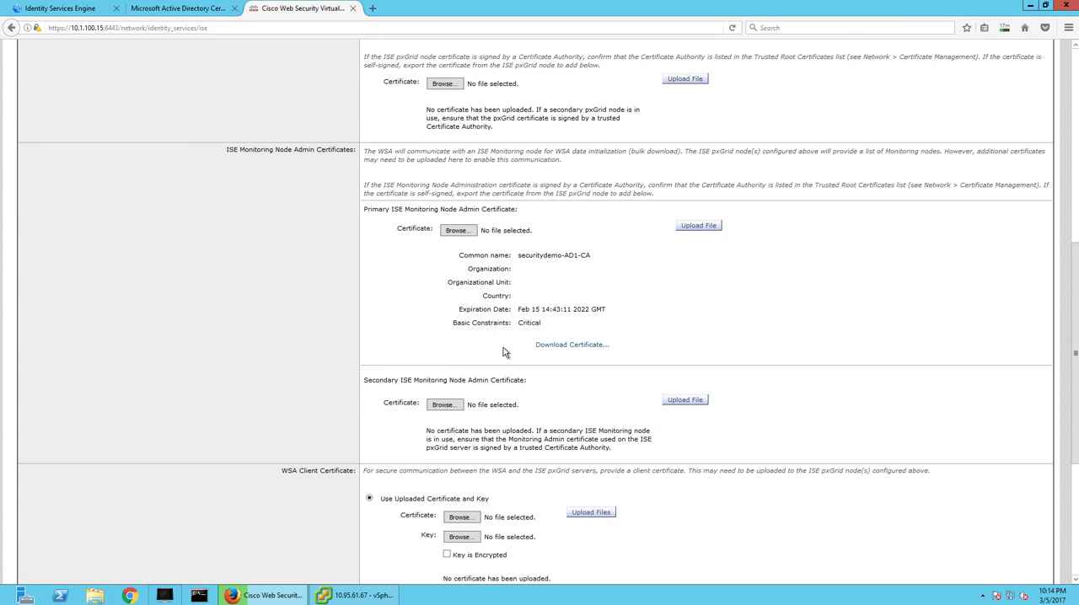
scroll("down", 3)
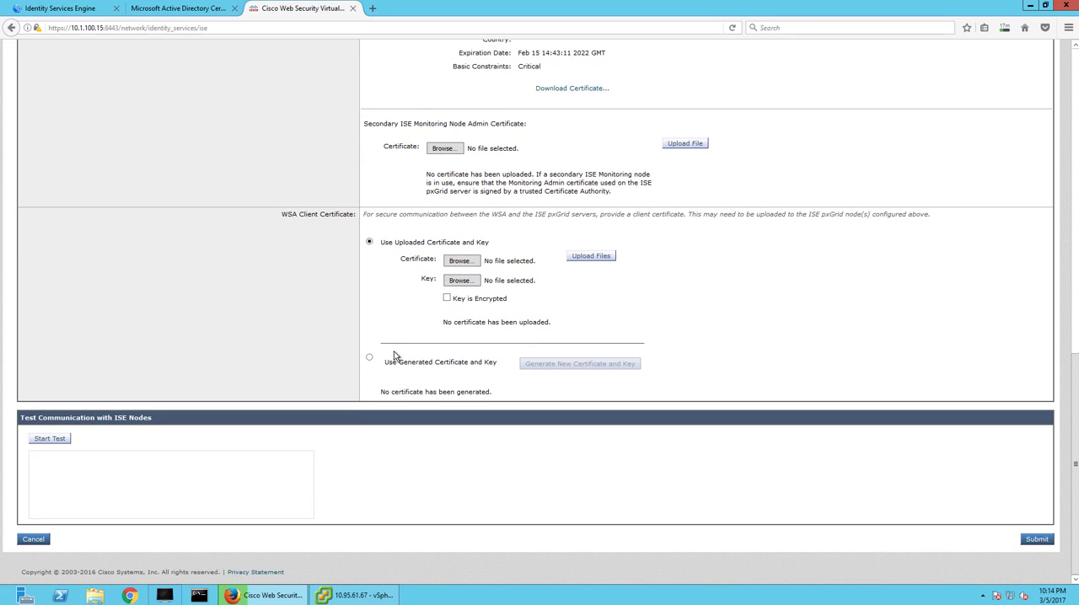
left_click(370, 357)
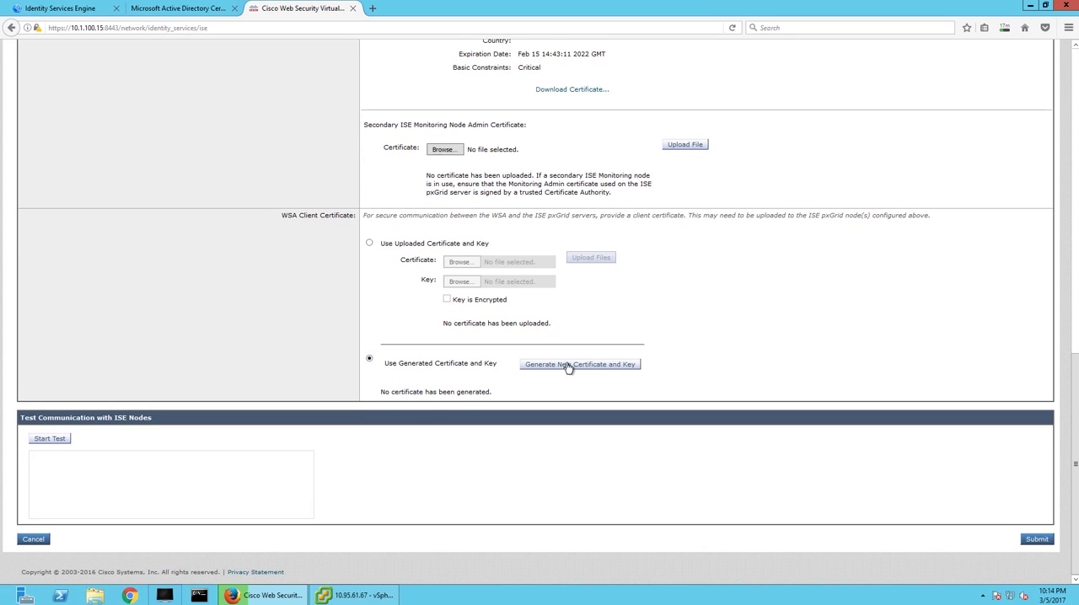
- Generate a client certificate for wsa.securitydemo.net, organisation Cisco, unit Engineering, country US
left_click(580, 363)
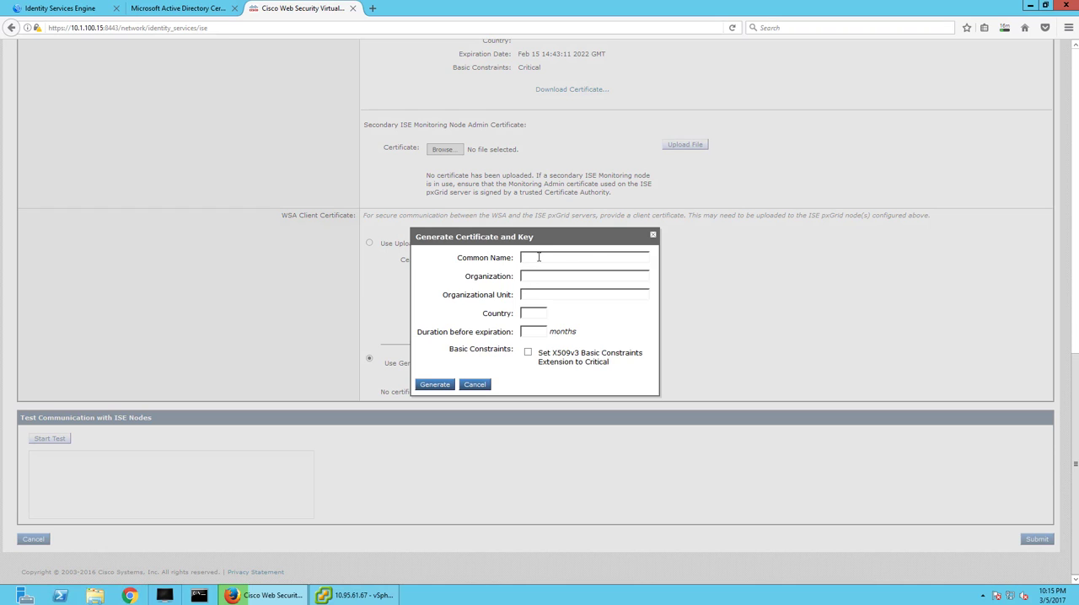
type("wsa.securityde")
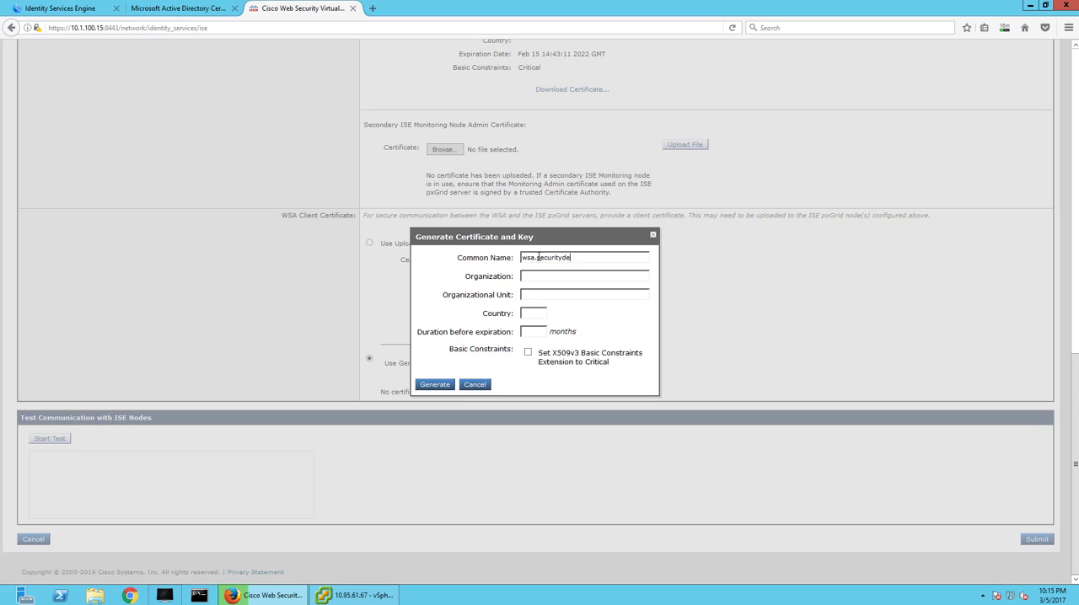
type("Engine")
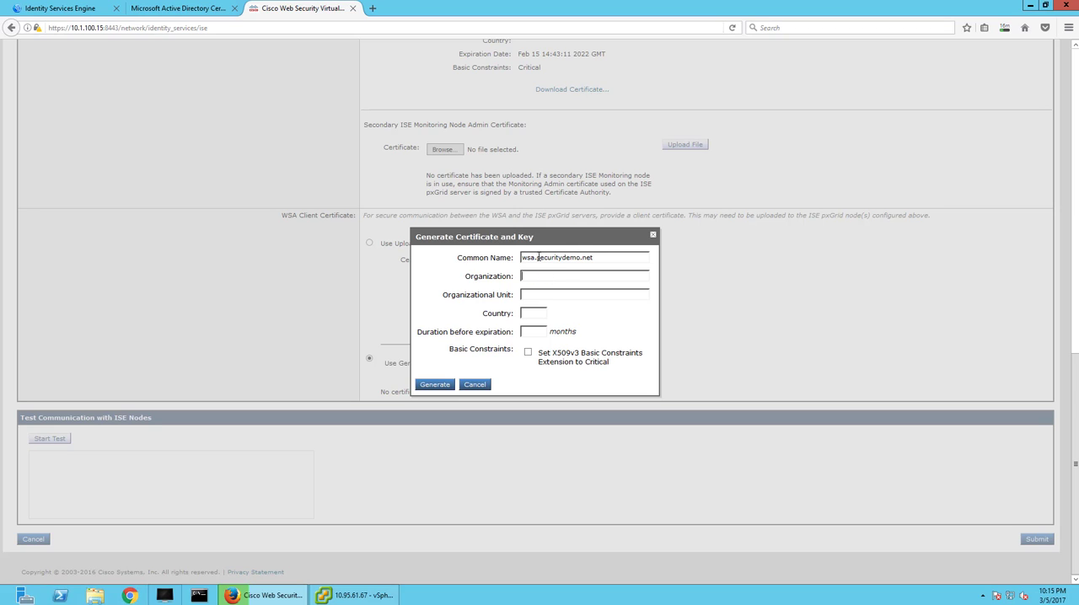
type("Enginer")
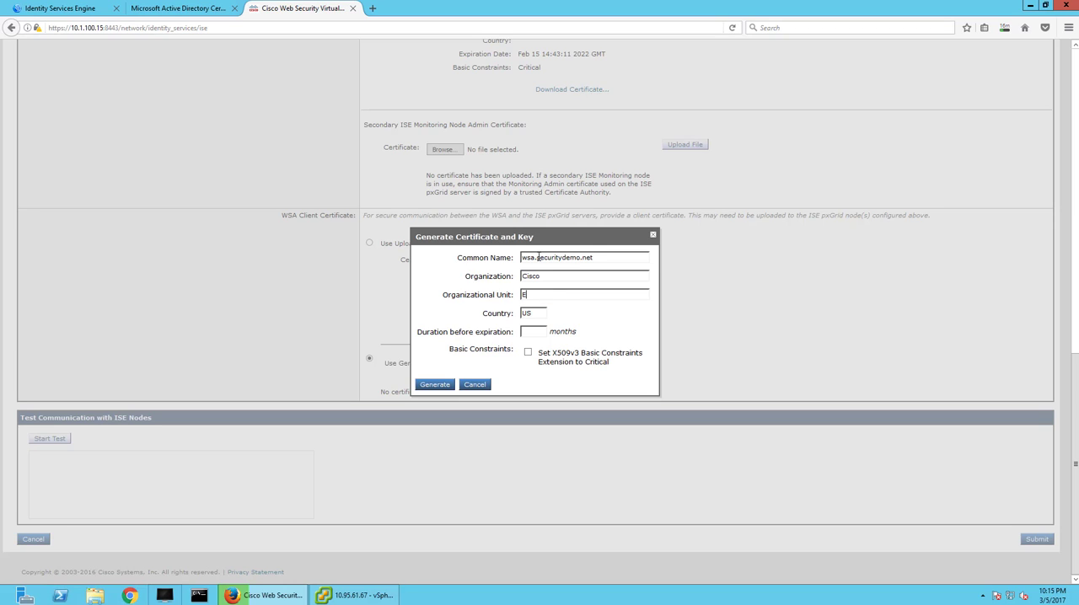
type("ngineer")
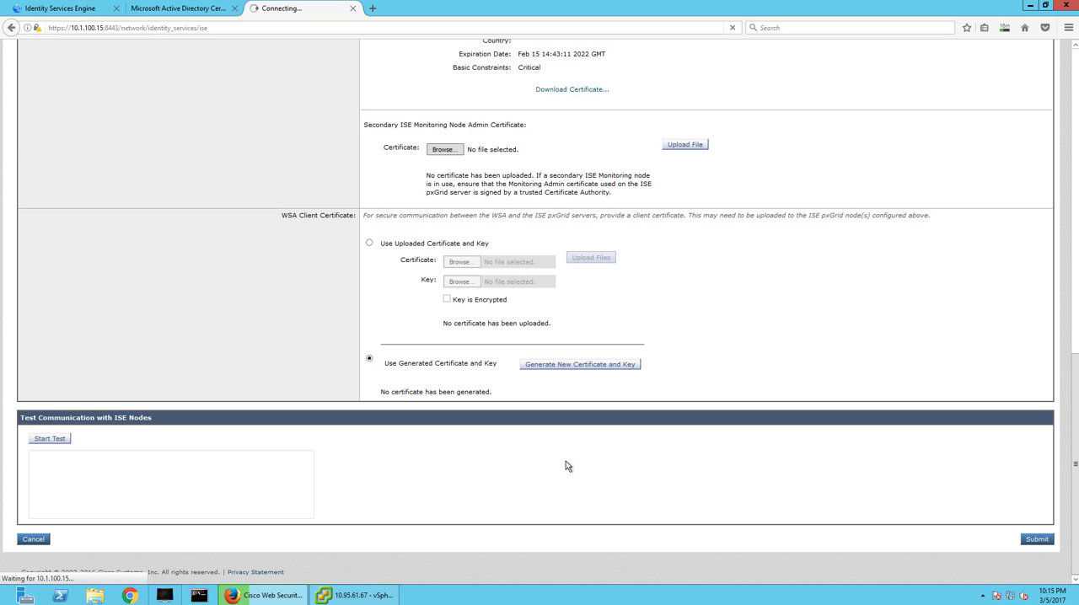
- Download the WSA_ISE_csr.pem certificate signing request and open it with Notepad
left_click(579, 364)
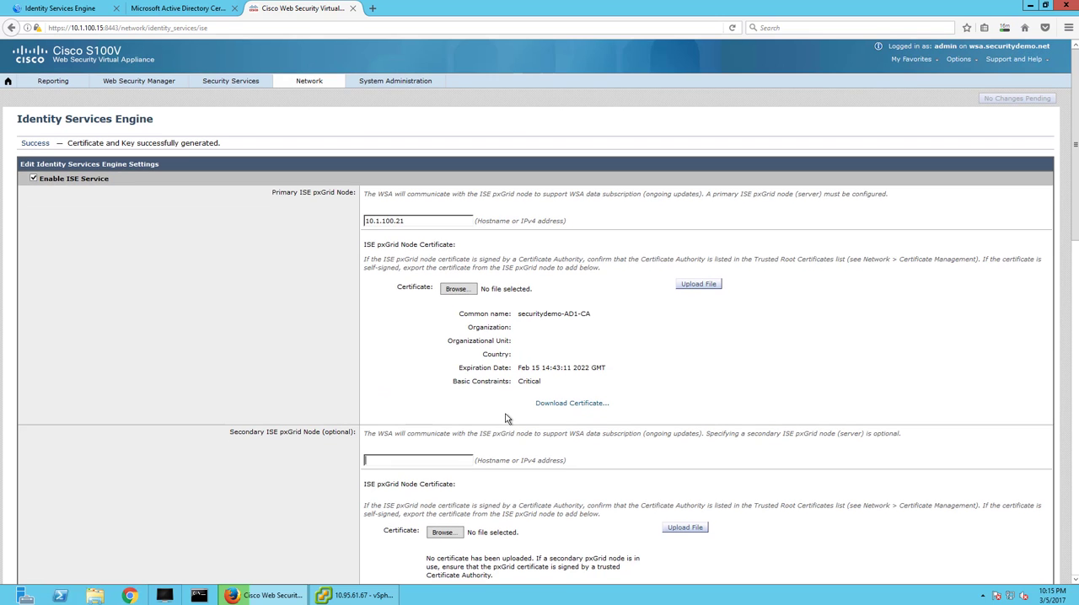
scroll("down", 3)
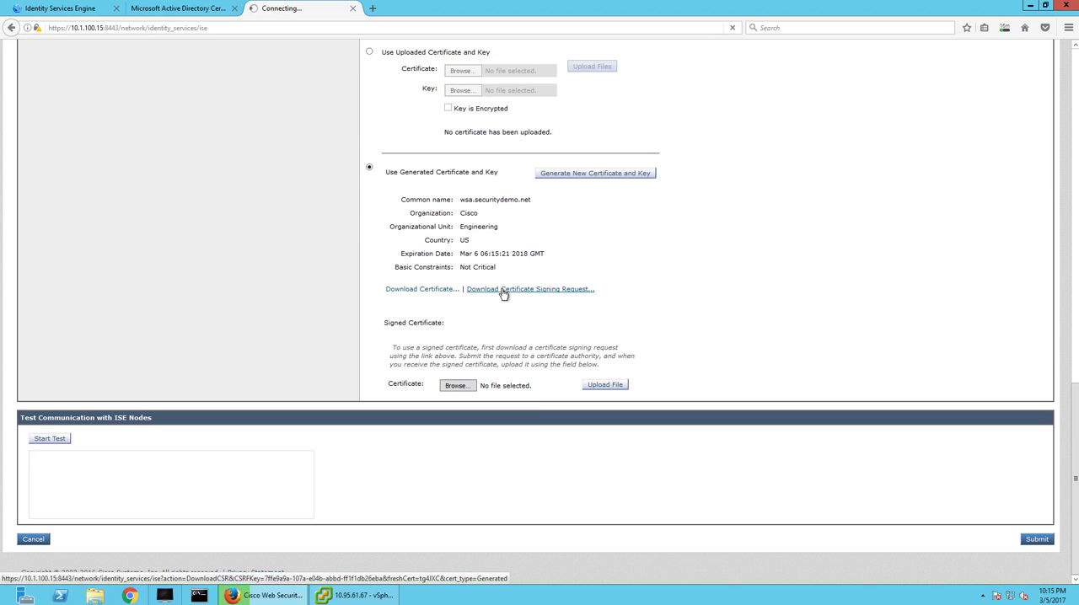
left_click(529, 288)
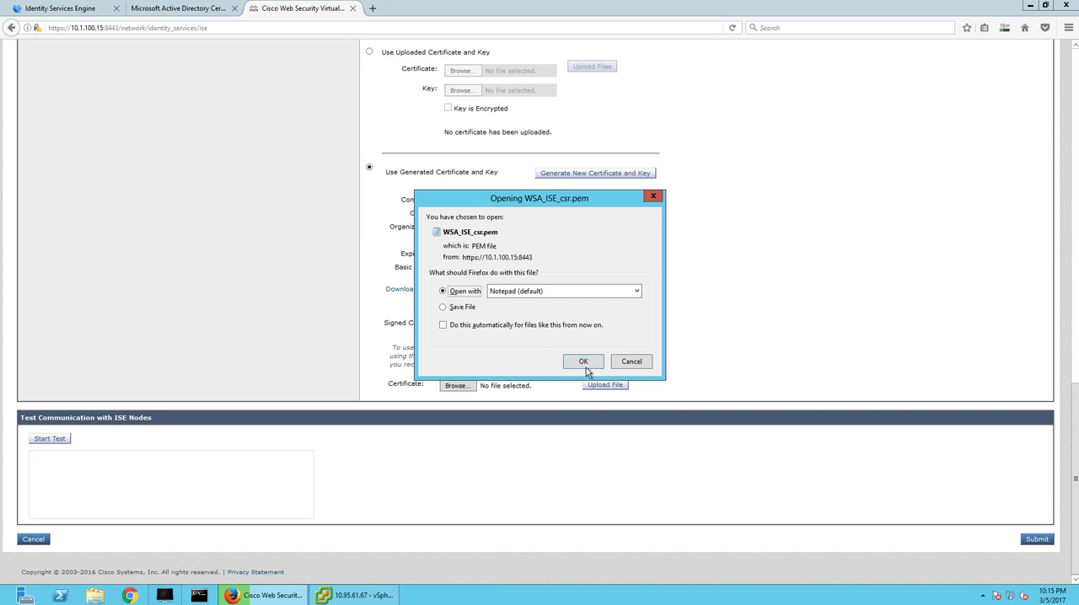
left_click(582, 361)
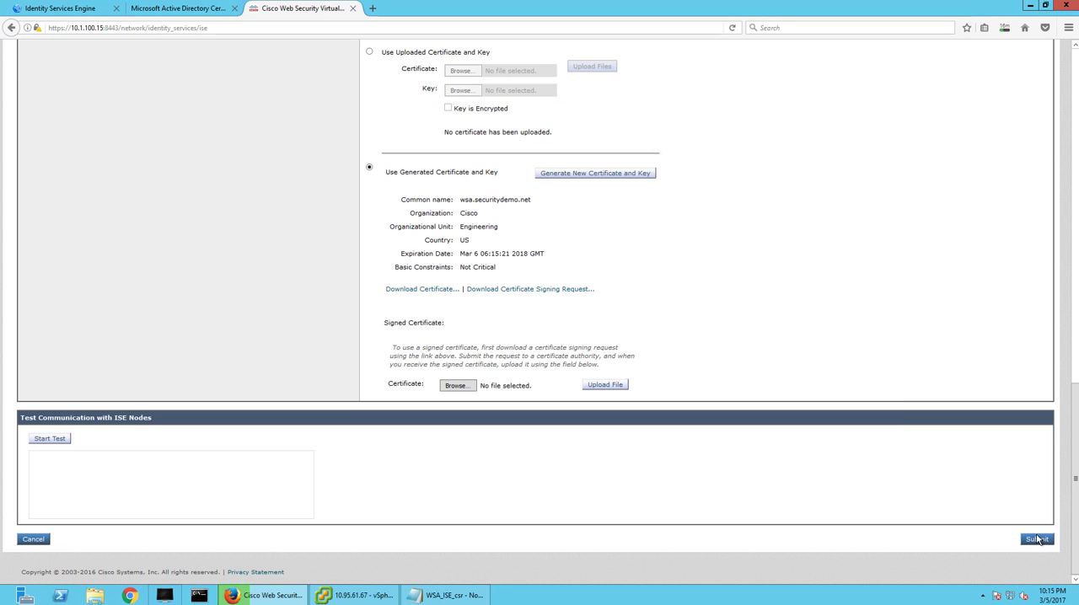
- Submit and commit the ISE settings, then bring up the CSR in Notepad
left_click(1036, 539)
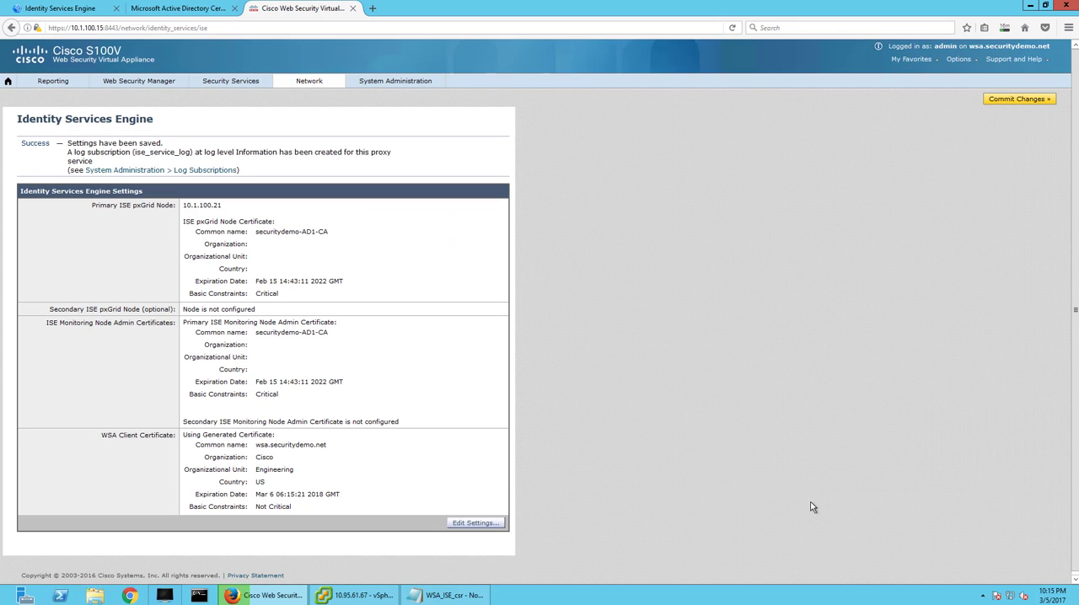
left_click(1020, 98)
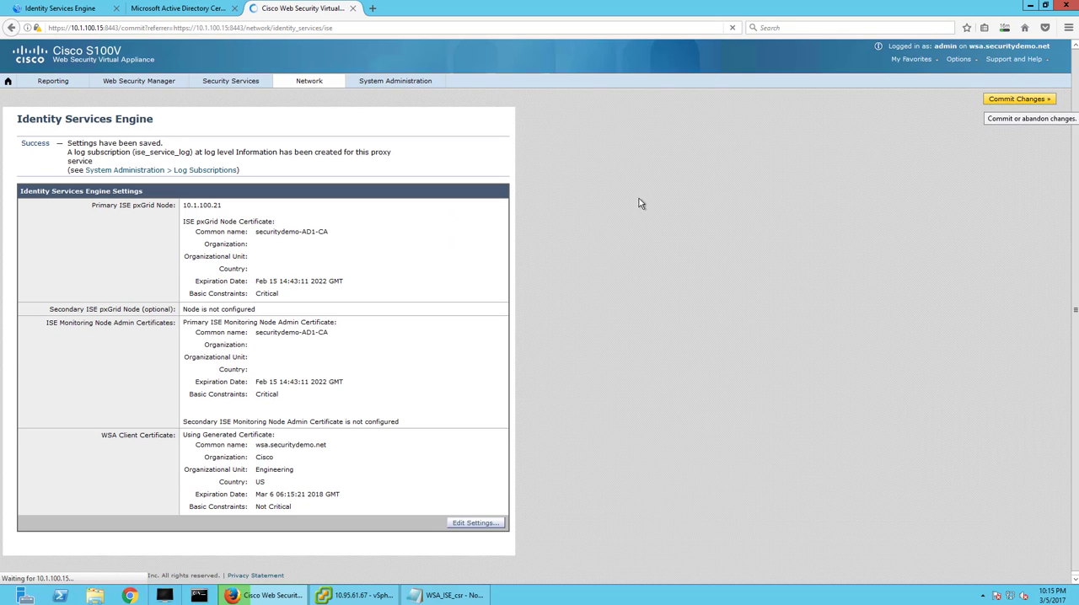
left_click(1018, 99)
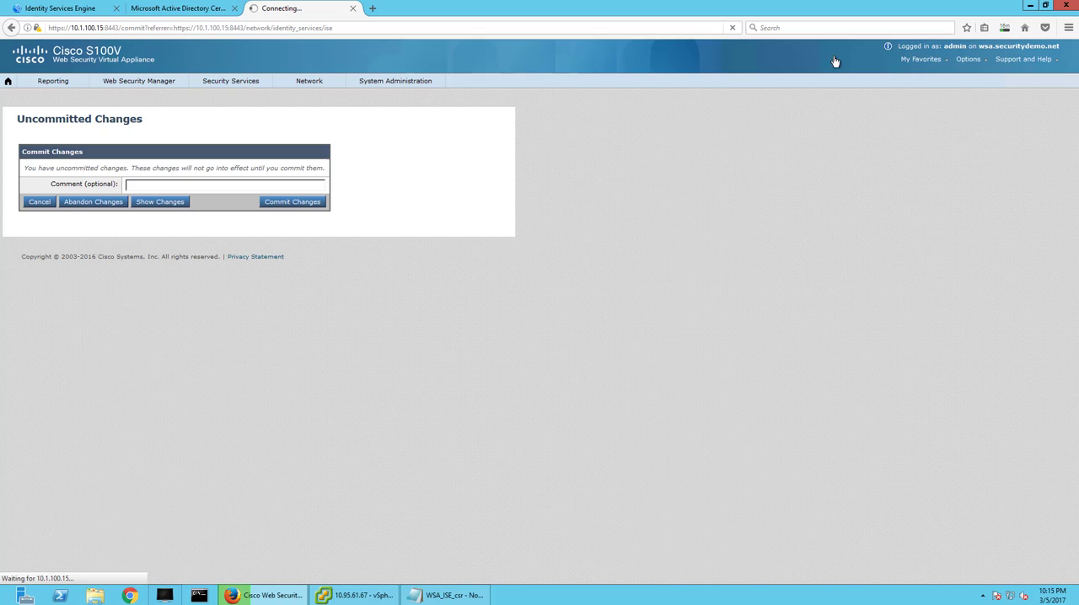
left_click(292, 201)
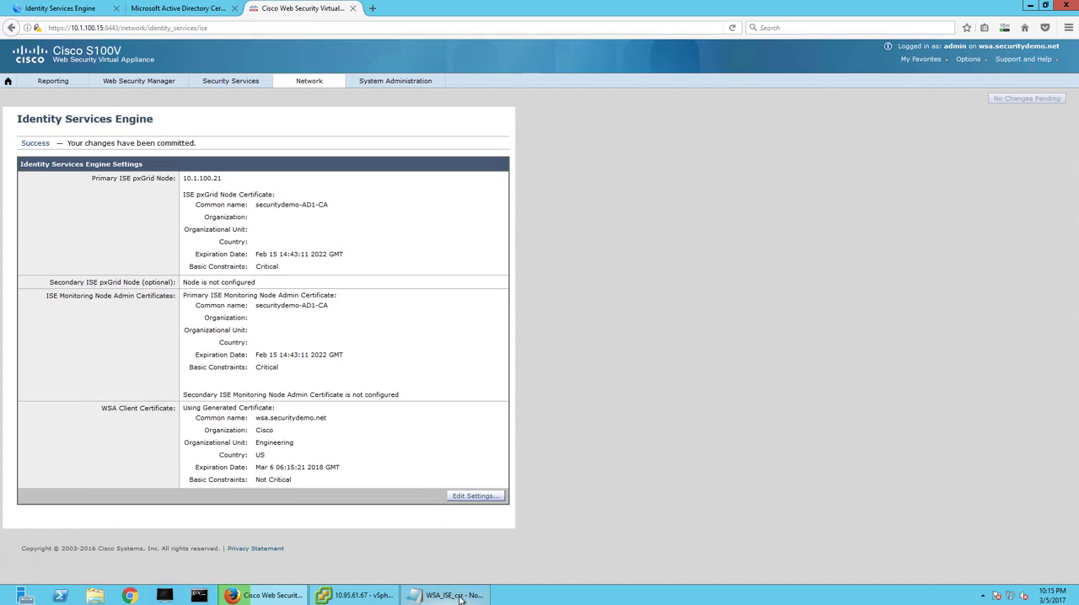
left_click(449, 596)
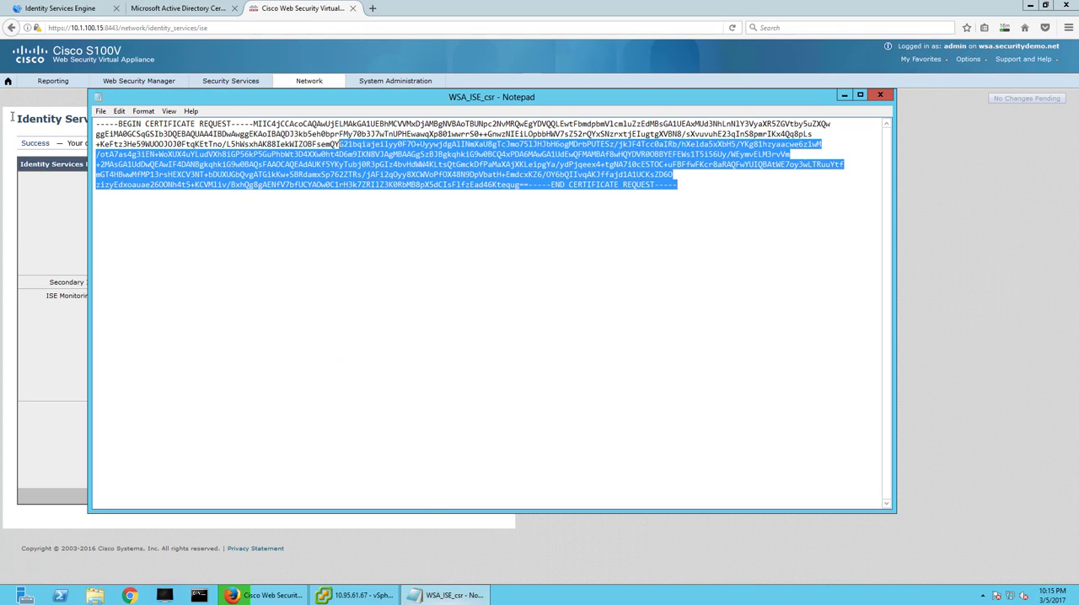
- Submit the CSR as an advanced request with the pxGrid template and download the Base 64 certificate
left_click(177, 8)
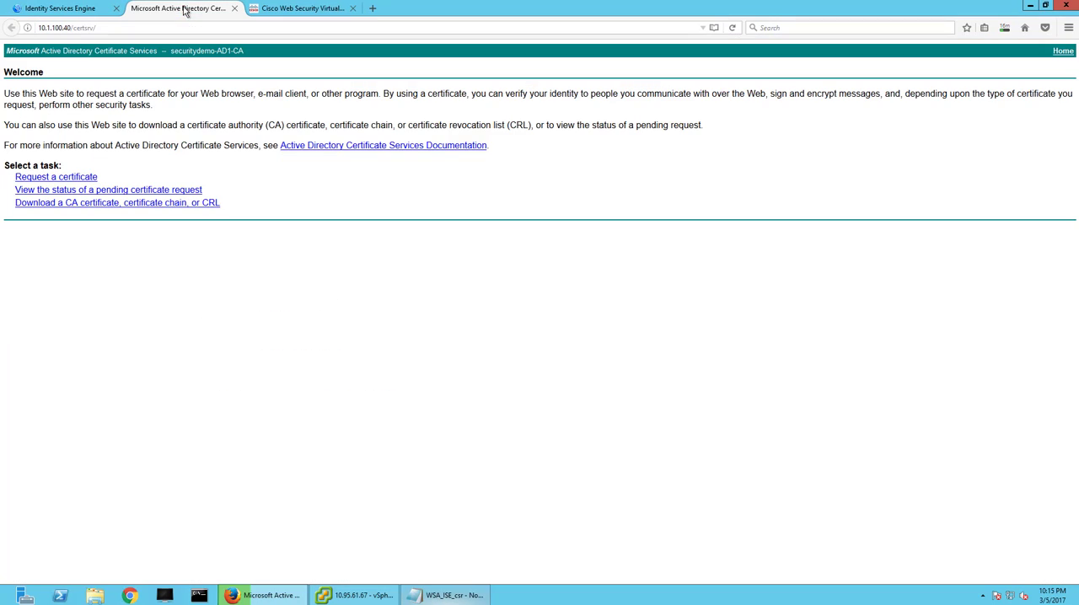
left_click(55, 177)
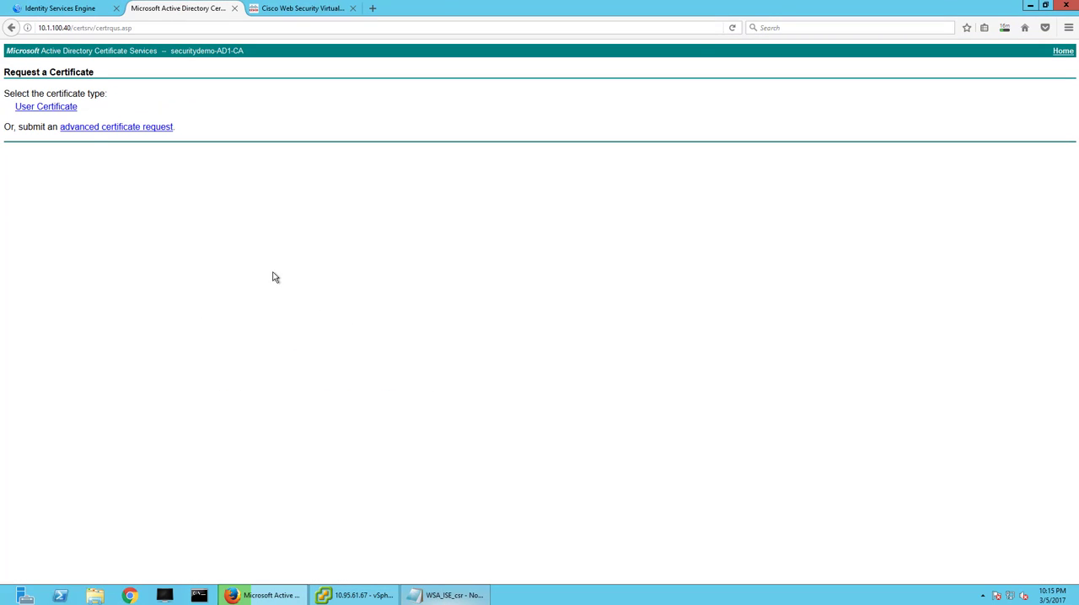
left_click(116, 126)
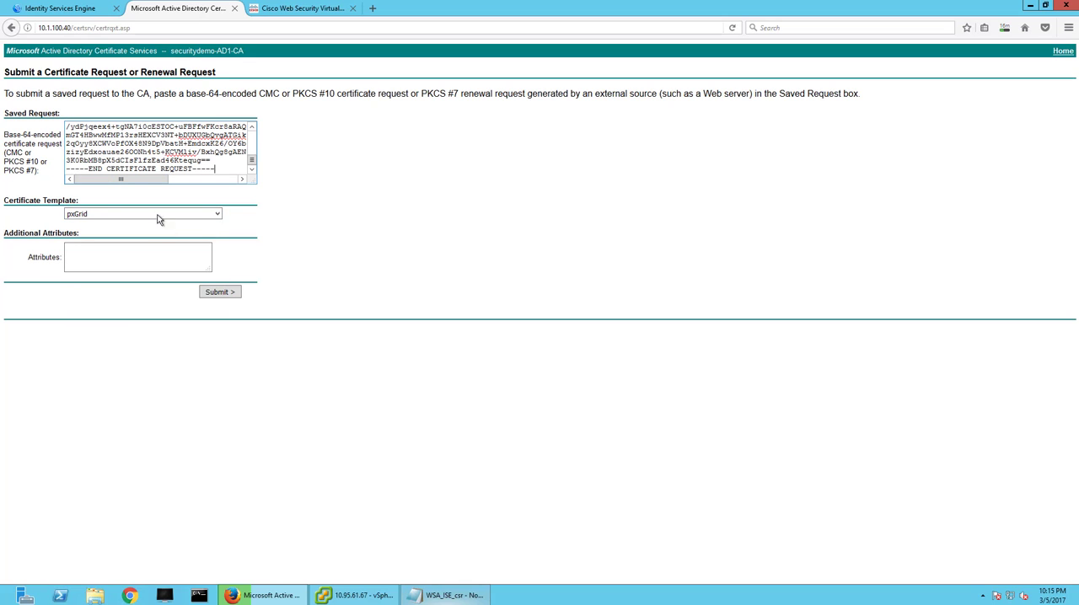
left_click(219, 292)
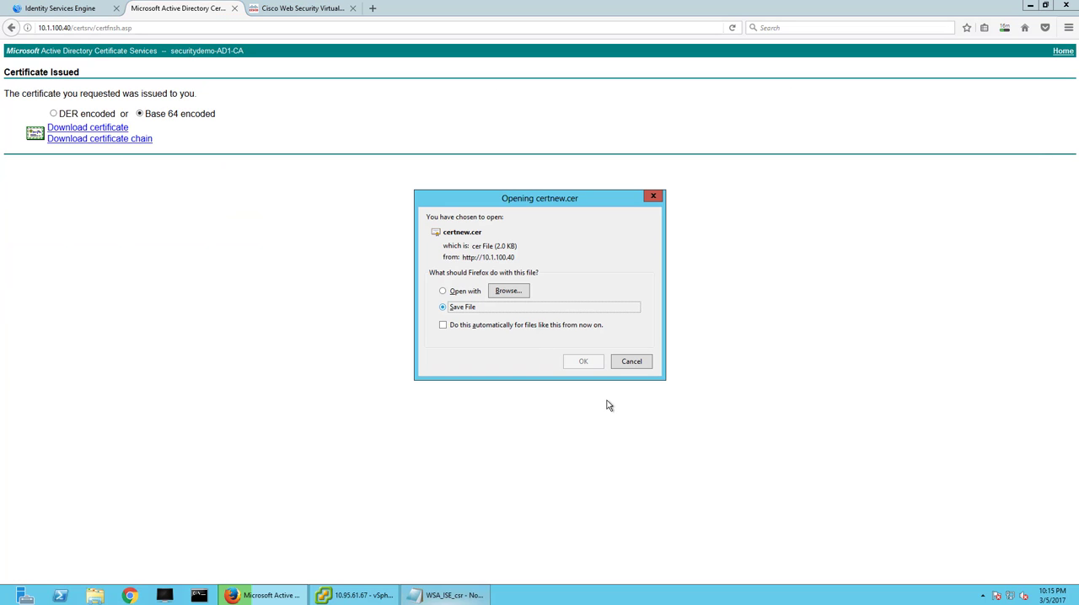
left_click(583, 360)
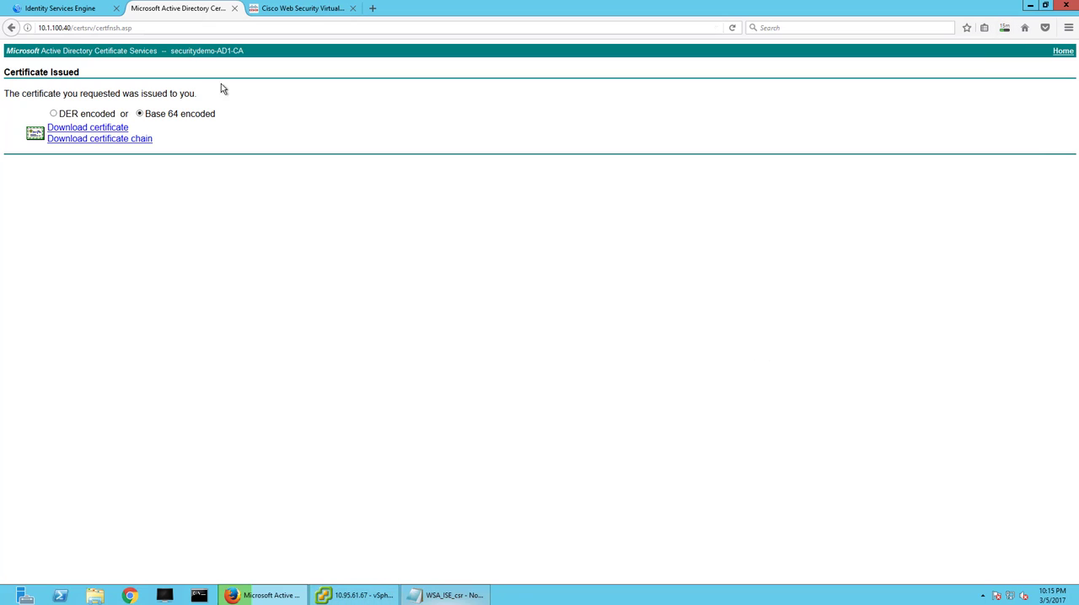
left_click(301, 7)
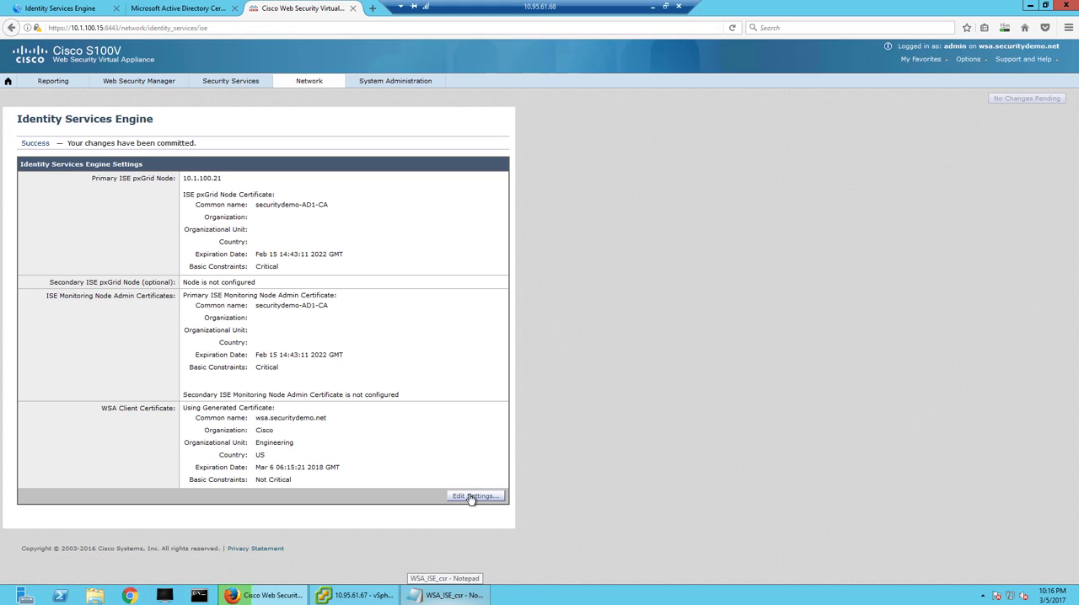
- Upload the signed certnew(4).cer as the WSA client certificate in the ISE settings
left_click(474, 496)
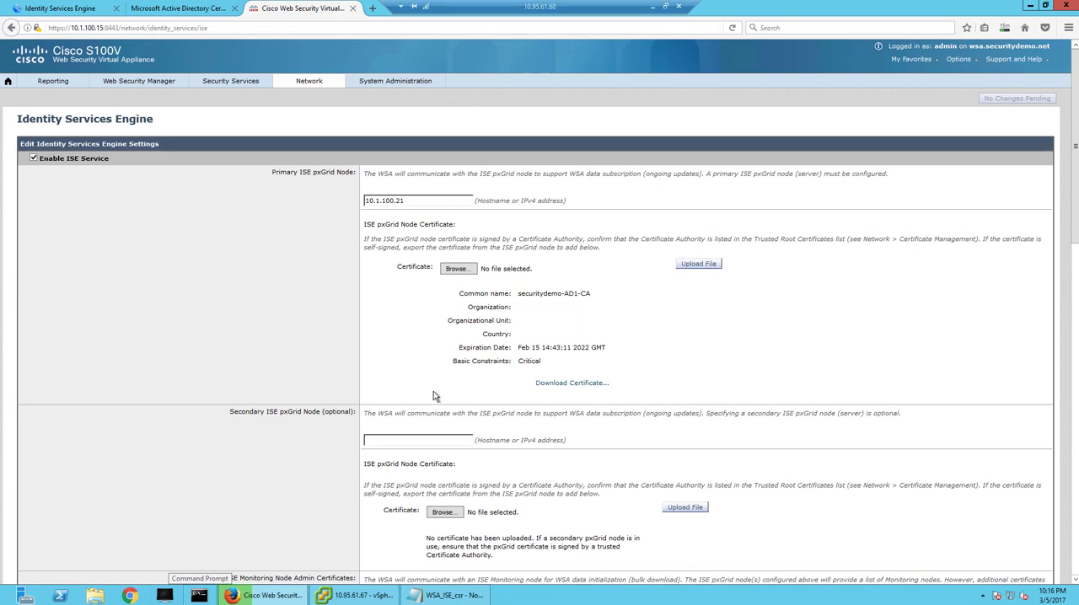
scroll("down", 3)
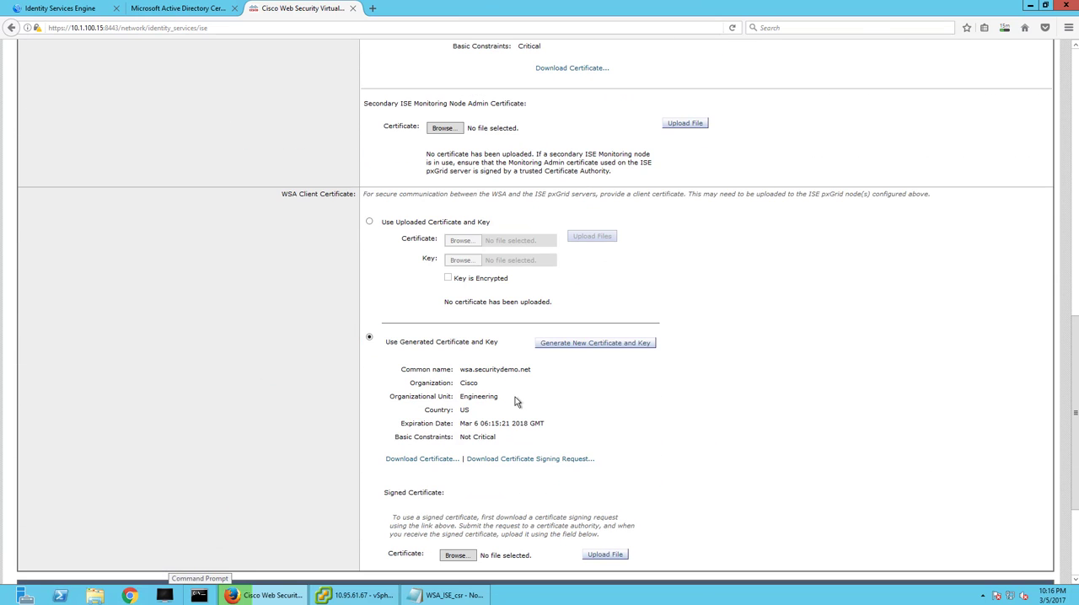
scroll("down", 3)
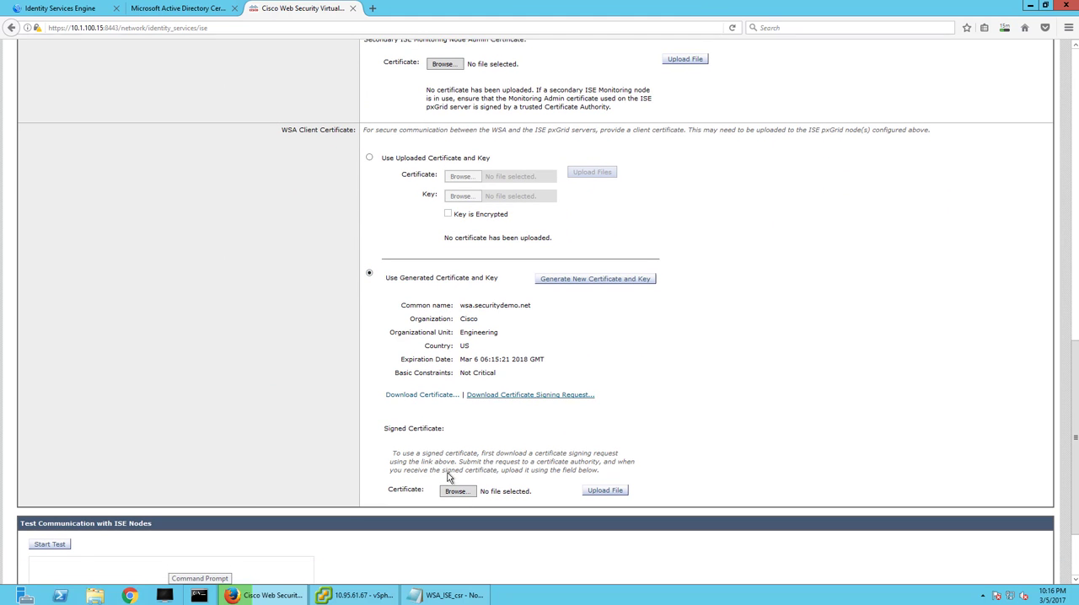
left_click(458, 490)
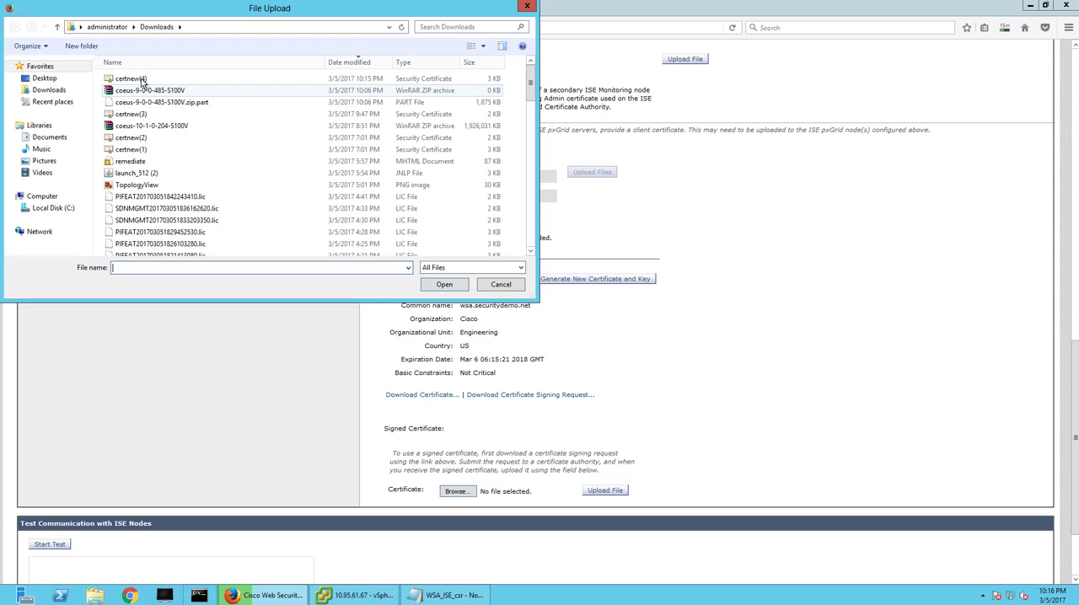
left_click(444, 284)
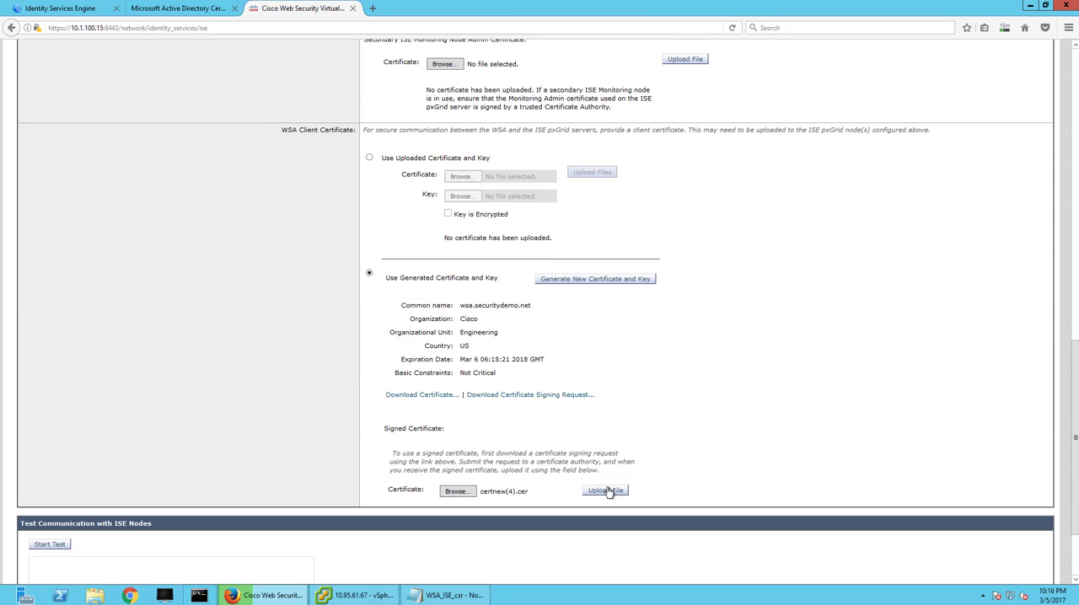
left_click(605, 491)
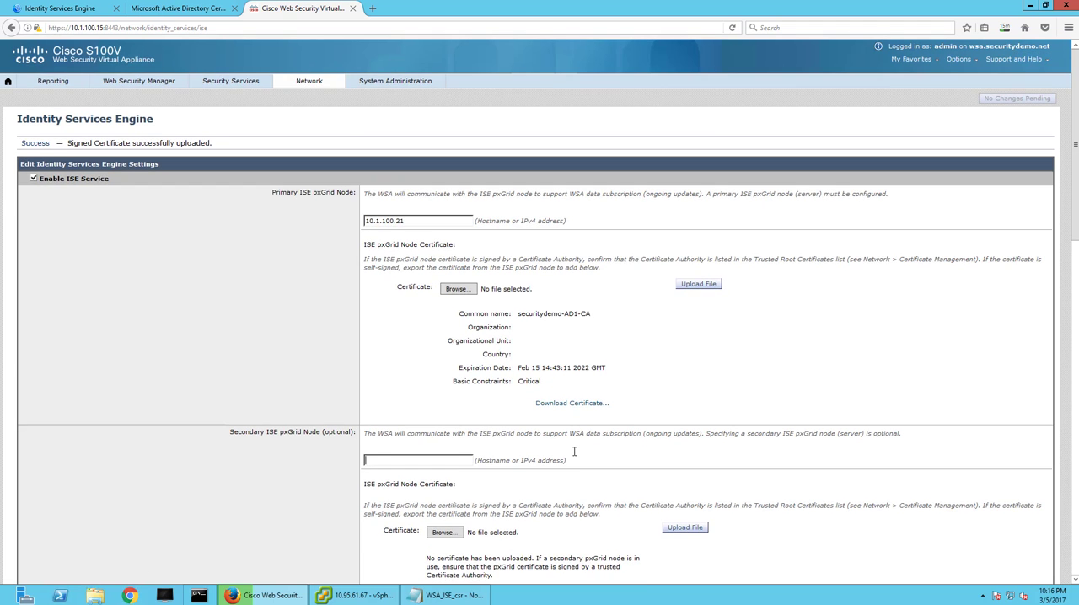
- Submit the ISE settings and commit the changes
scroll("down", 3)
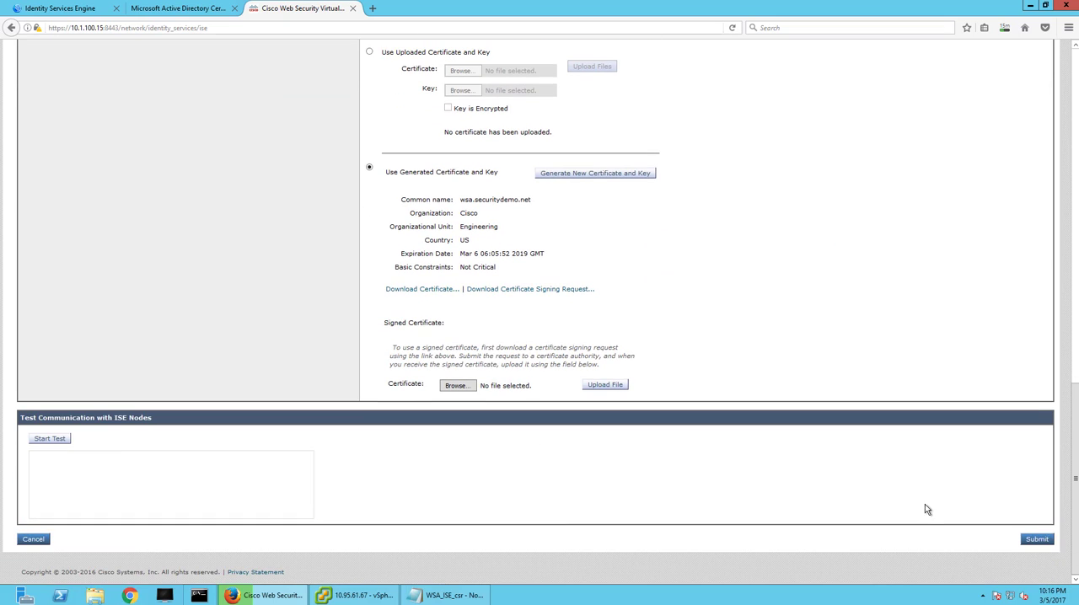
left_click(1036, 538)
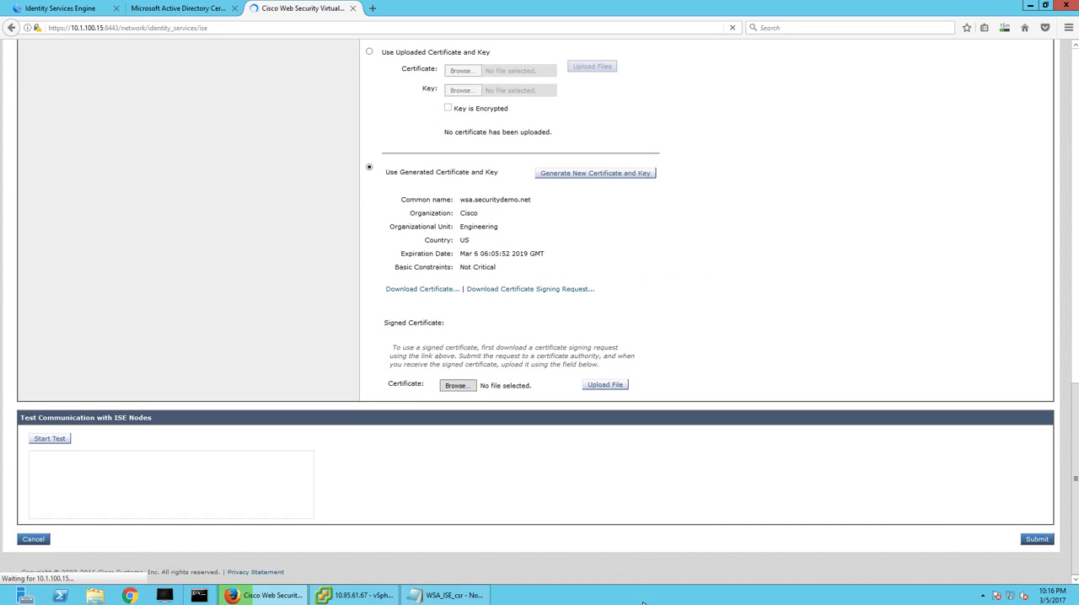
left_click(1036, 539)
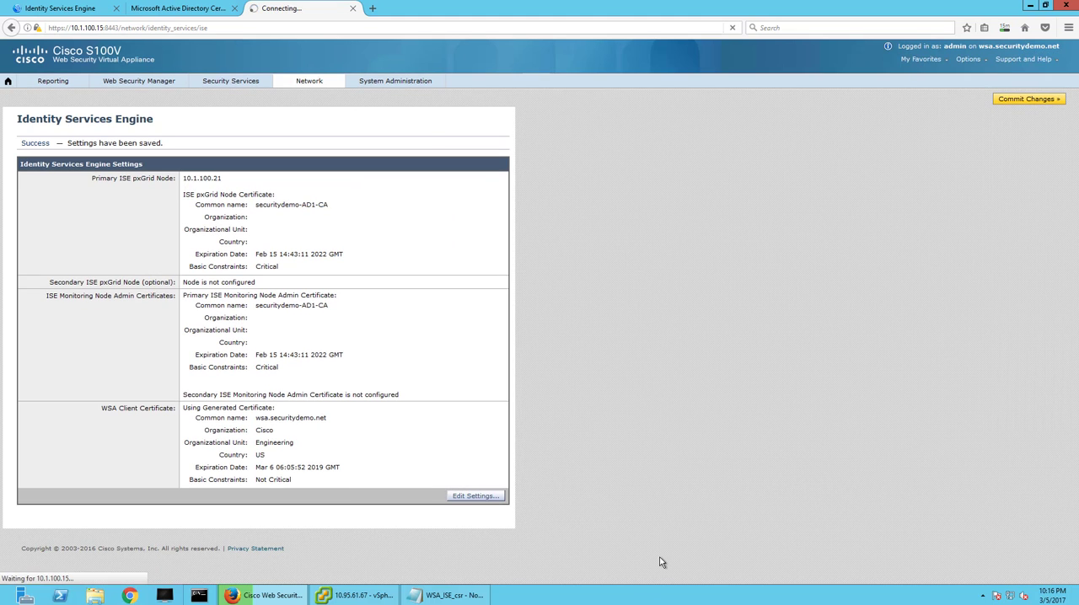
left_click(1028, 98)
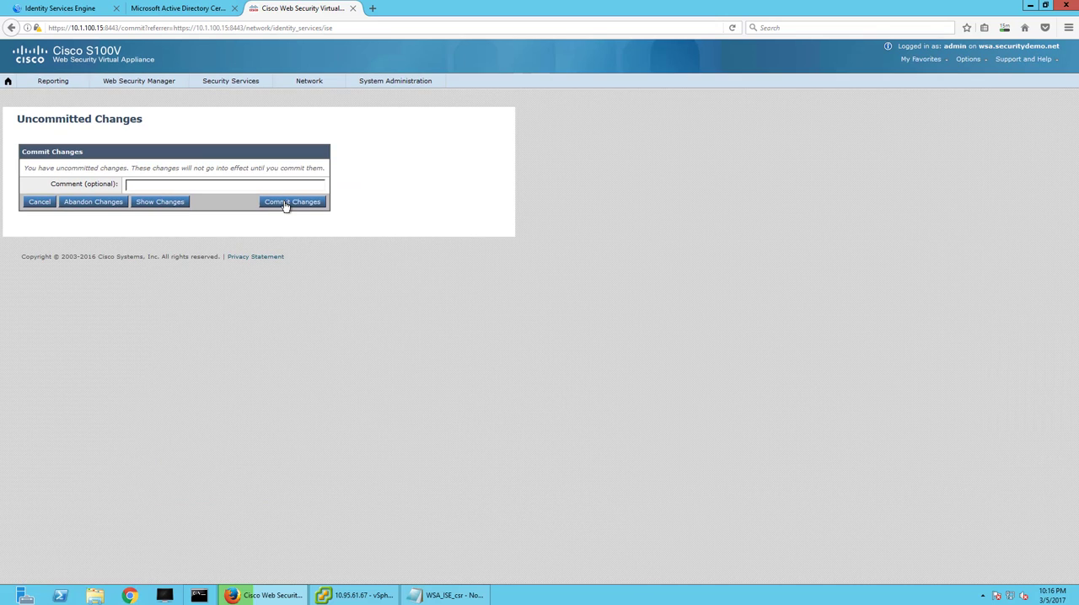
left_click(292, 201)
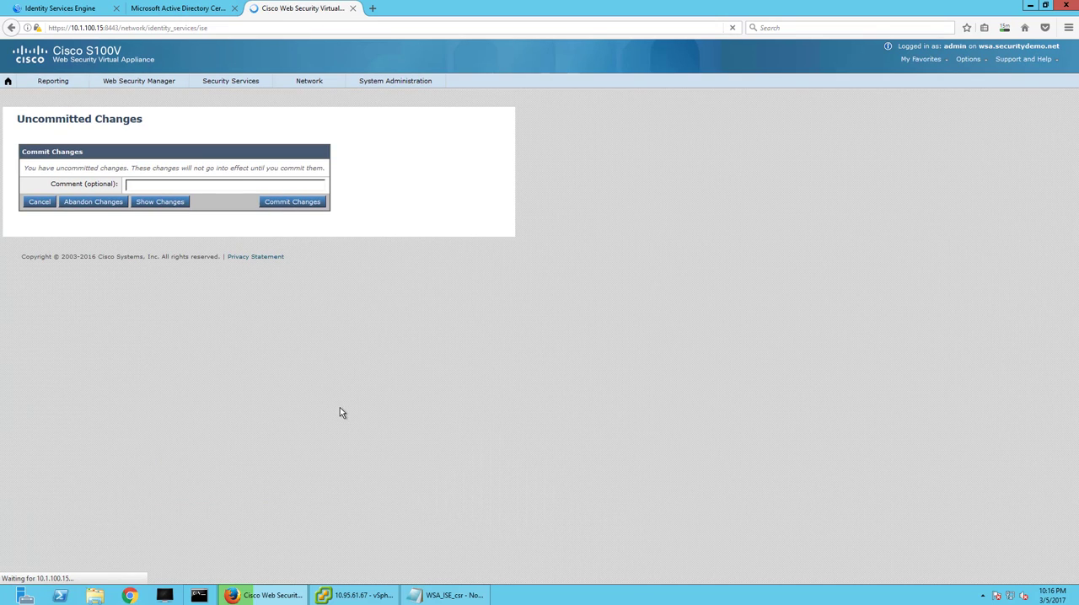
left_click(292, 202)
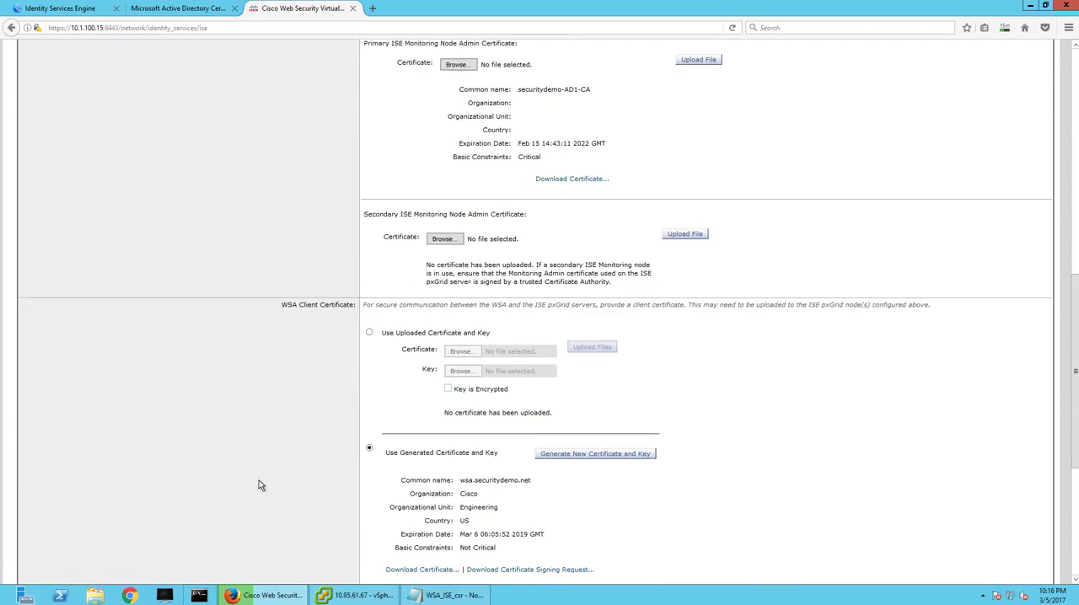
- Start the communication test with the ISE nodes from the ISE settings page
scroll("down", 3)
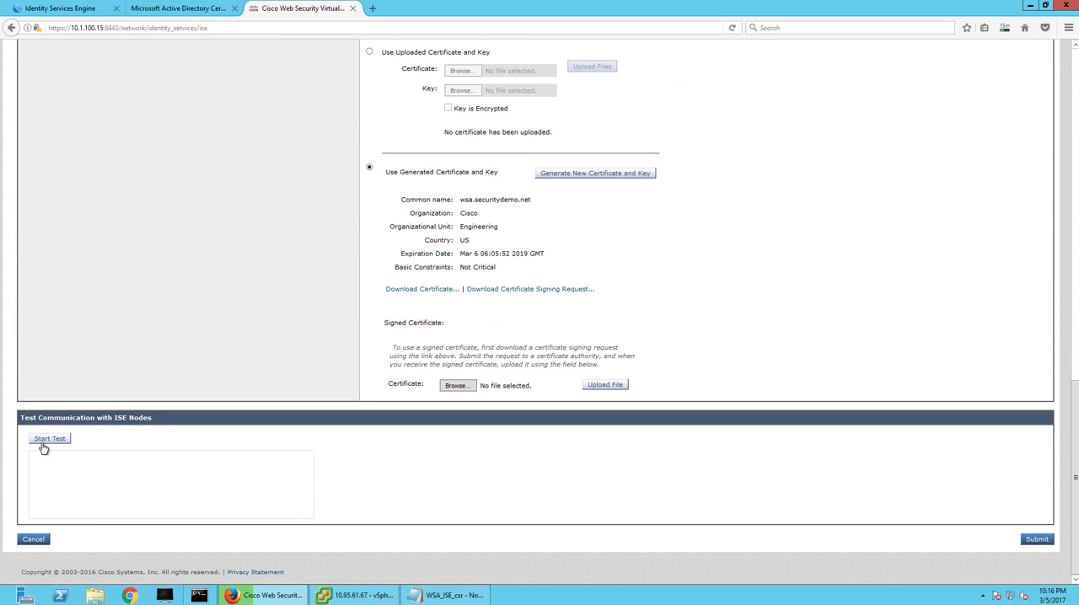
left_click(49, 438)
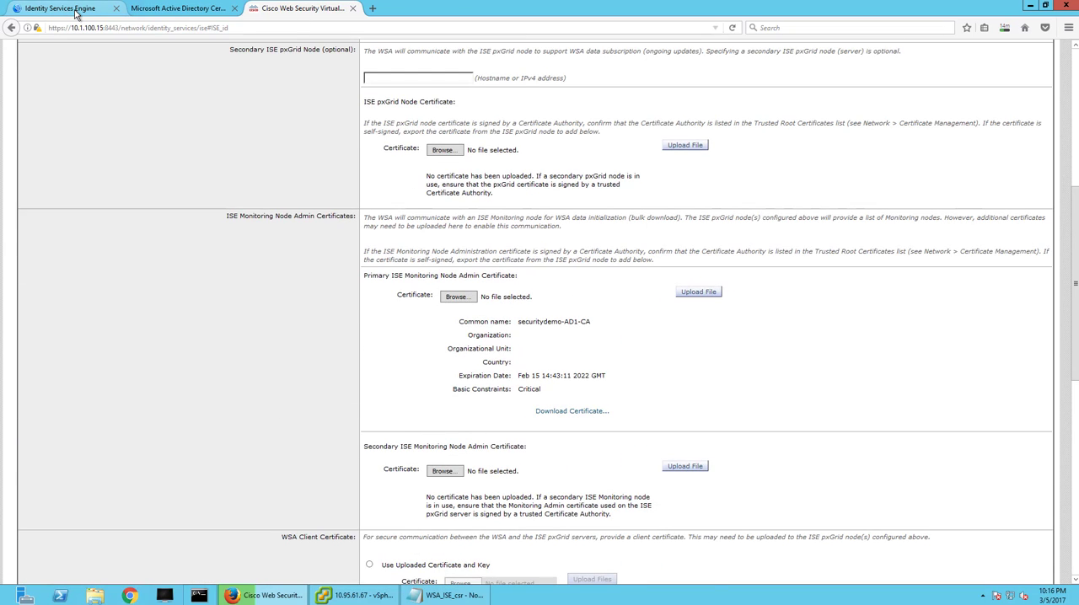
- Check ISE's pxGrid clients for wsa.securitydemo.net-test_client, then return to the WSA console
left_click(371, 49)
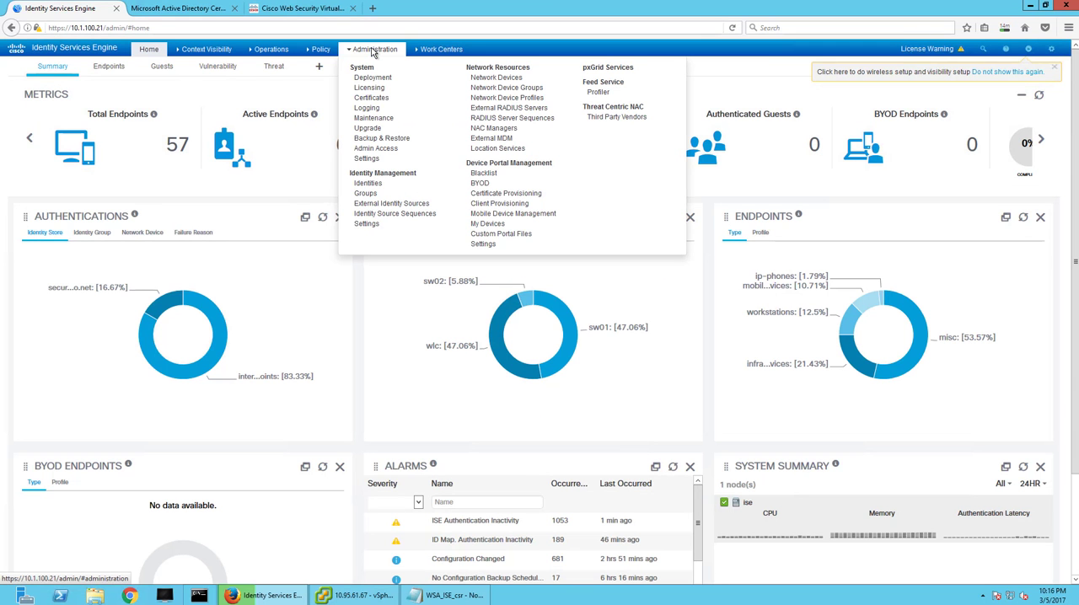
left_click(608, 66)
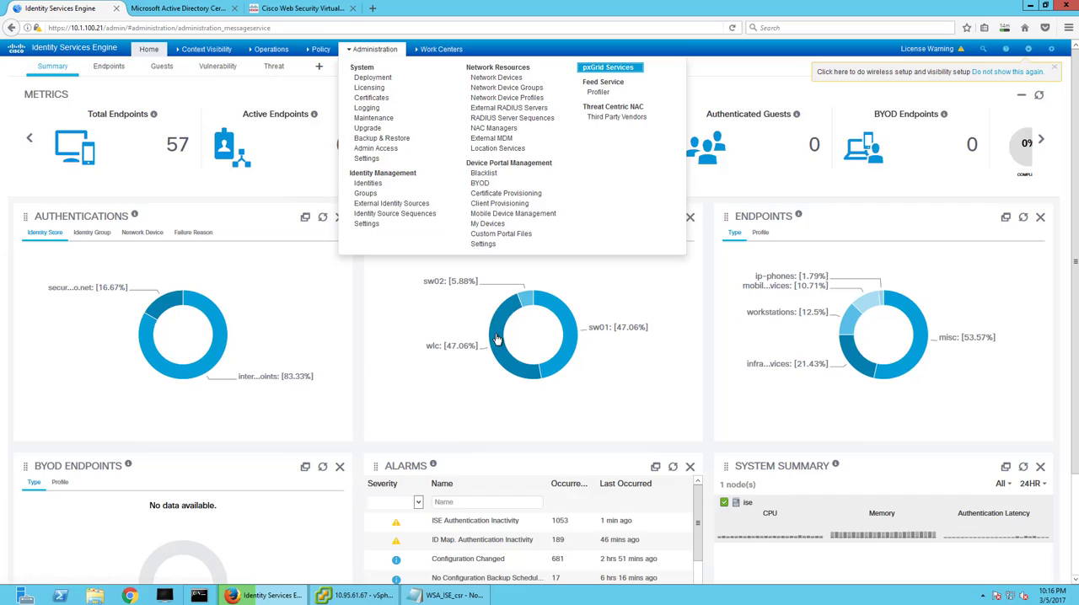
left_click(610, 66)
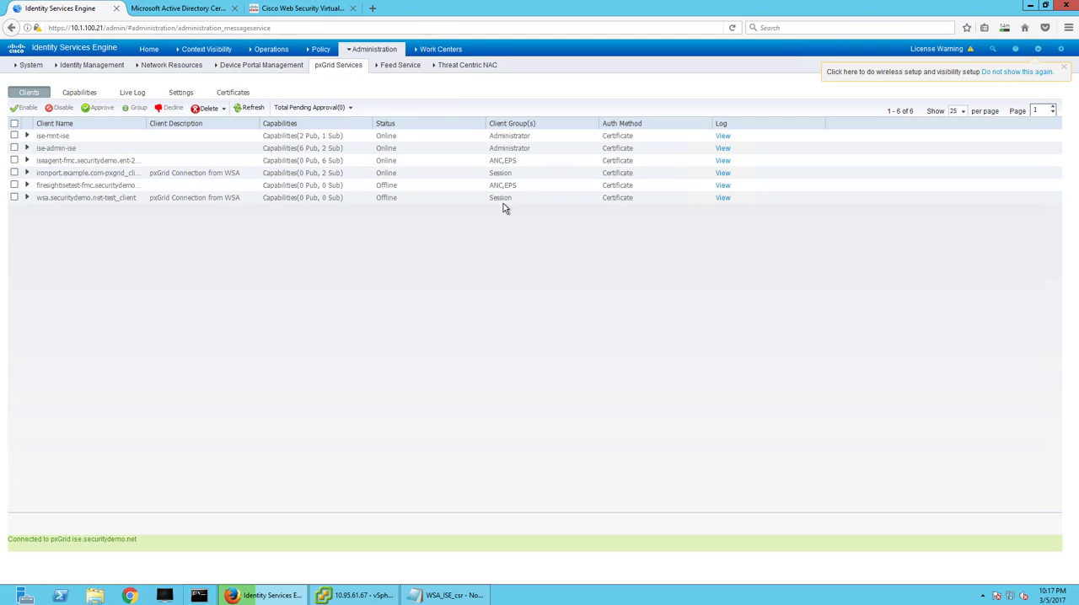
left_click(206, 49)
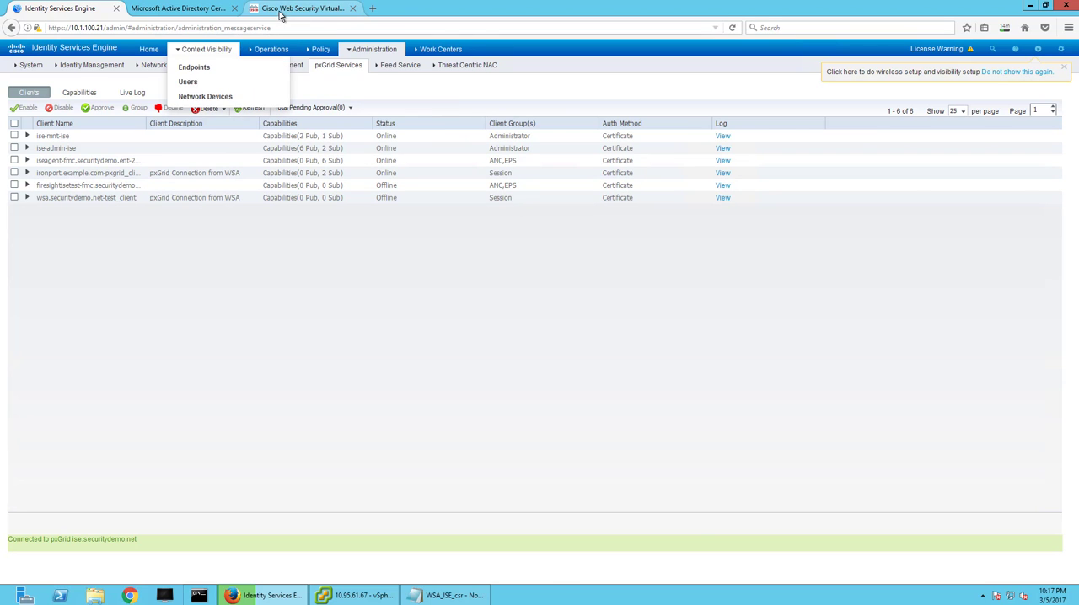
left_click(301, 8)
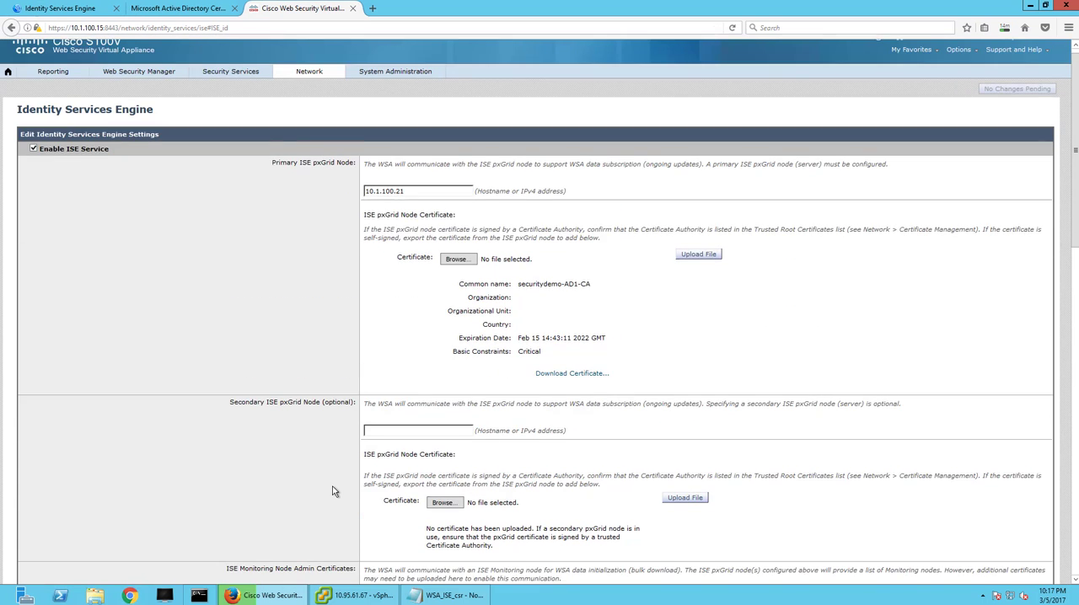
- Reload the ISE settings page and open a blank Add Identification Profile form
left_click(138, 80)
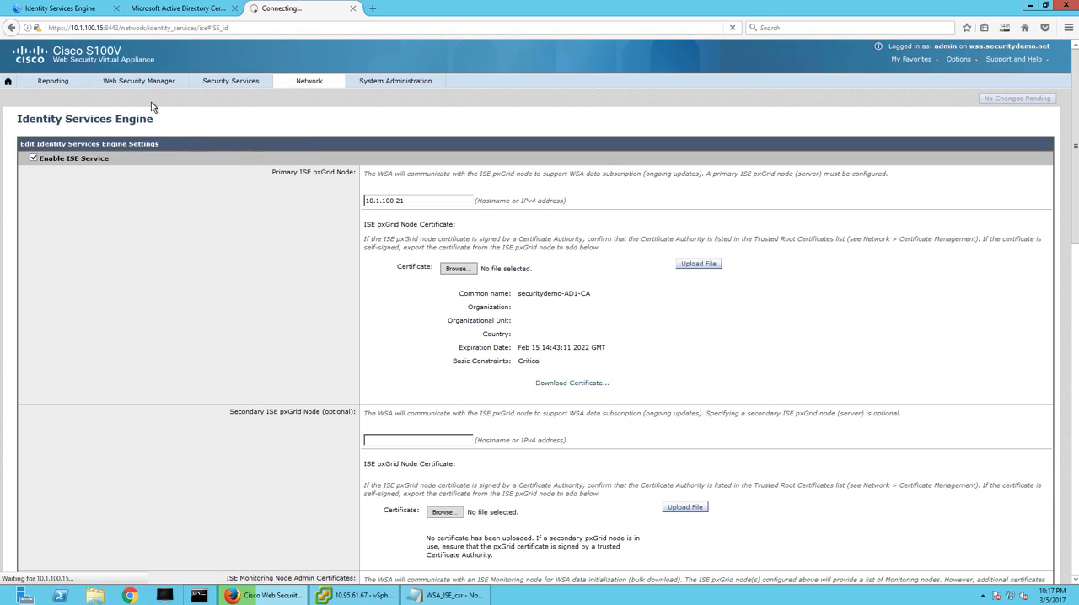
left_click(138, 80)
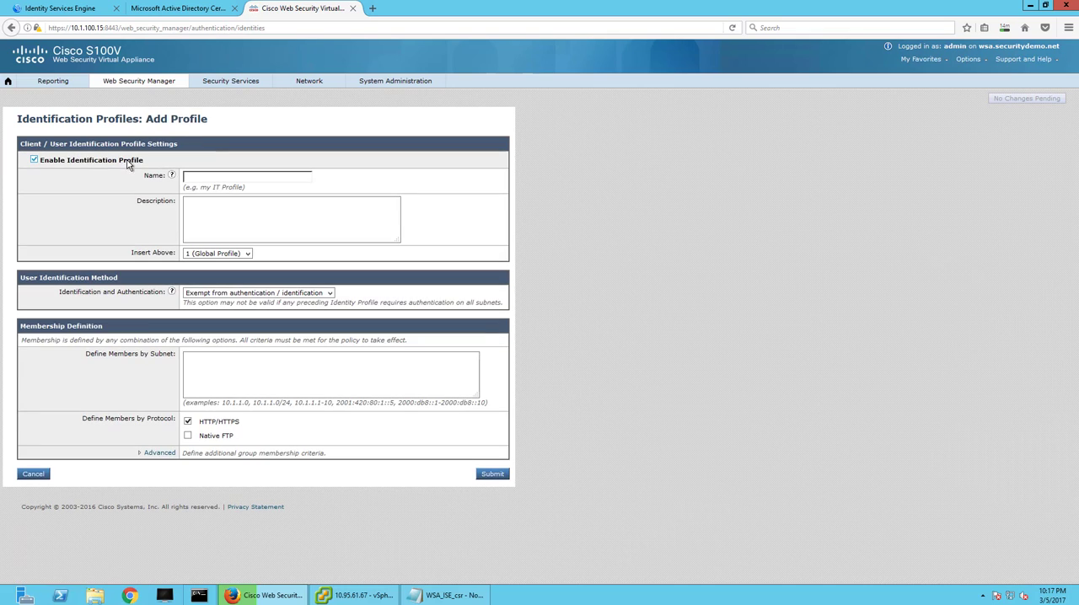
- Name the profile, choose transparent ISE identification, and enter subnet 10.1.100.0/24
left_click(247, 175)
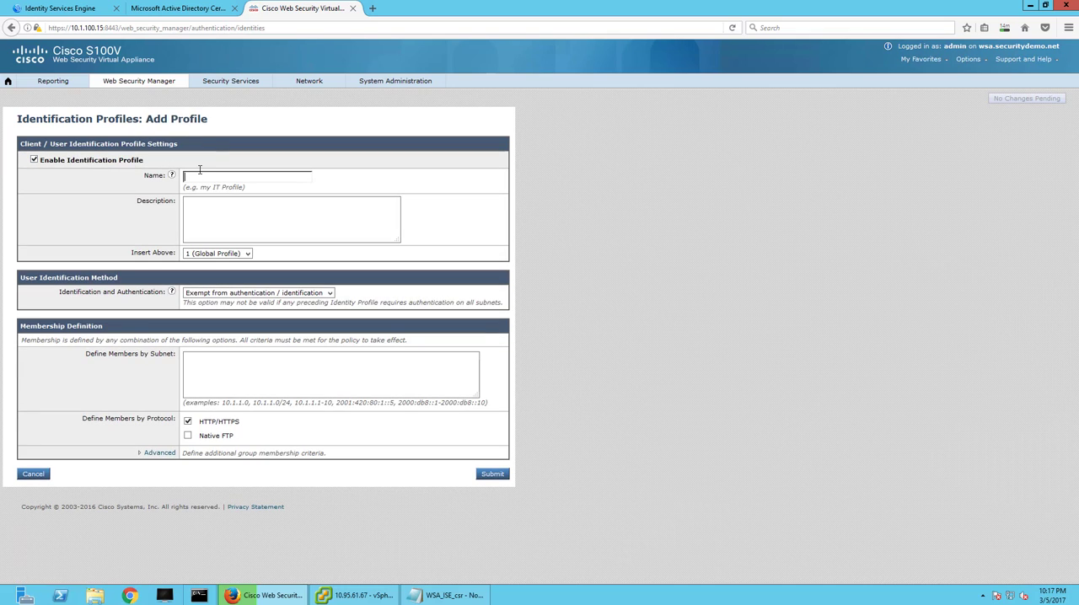
type("Identity Services Engine")
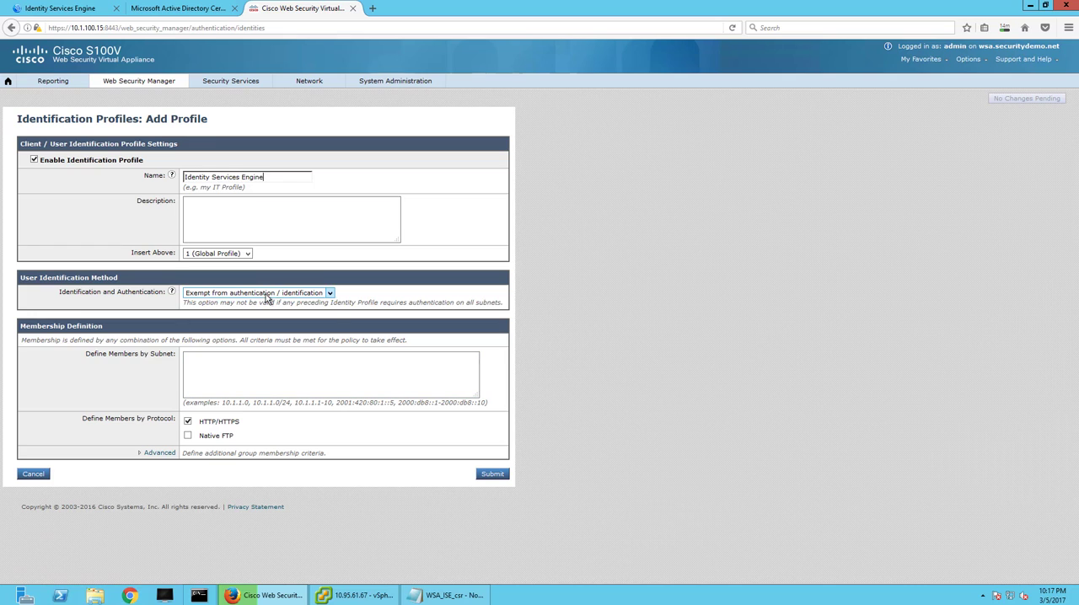
left_click(329, 292)
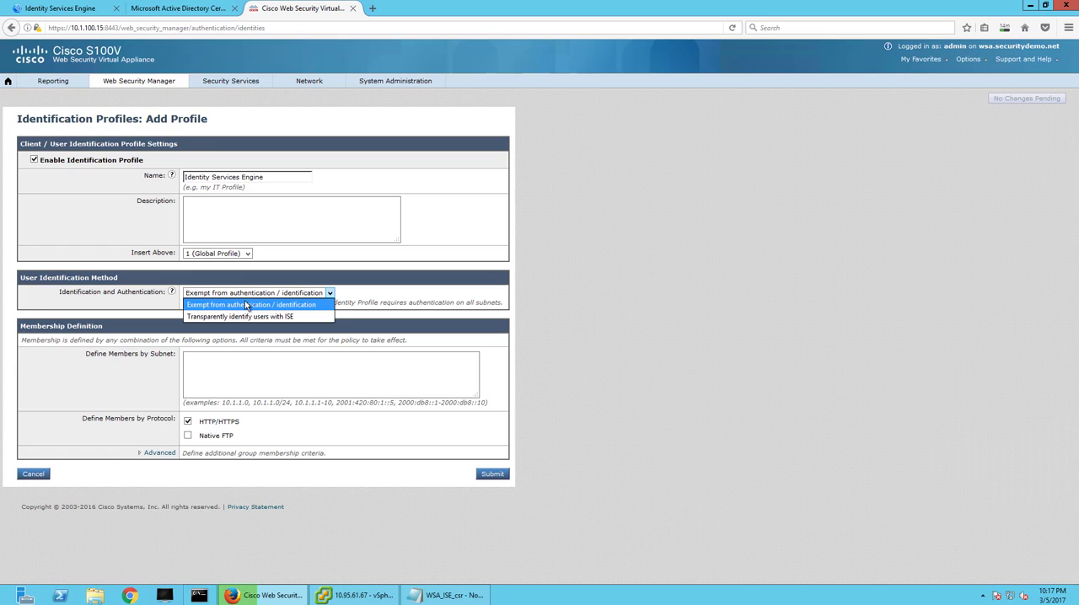
left_click(241, 316)
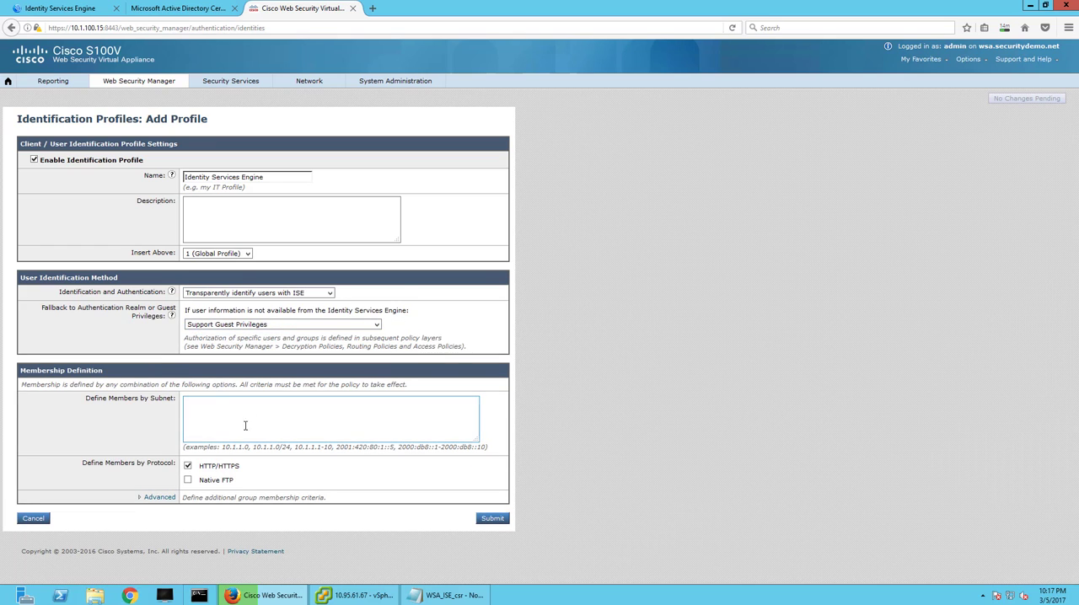
type("10")
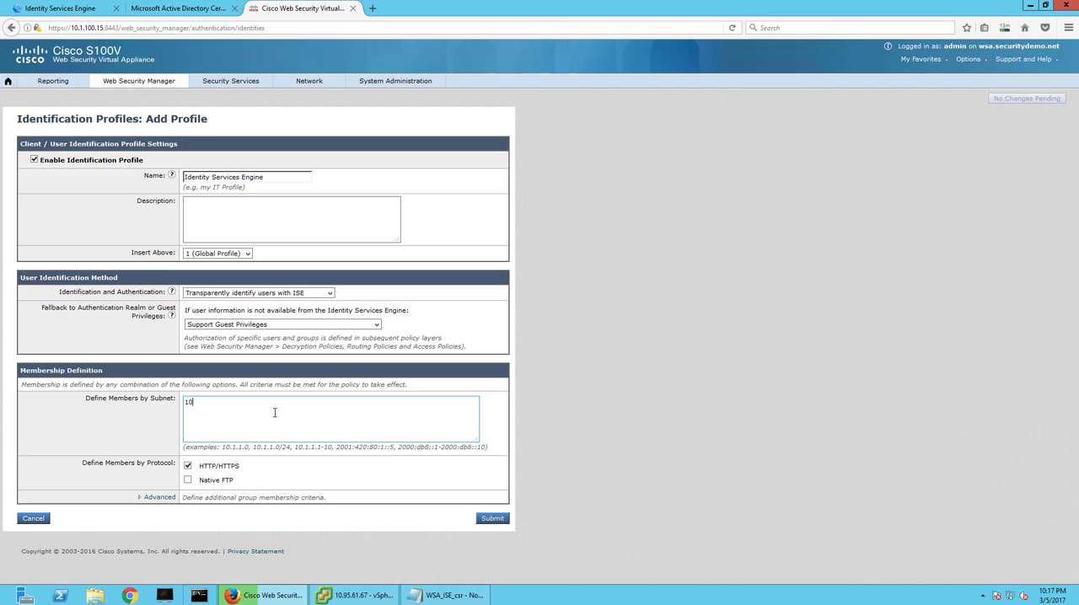
type(".1.100.0")
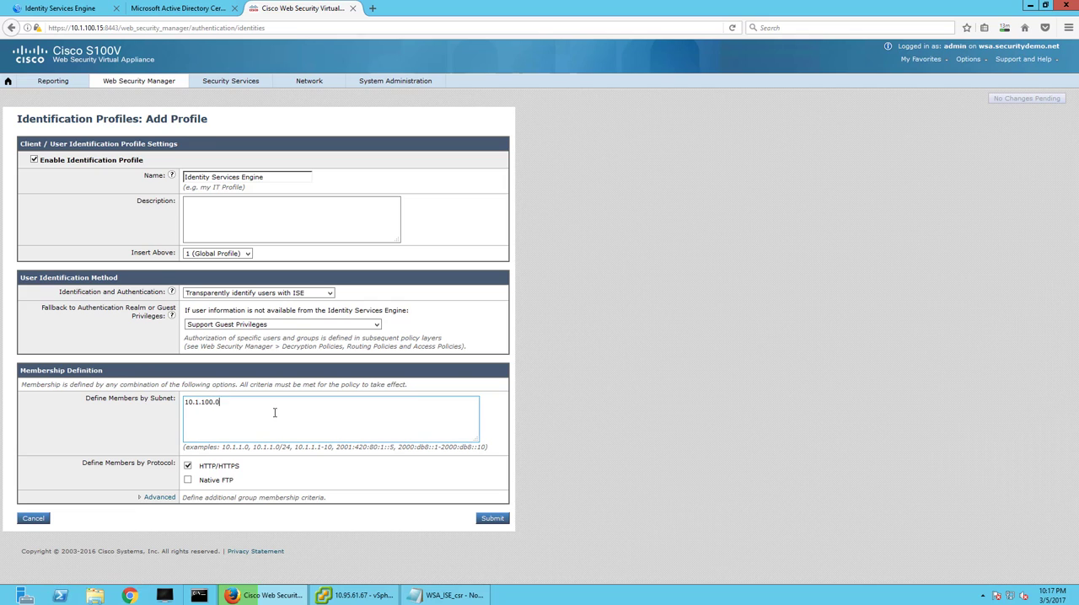
type("/24")
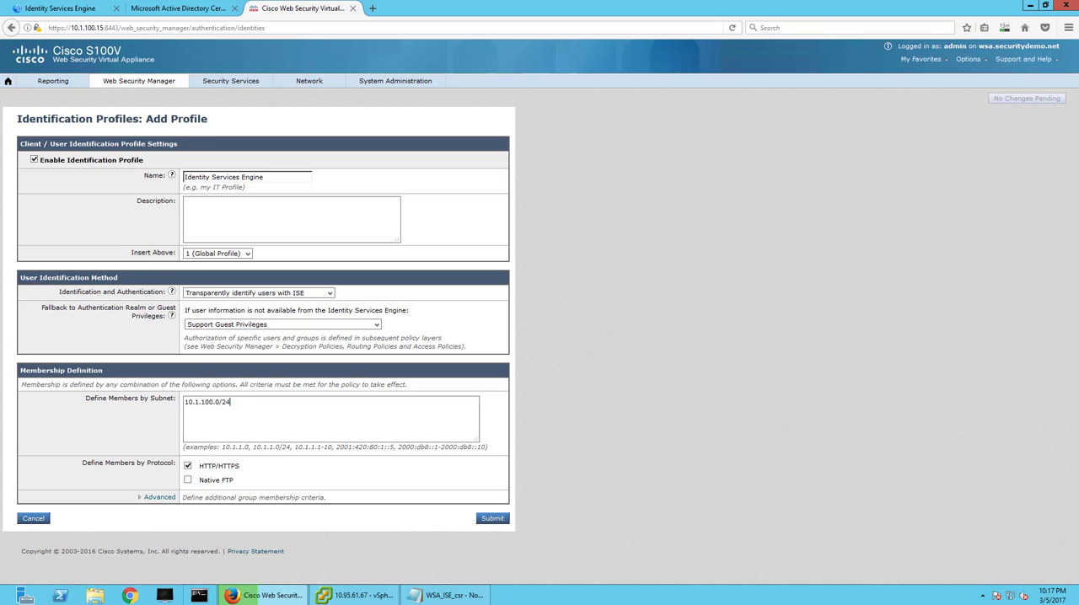
mouse_move(280, 332)
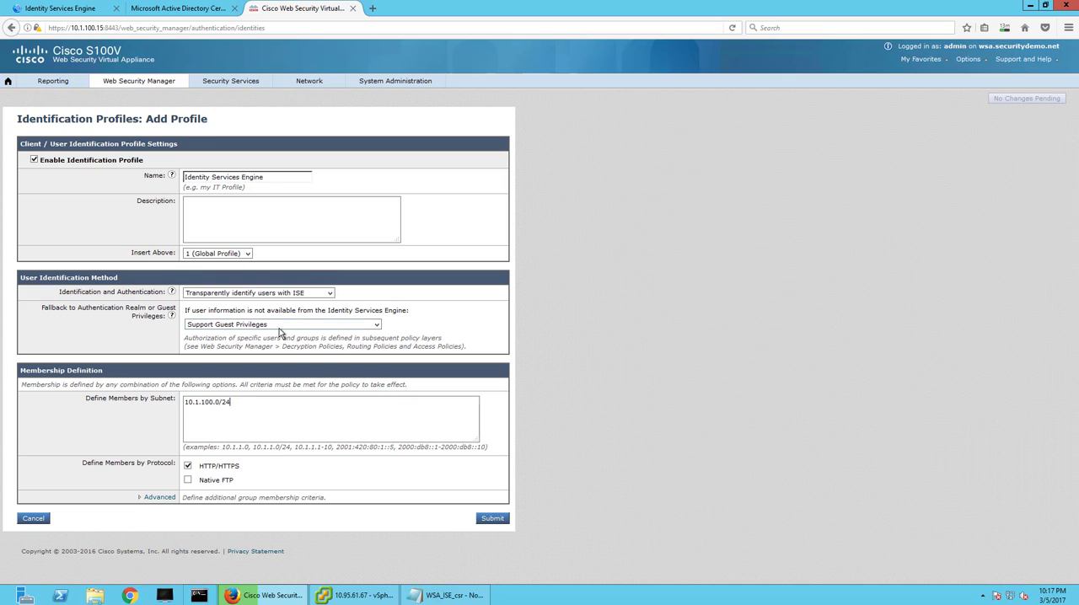
- Keep guest privileges as the fallback, reconfirm transparent ISE identification, and submit
left_click(282, 325)
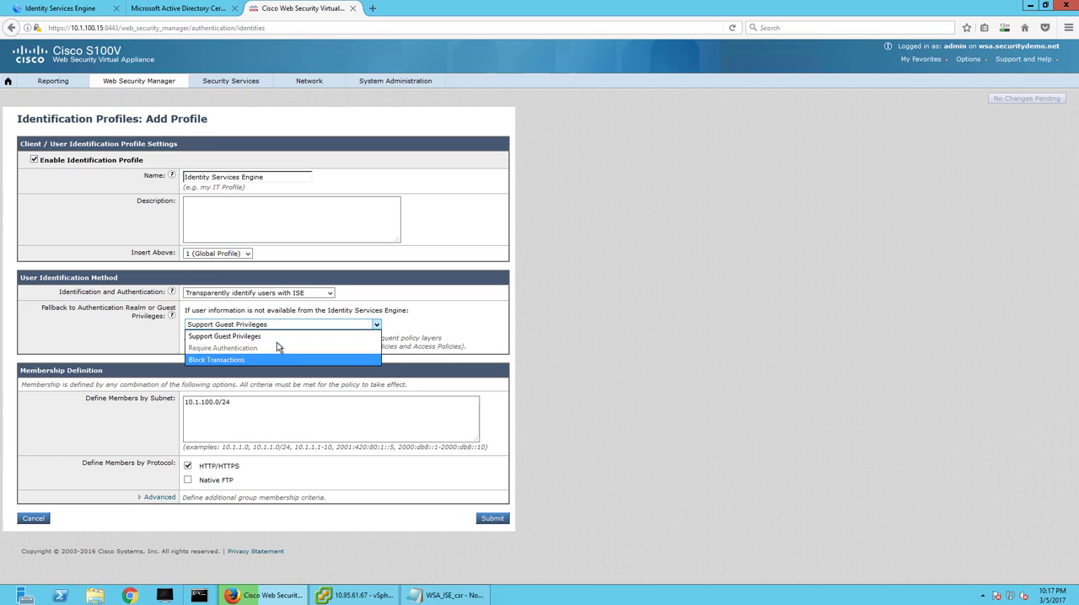
left_click(225, 336)
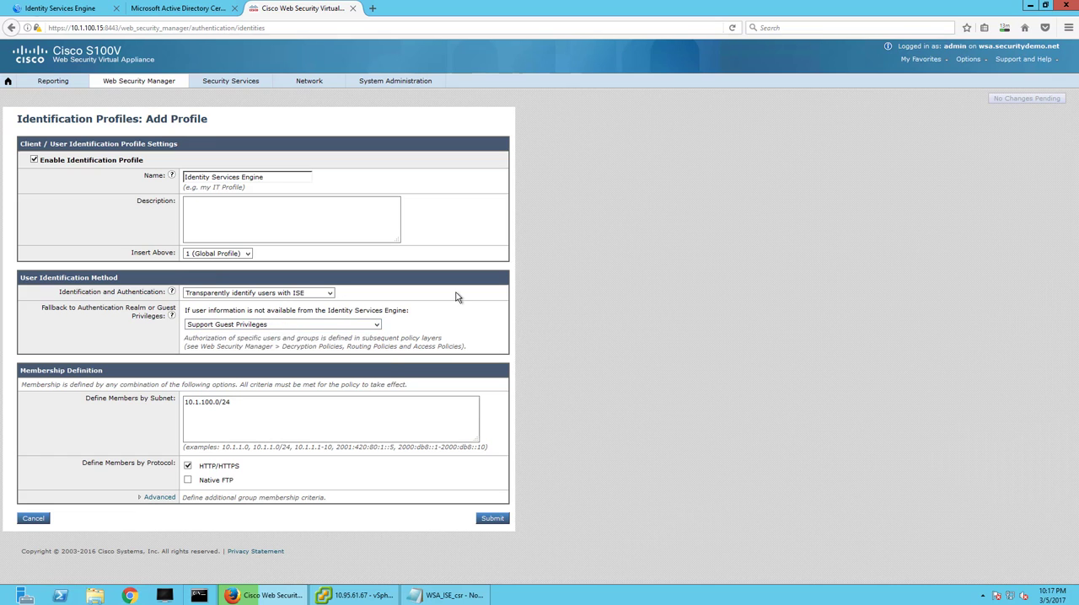
left_click(257, 293)
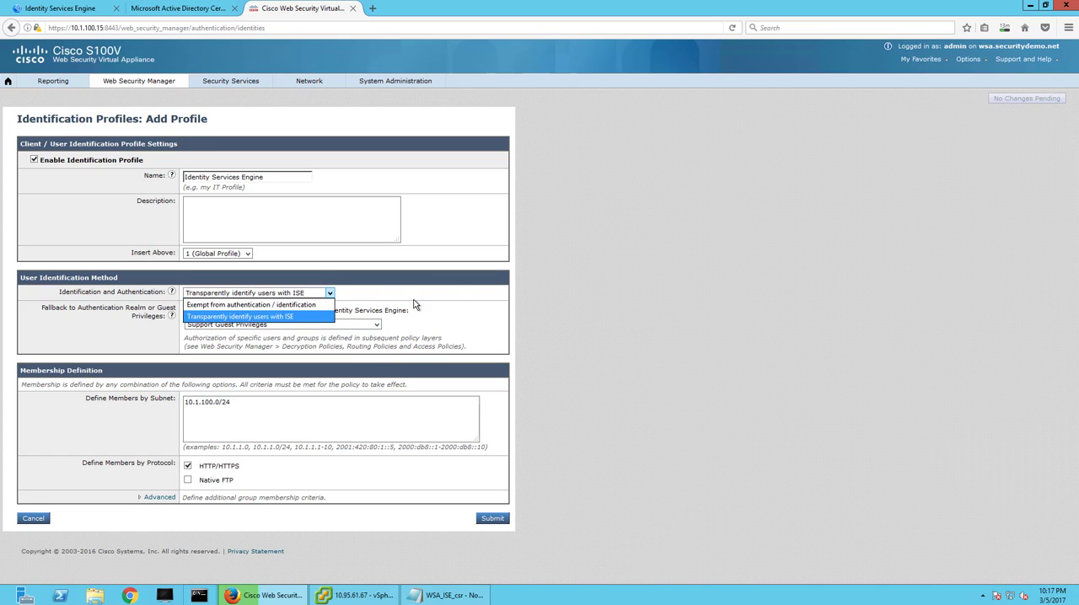
left_click(240, 316)
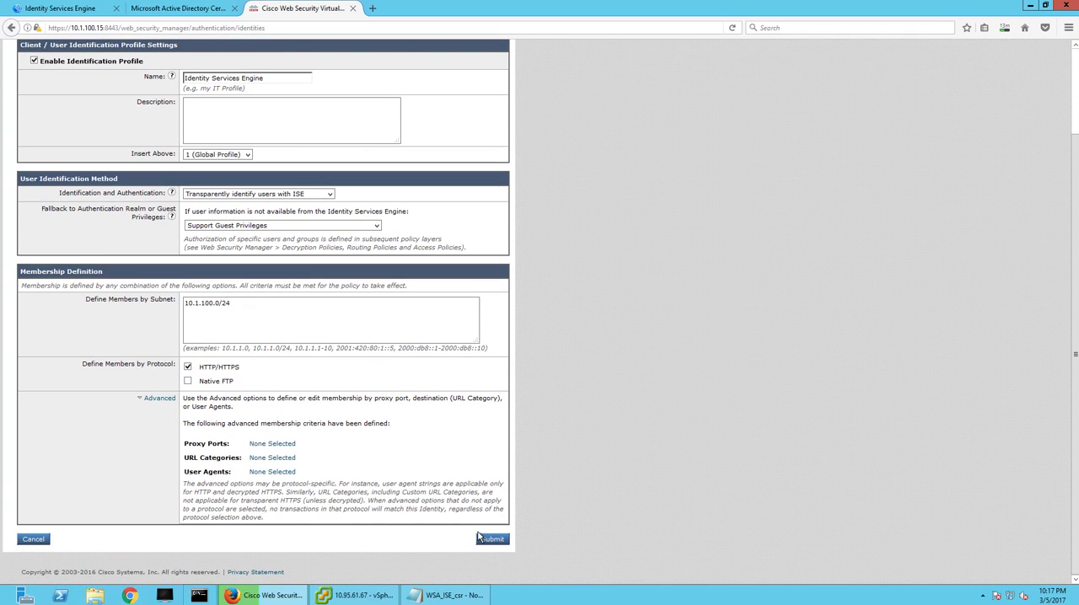
left_click(492, 539)
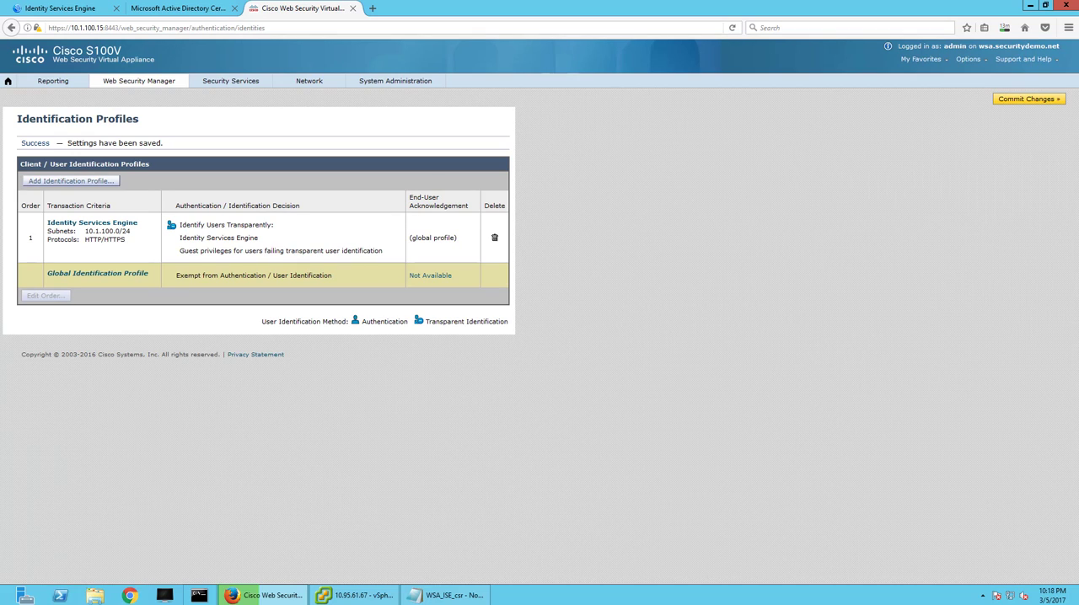
mouse_move(292, 444)
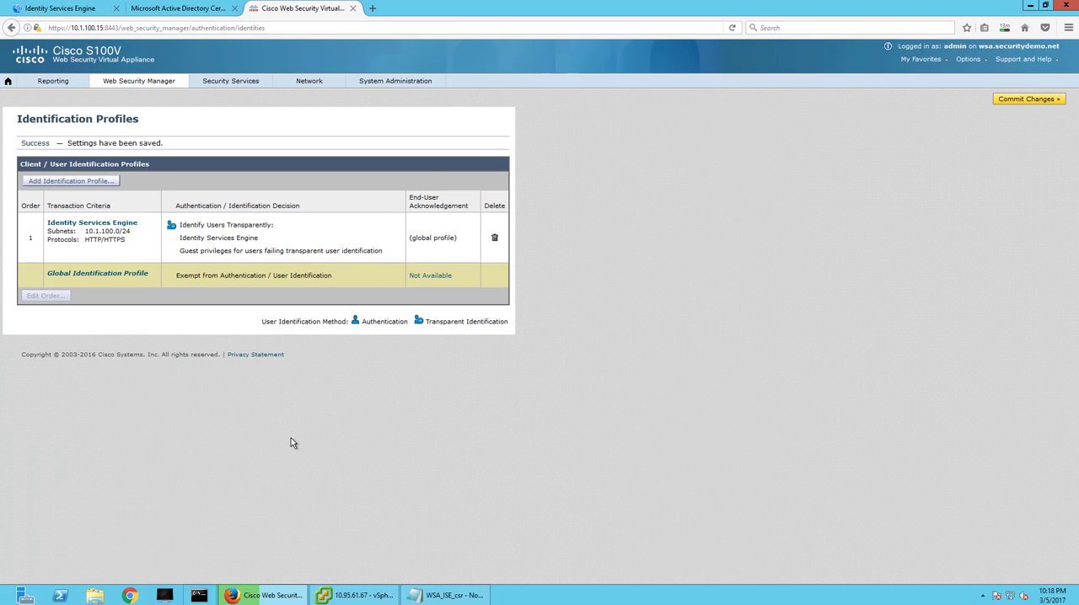
- Commit the pending Identity Services Engine identification profile change
left_click(1028, 99)
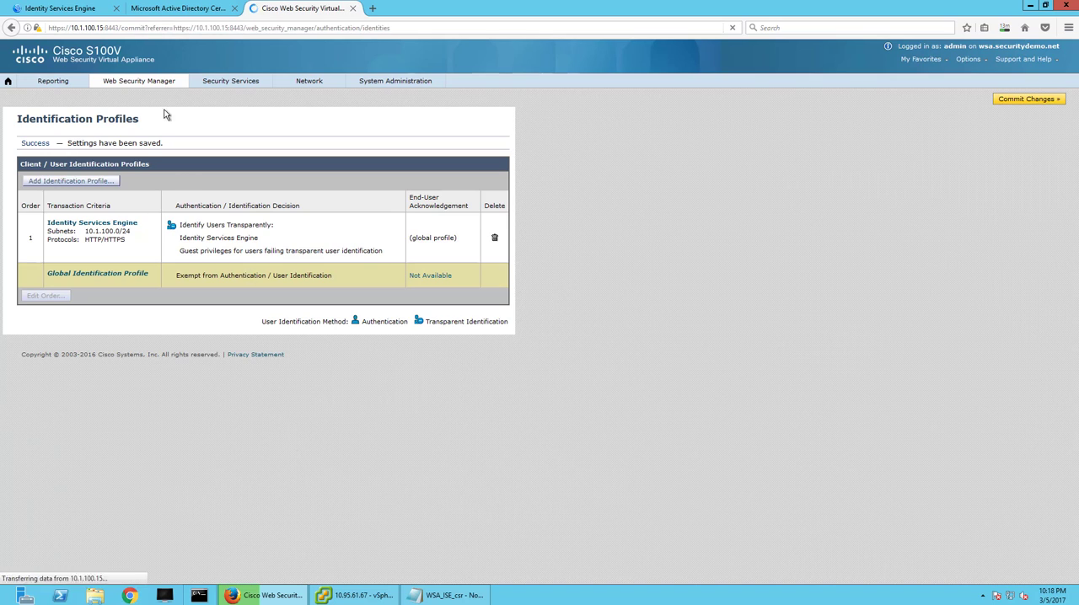
left_click(1028, 99)
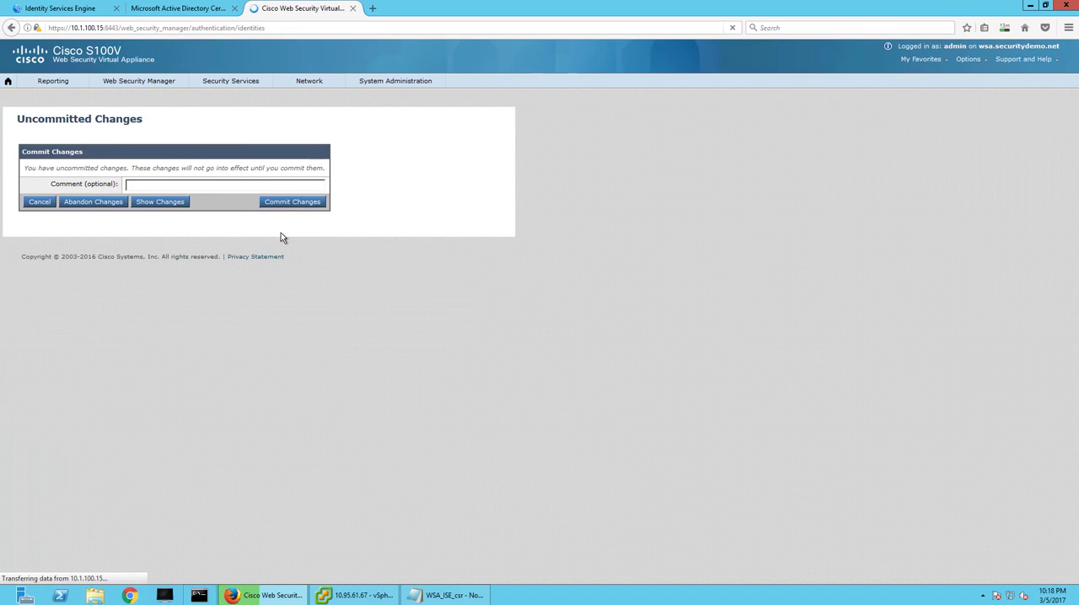
left_click(138, 80)
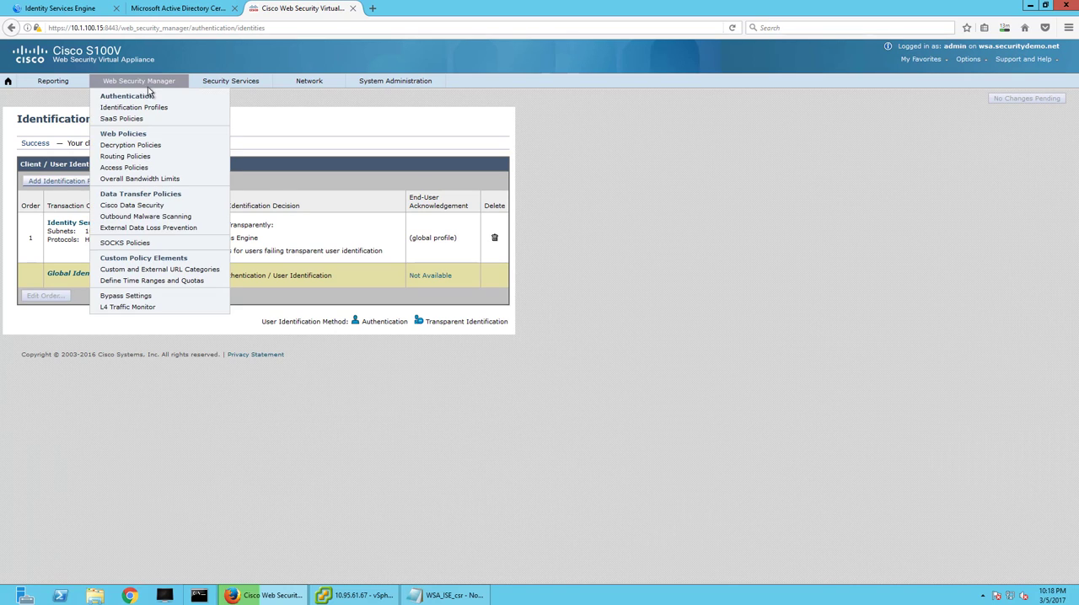
mouse_move(130, 145)
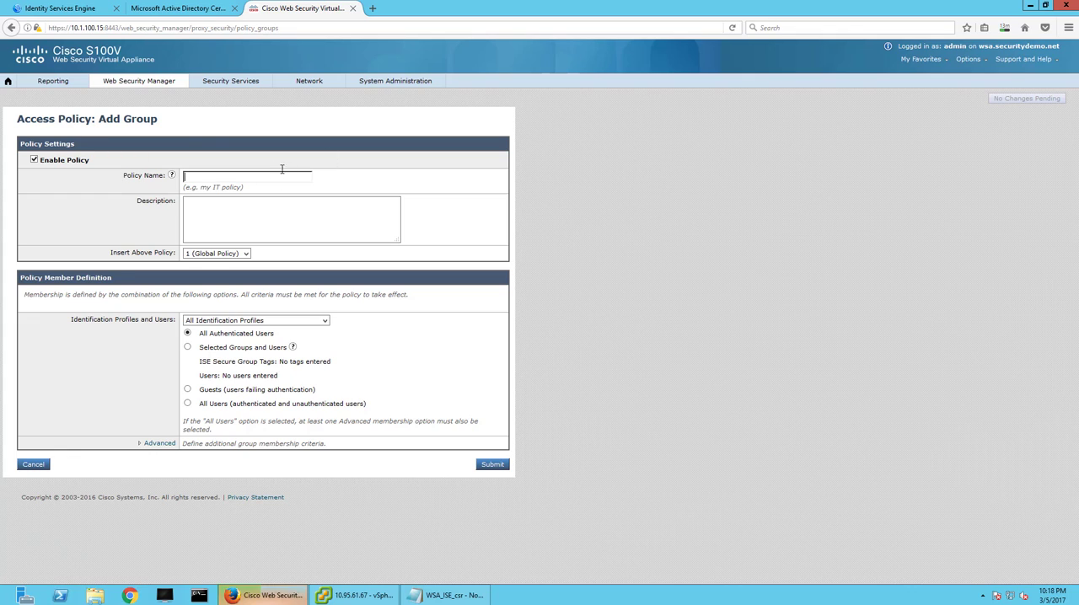
- Leave the Access Policy Add Group form blank and switch back to the ISE console
type("SG")
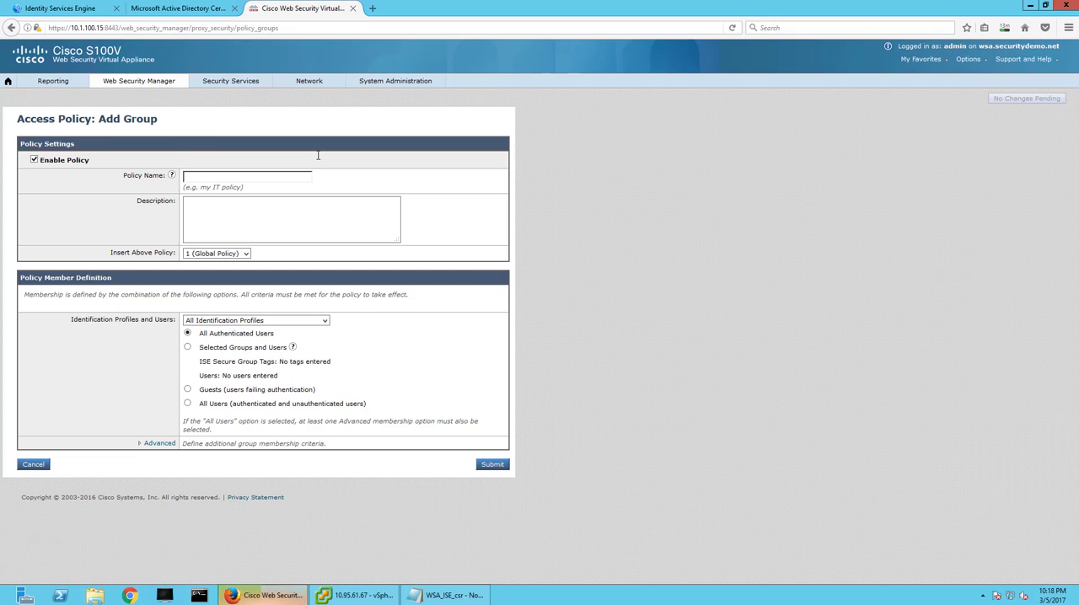
left_click(59, 8)
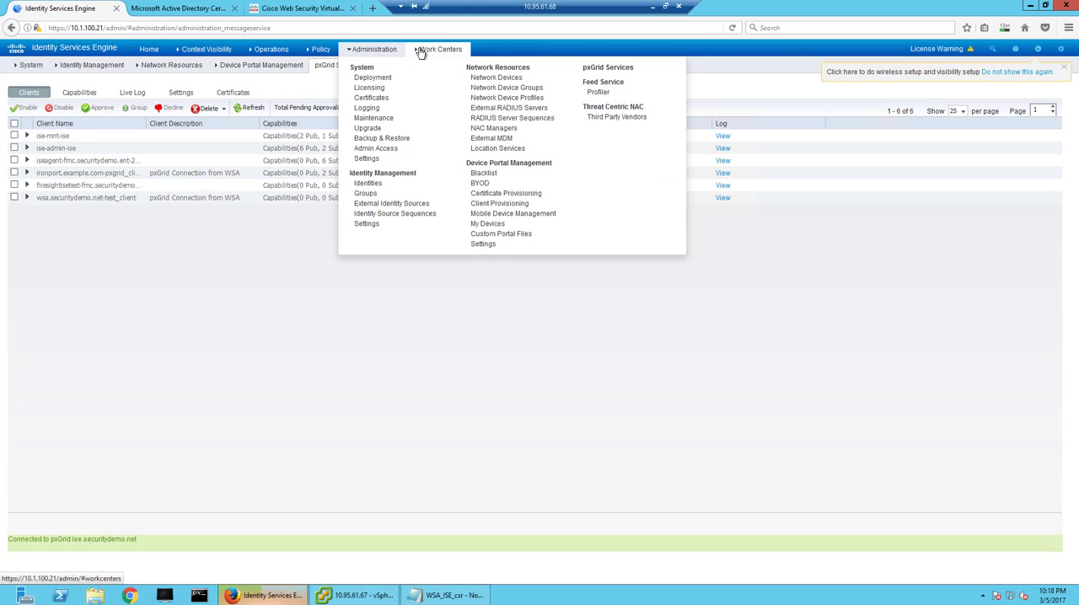
mouse_move(367, 108)
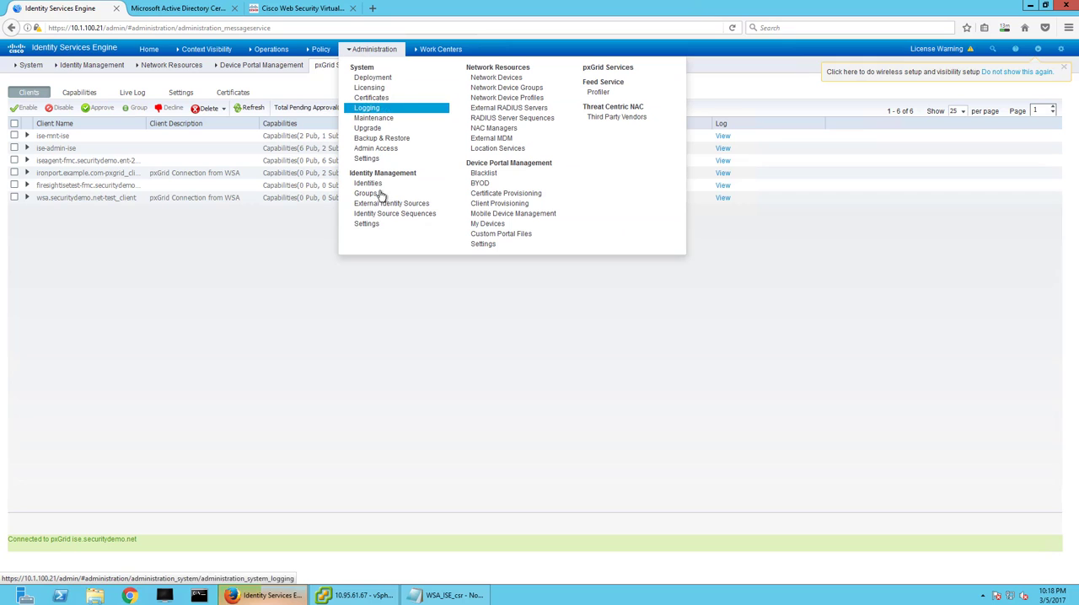
- Review ISE's 16 TrustSec security groups, noting BYOD as tag 15, then return to WSA
left_click(439, 48)
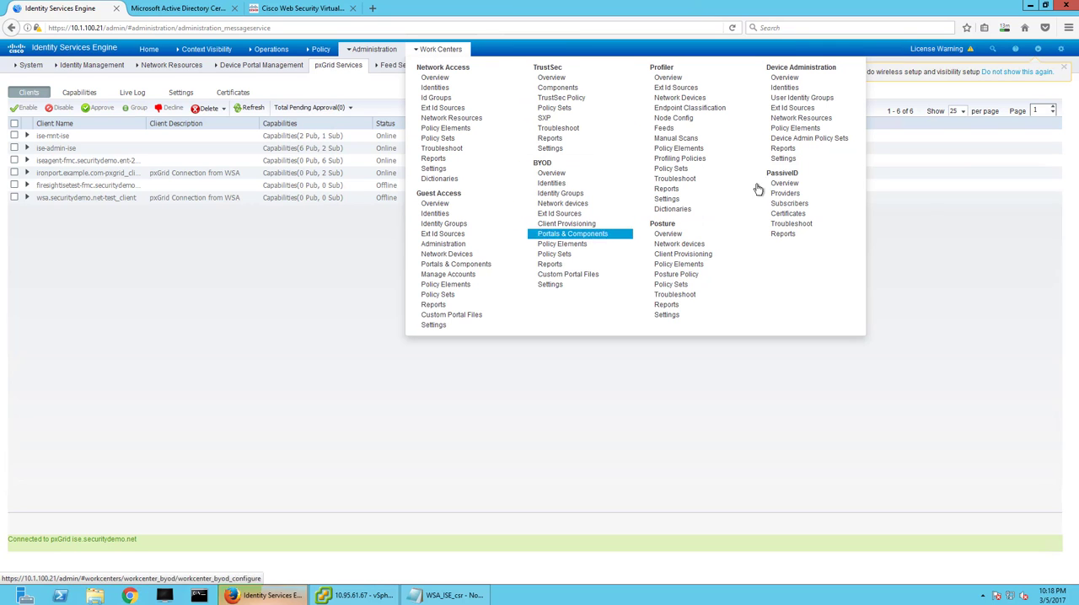
mouse_move(791, 224)
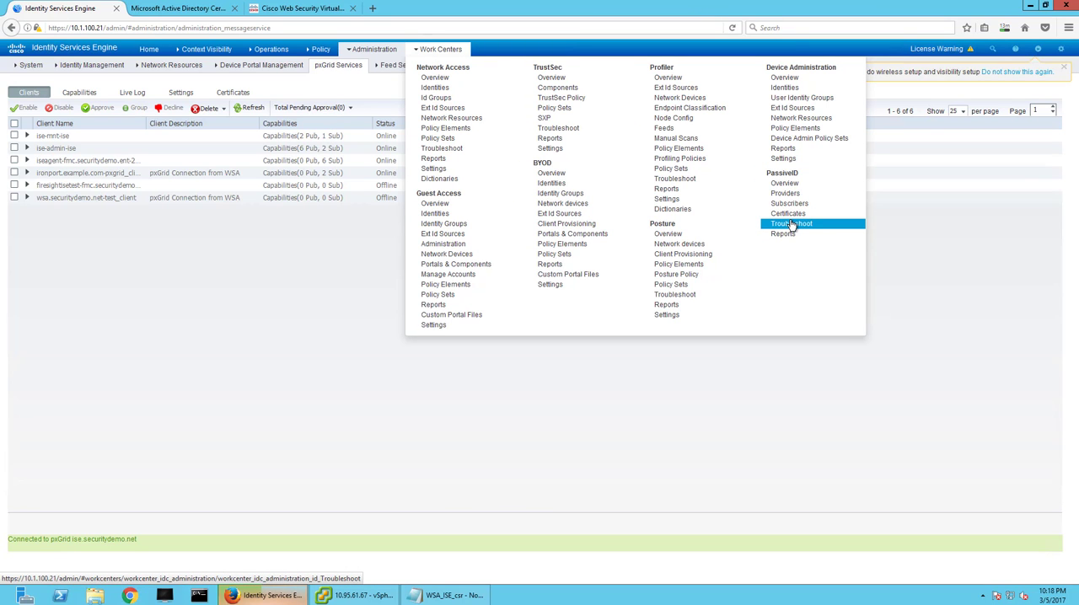
mouse_move(554, 108)
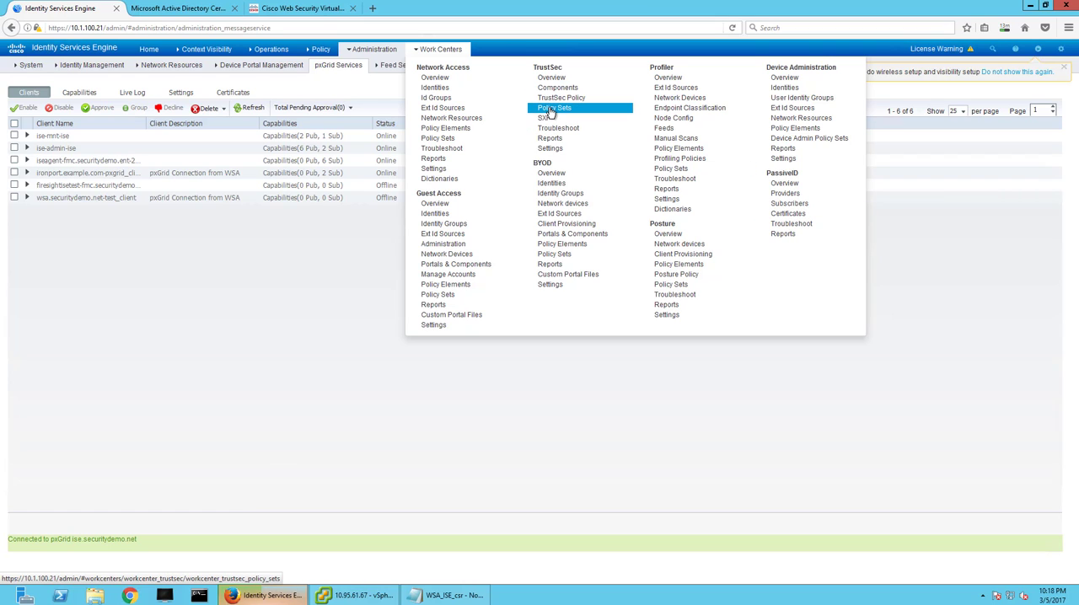
mouse_move(561, 97)
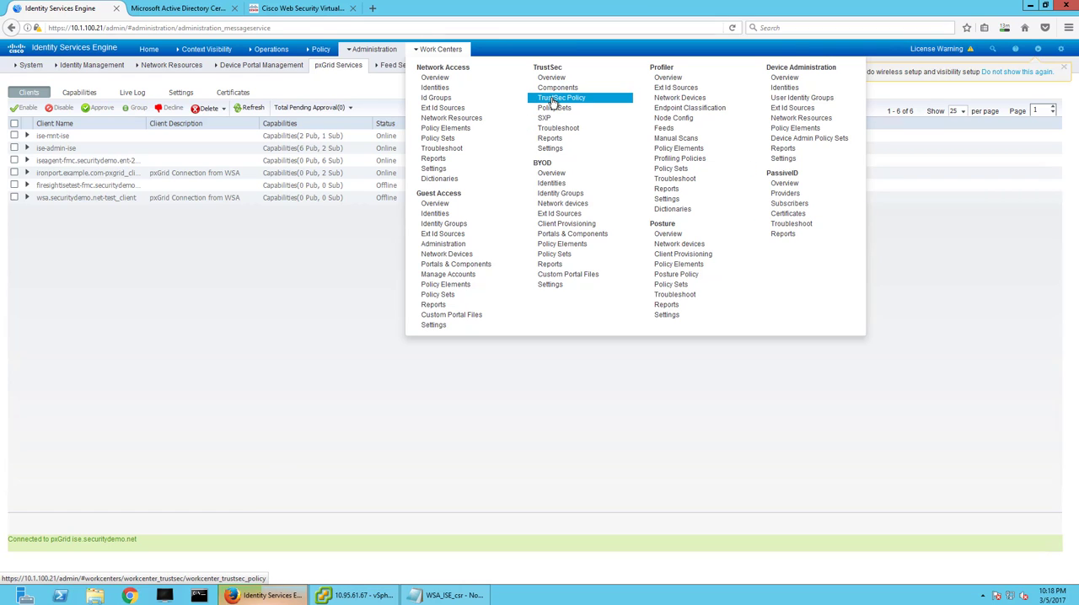
left_click(561, 97)
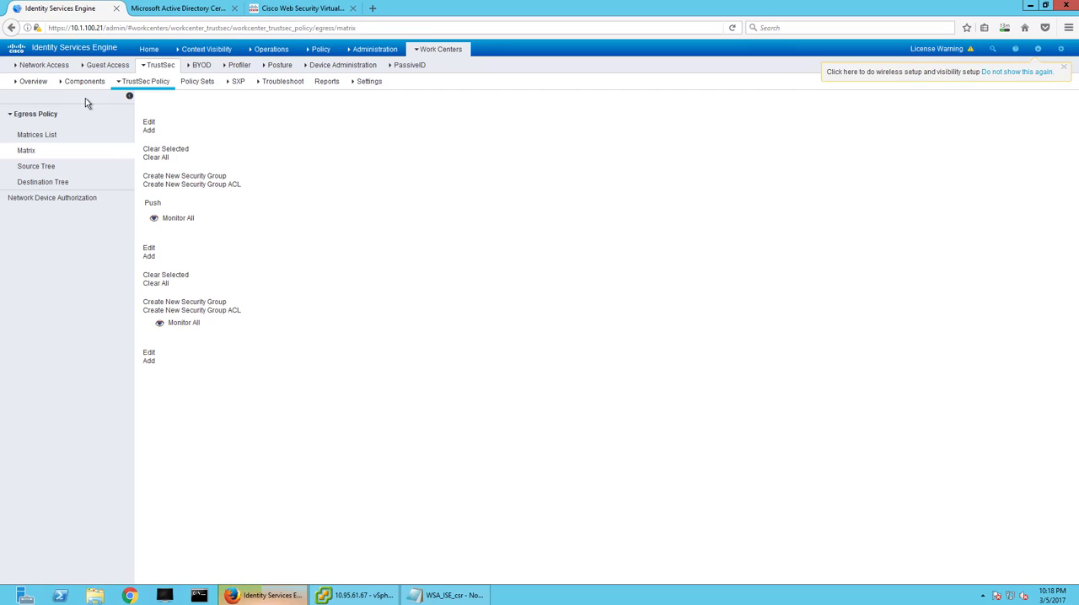
left_click(83, 81)
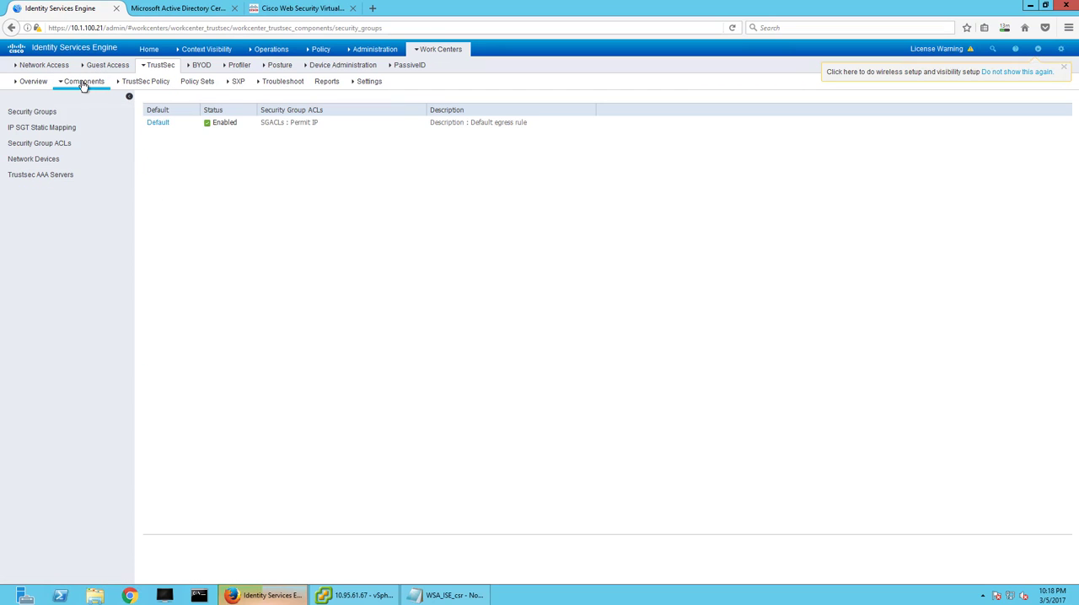
left_click(32, 111)
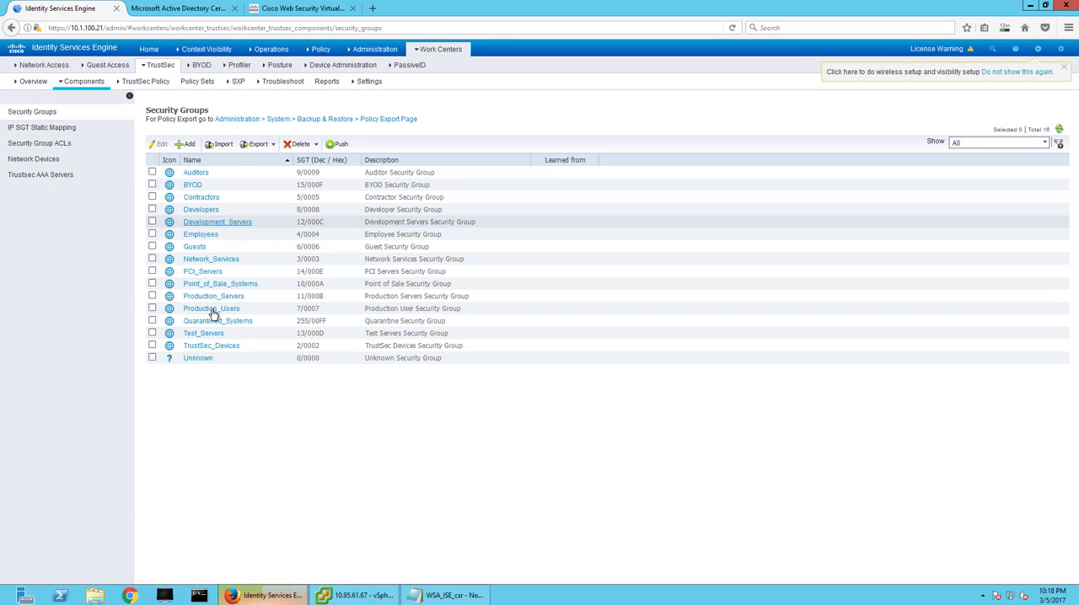
left_click(177, 8)
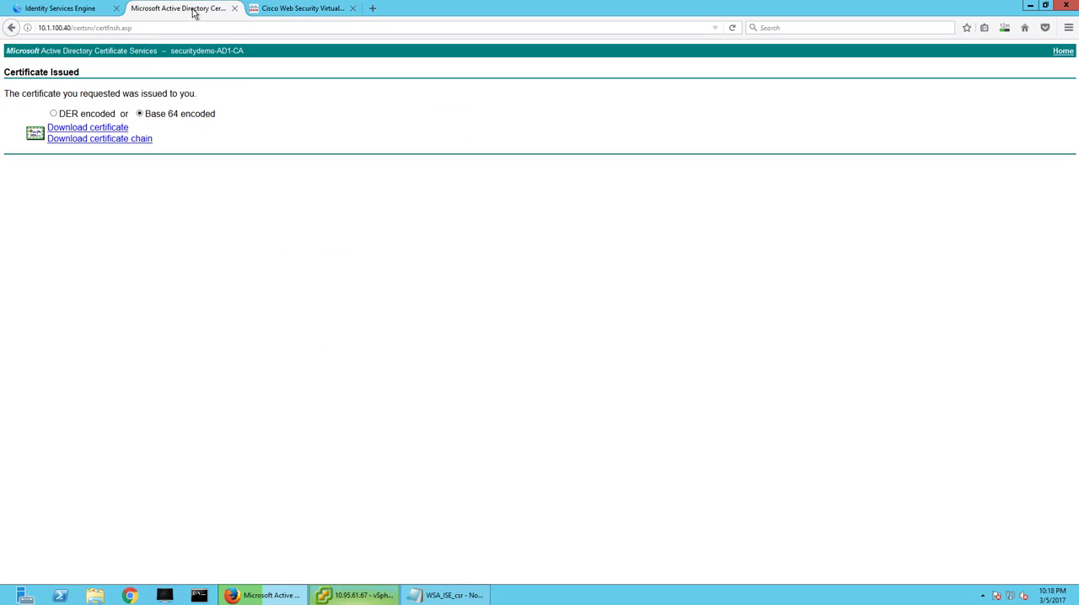
left_click(302, 9)
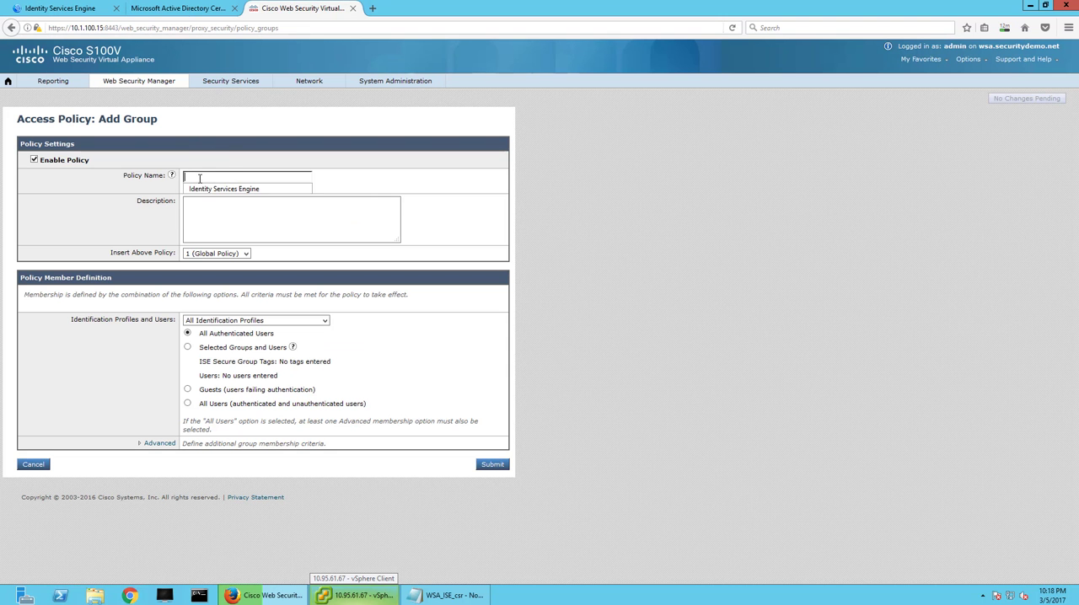
- Name the policy BYOD, select Selected Groups and Users, and open the secure group tag editor
type("BYOD")
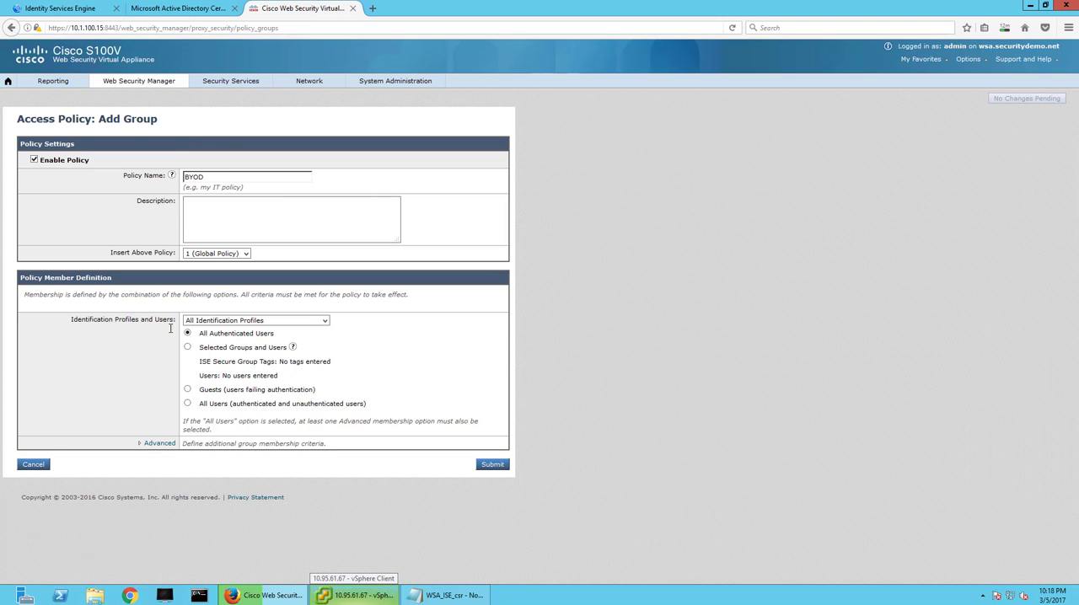
left_click(188, 348)
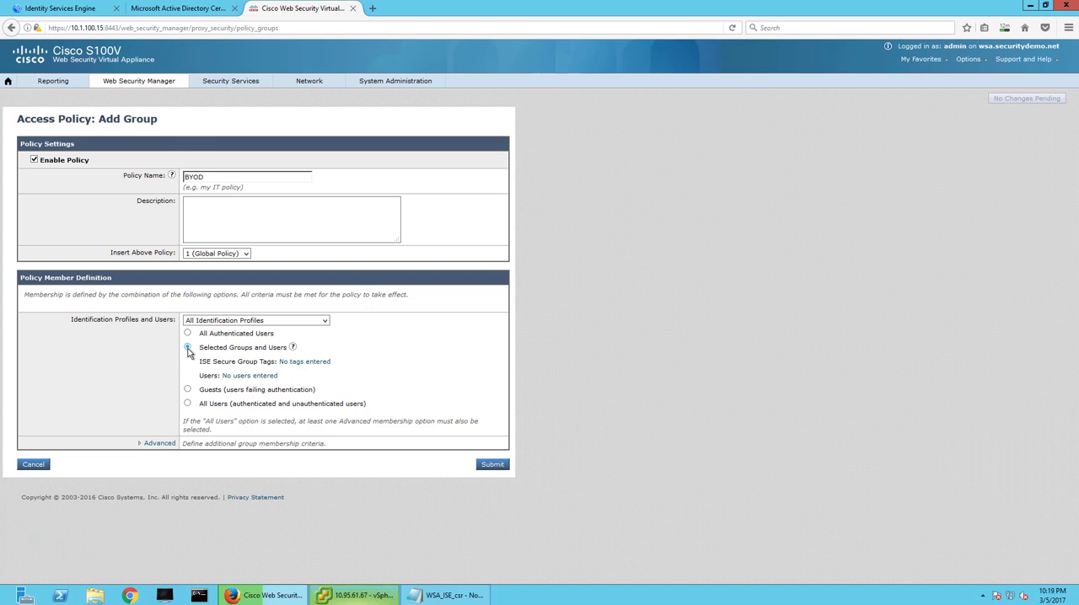
left_click(187, 348)
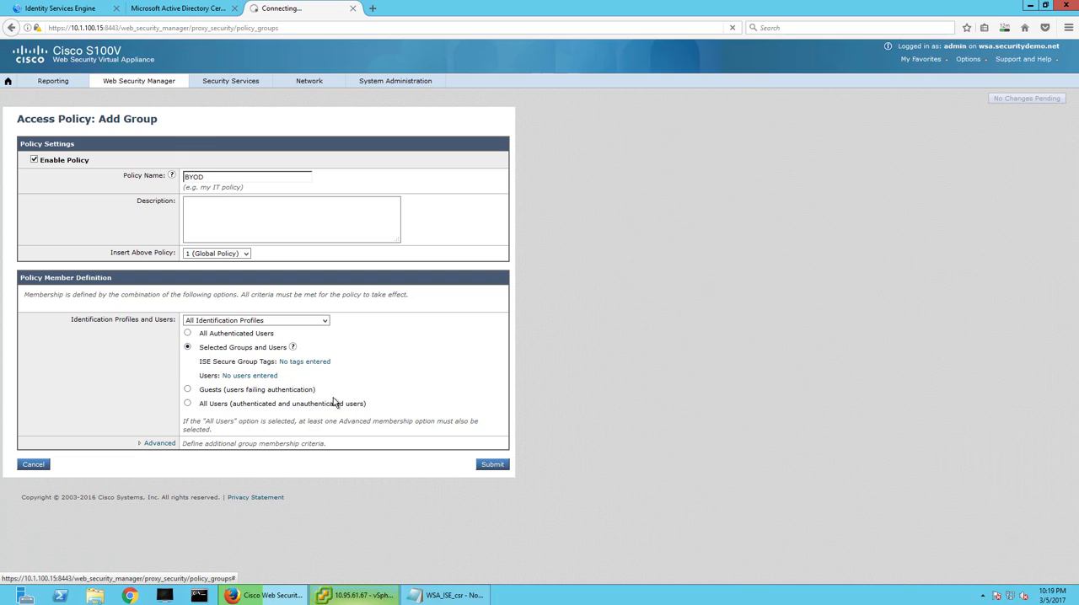
left_click(304, 361)
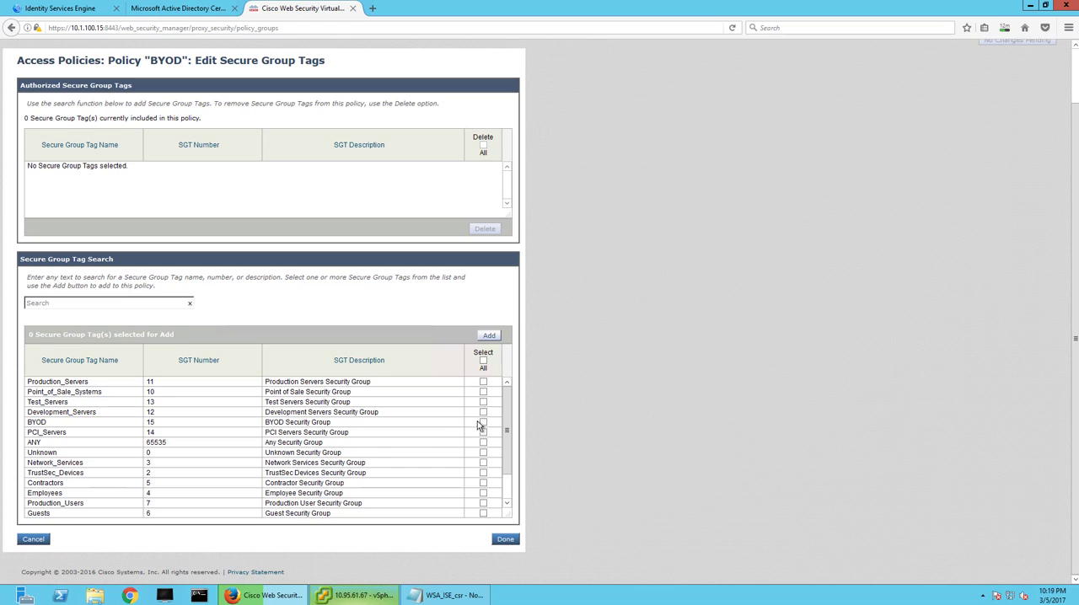
- Add the BYOD secure group tag to the policy, leaving authorized users empty
left_click(483, 422)
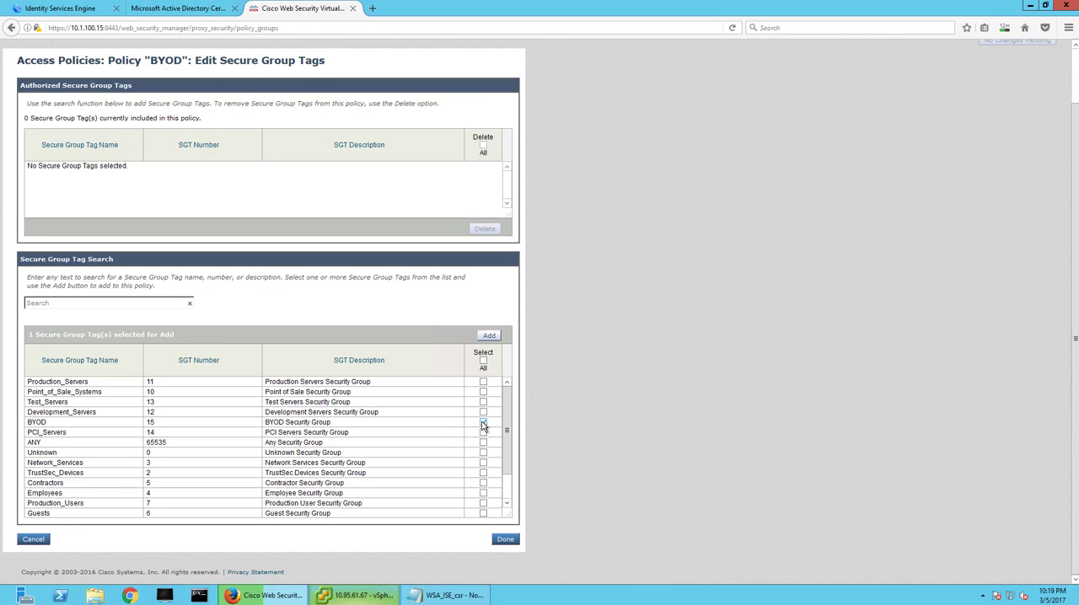
left_click(489, 335)
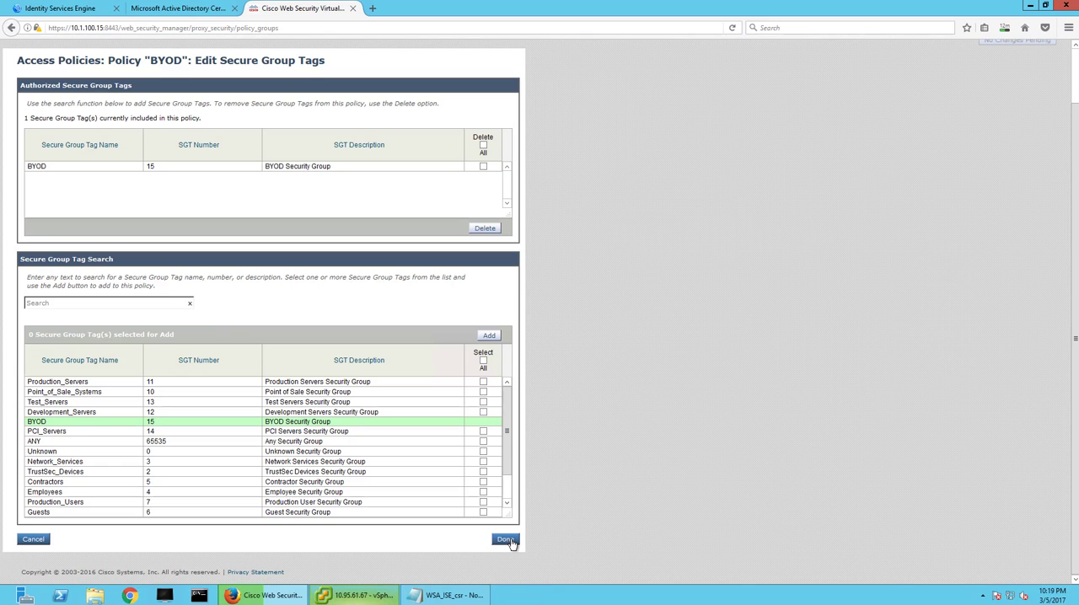
left_click(505, 539)
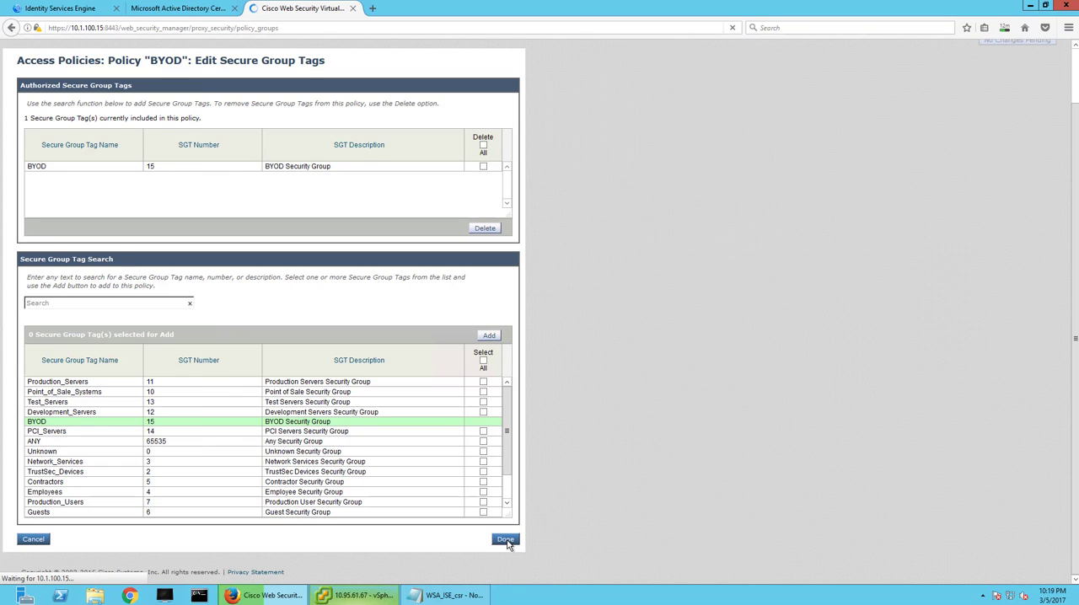
left_click(505, 540)
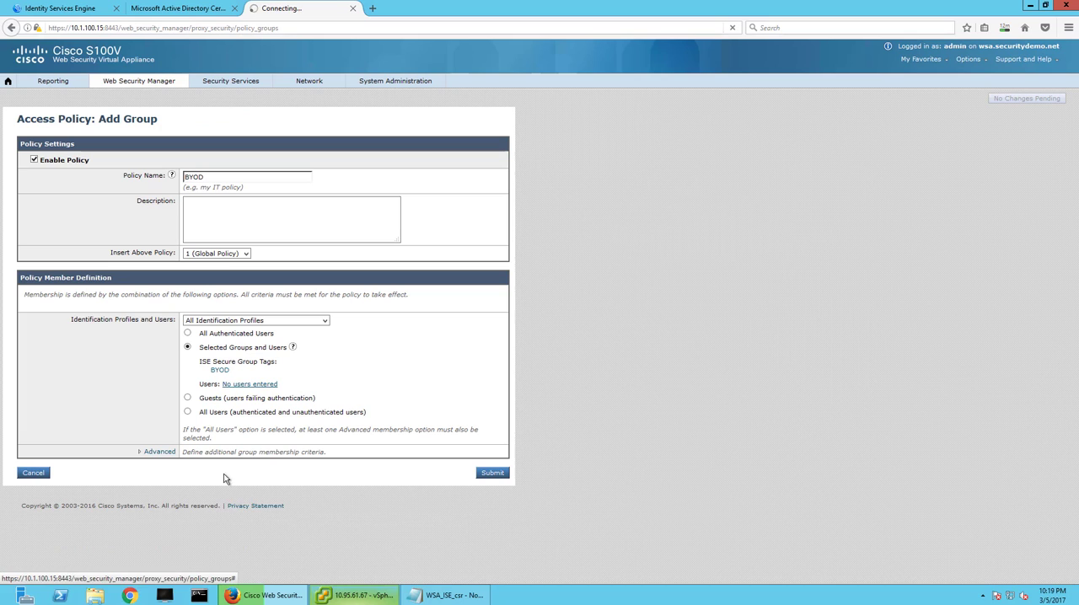
left_click(249, 385)
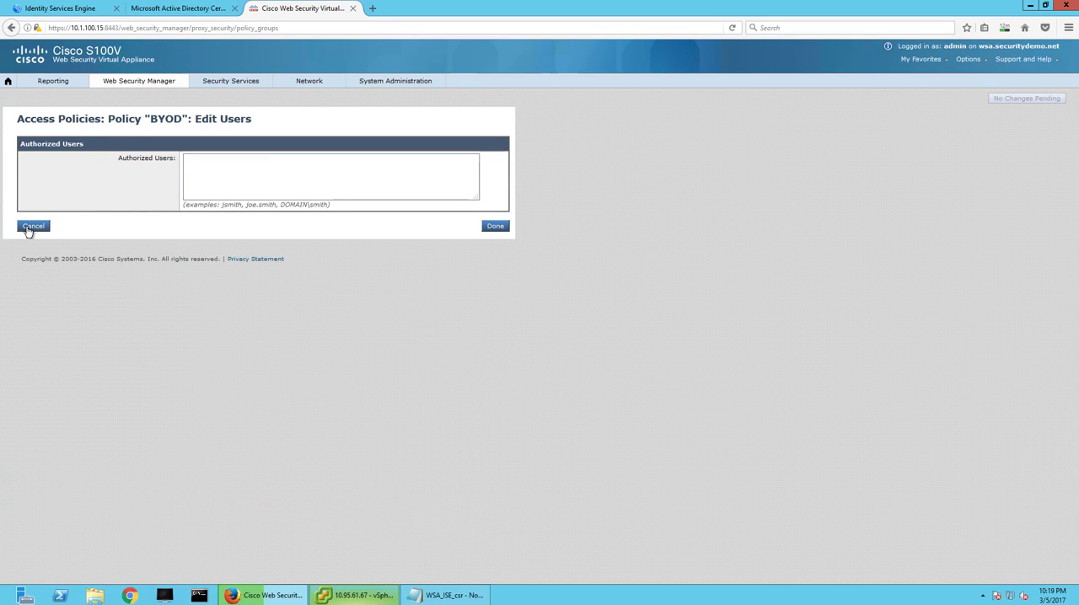
left_click(33, 226)
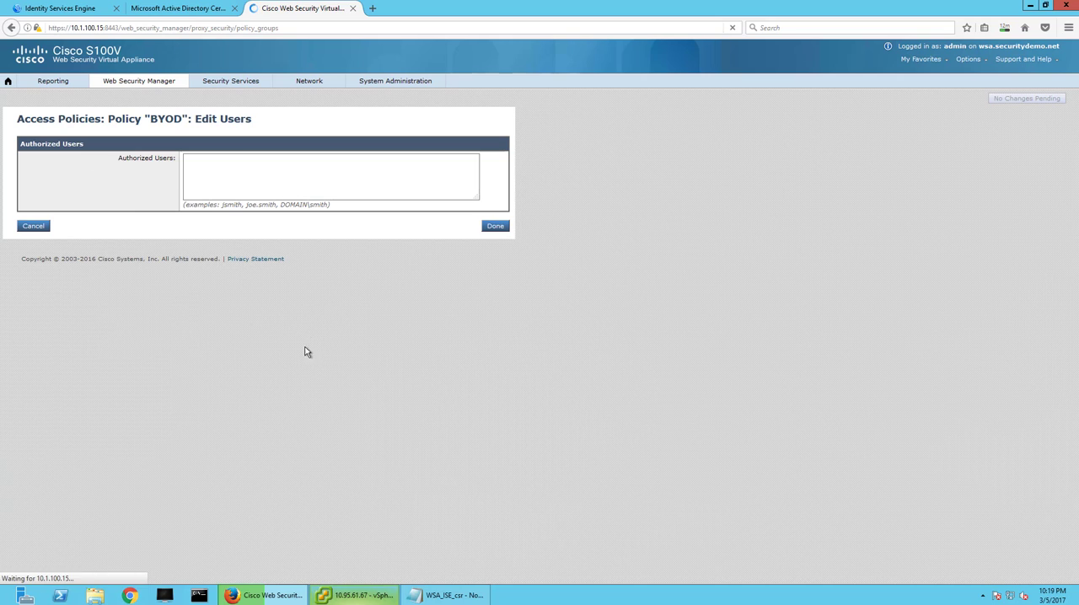
left_click(495, 225)
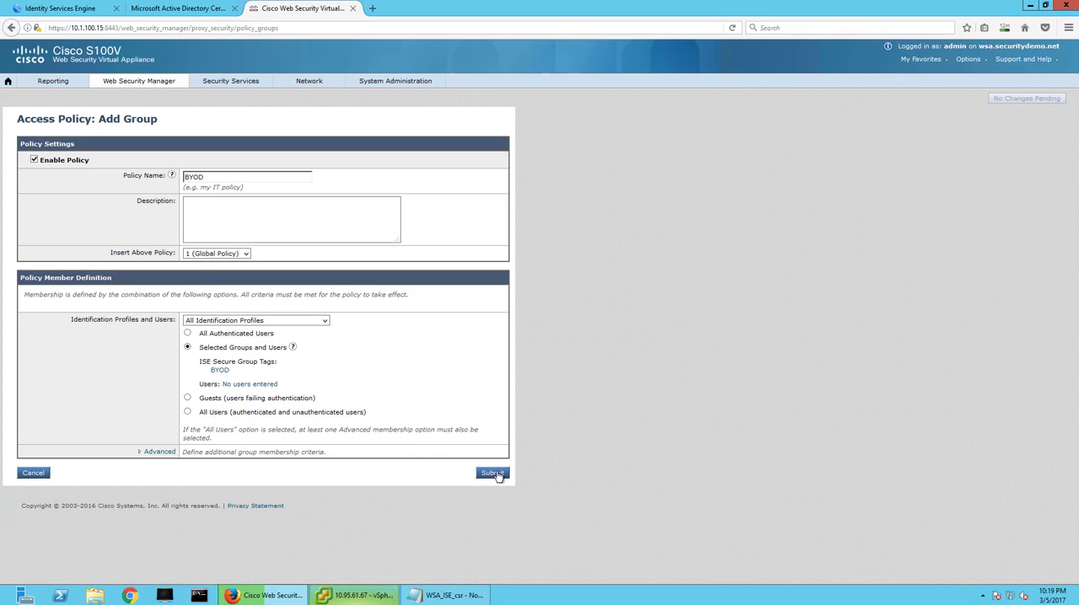
- Submit the BYOD access policy and open its URL filtering categories
left_click(492, 472)
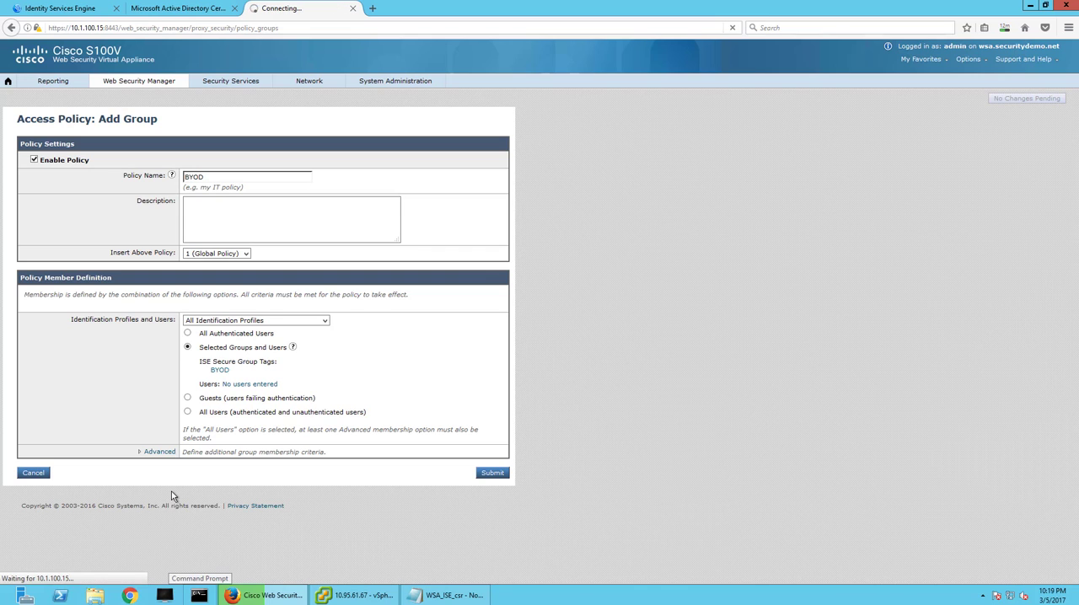
left_click(492, 473)
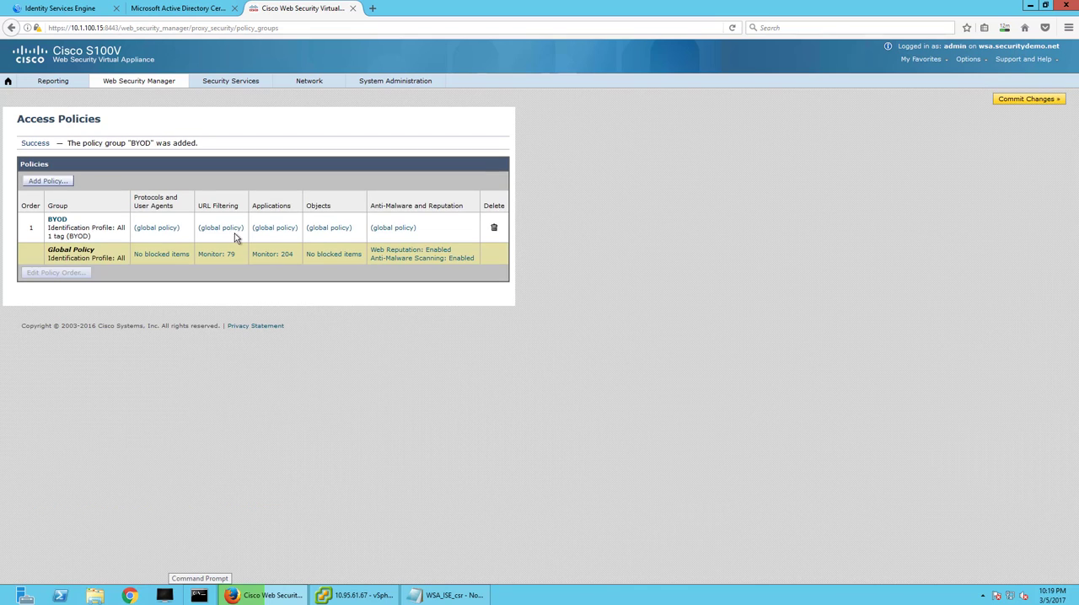
left_click(220, 227)
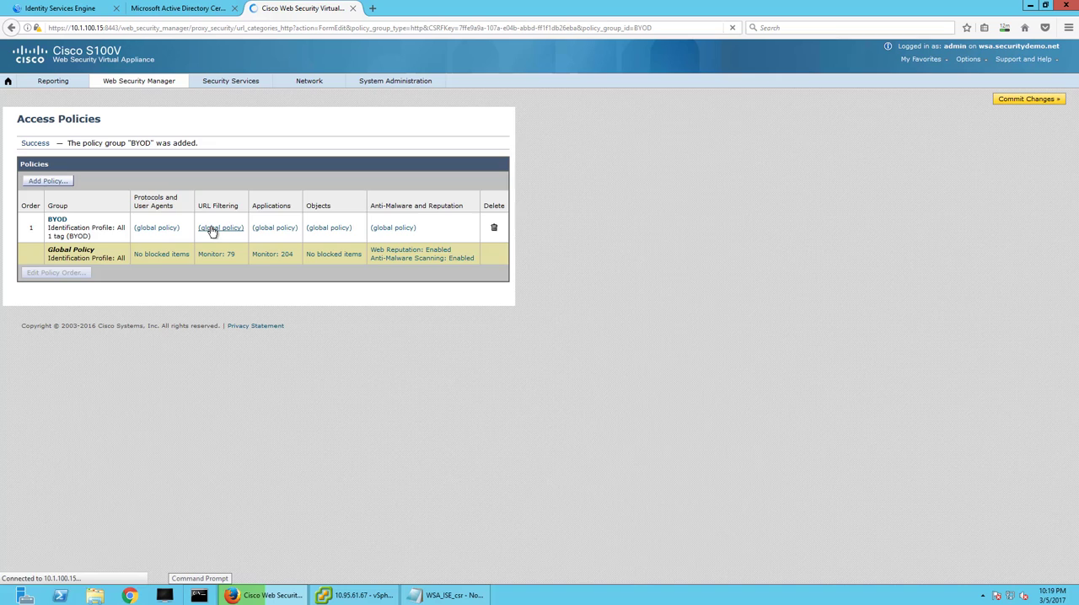
left_click(220, 228)
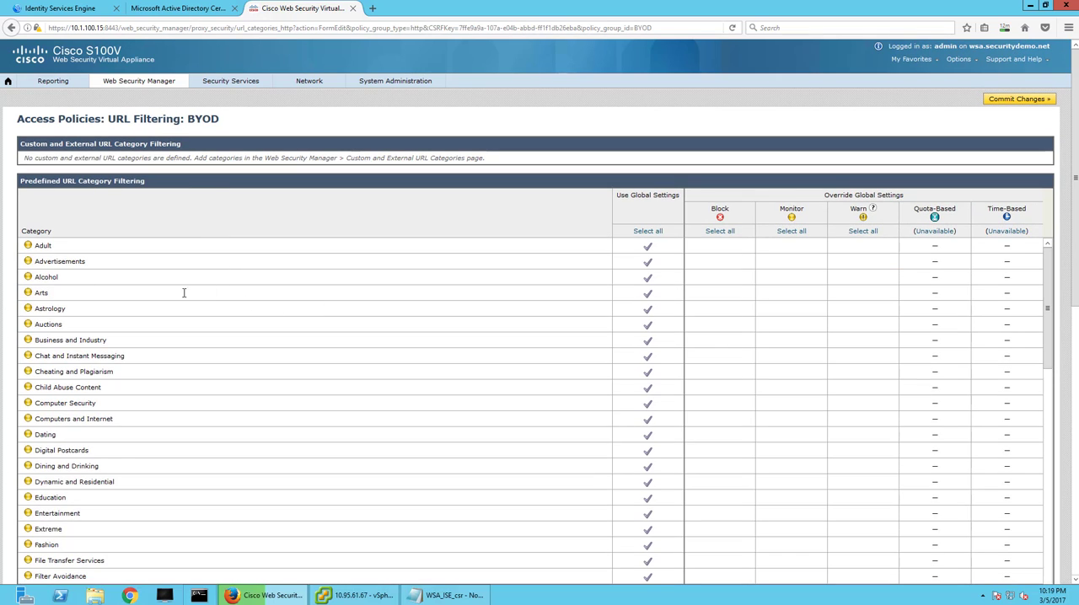
- Block all BYOD URL categories except Social Networking set to Monitor, and review pending changes
left_click(720, 246)
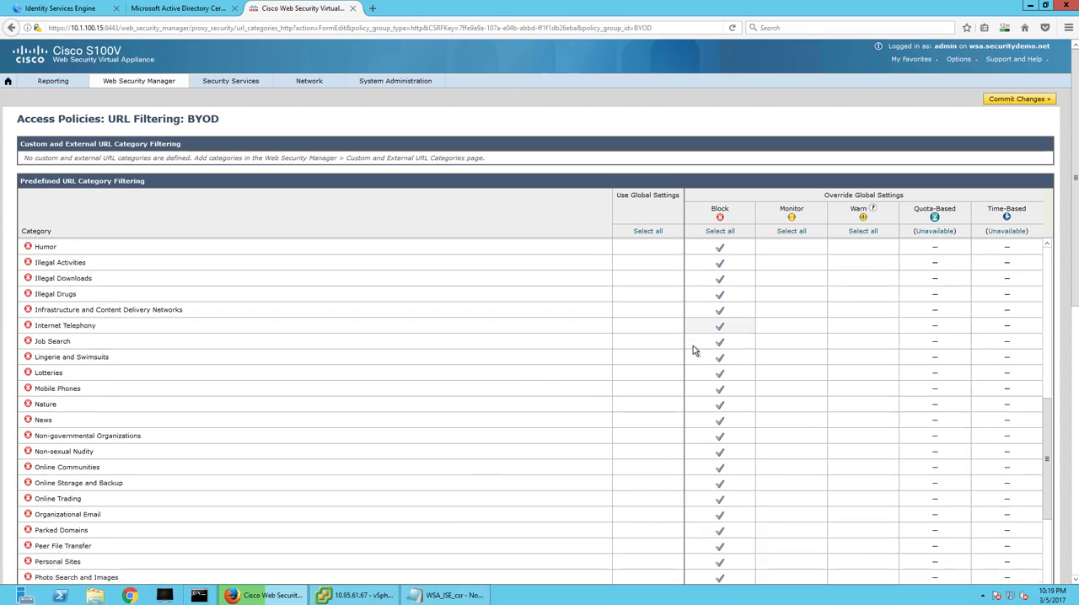
scroll("down", 3)
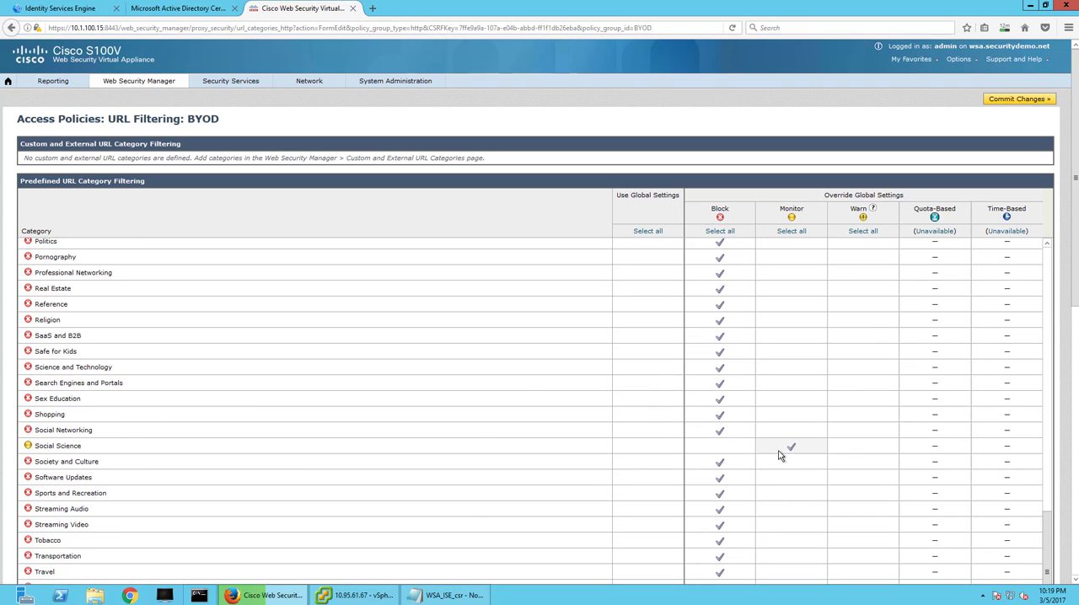
left_click(719, 448)
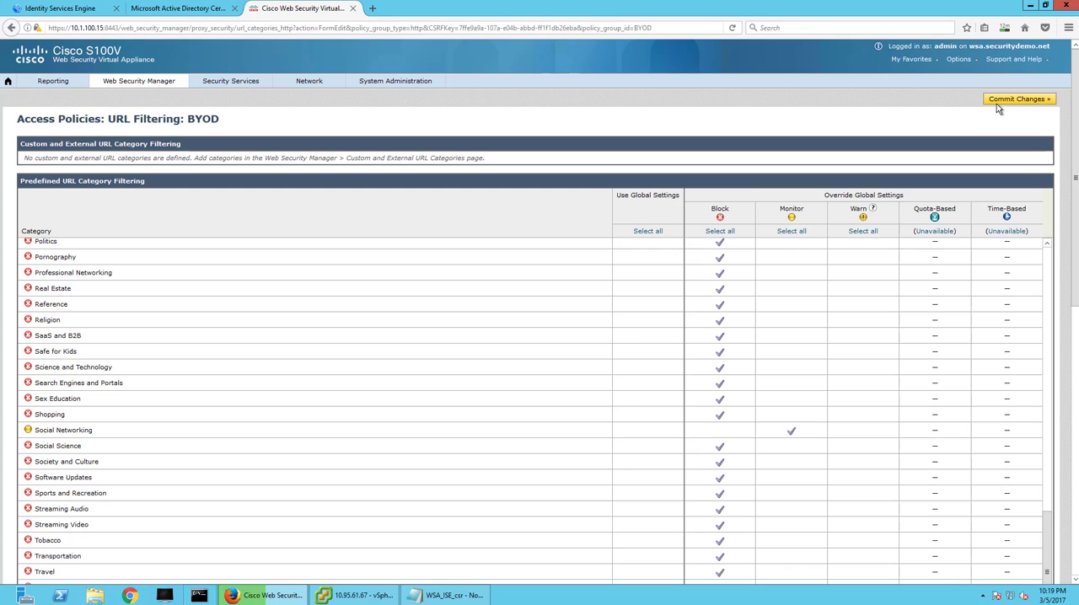
left_click(1019, 99)
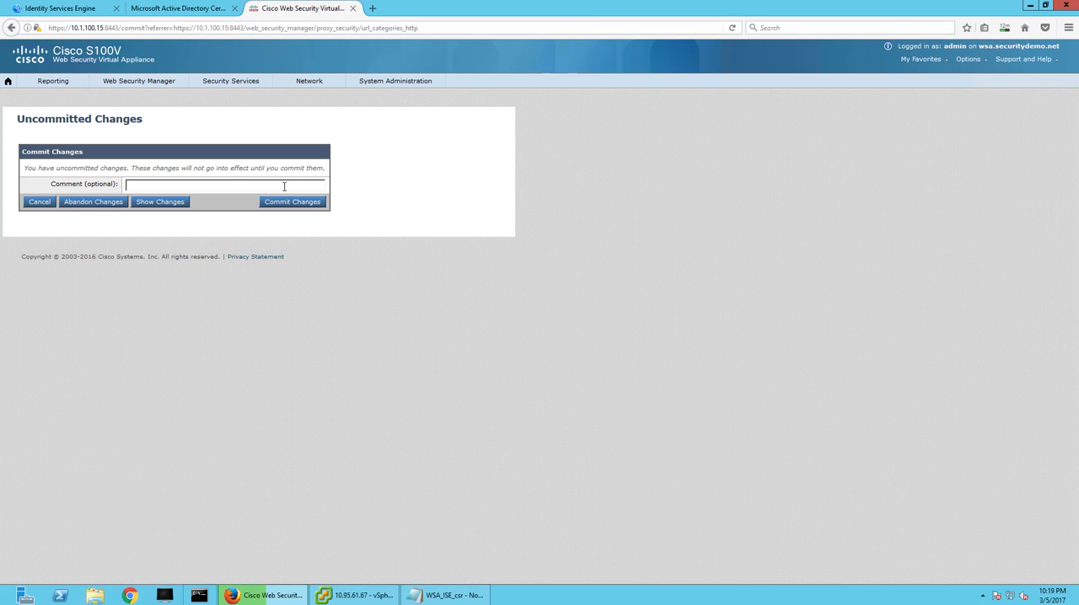
- Confirm Commit Changes on the Uncommitted Changes page
left_click(292, 201)
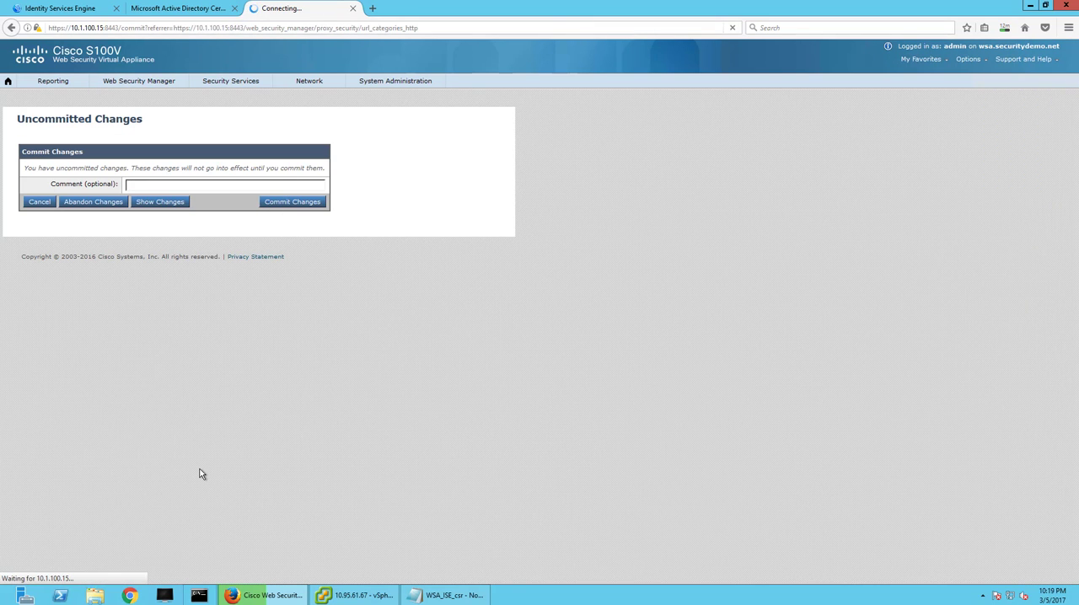
left_click(292, 201)
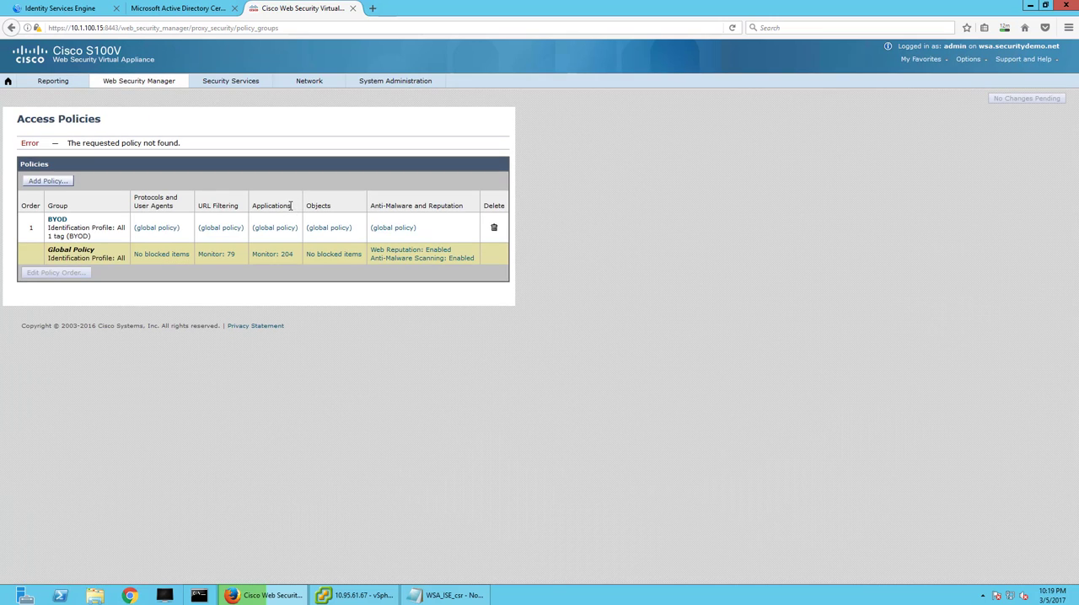